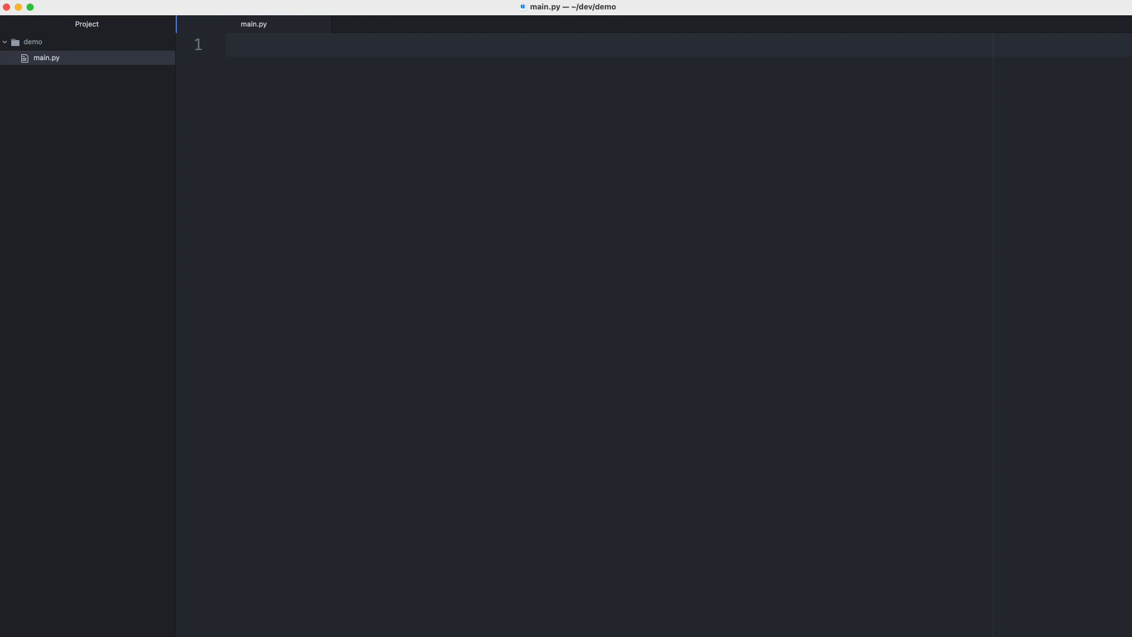
# Step: Focus the main.py editor at the top of the file before writing code
pyautogui.click(226, 44)
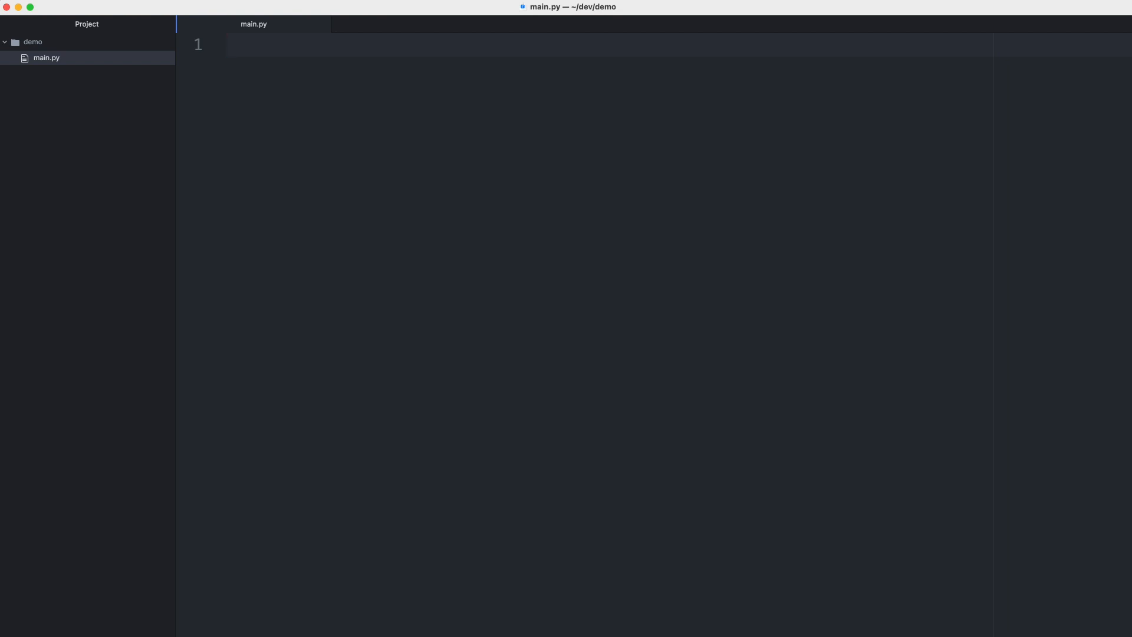
pyautogui.click(227, 45)
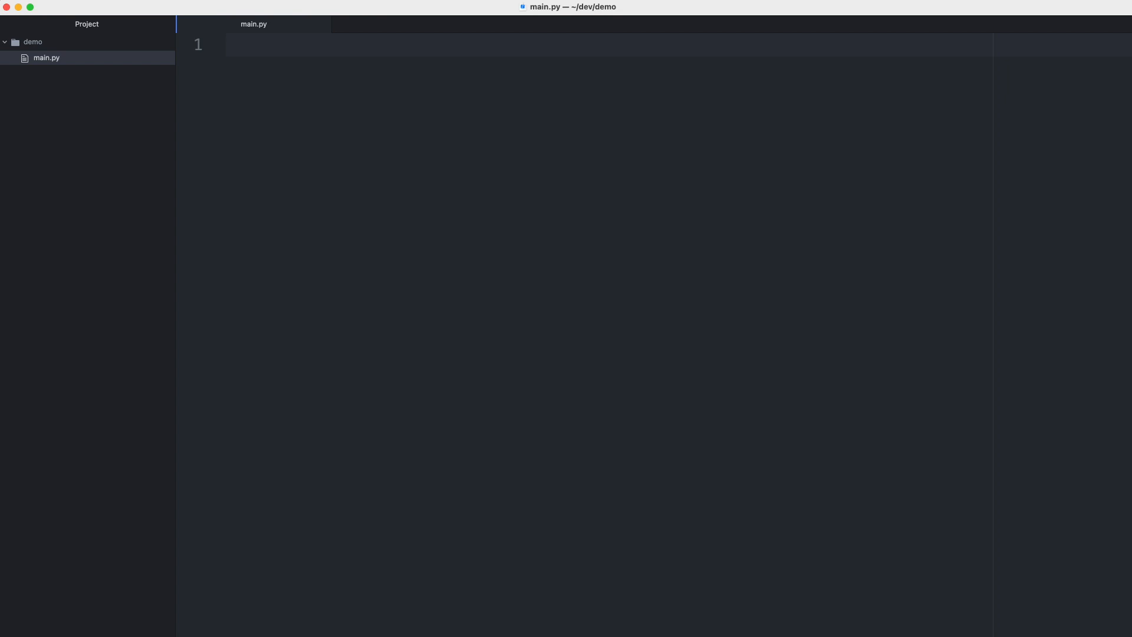
pyautogui.click(227, 44)
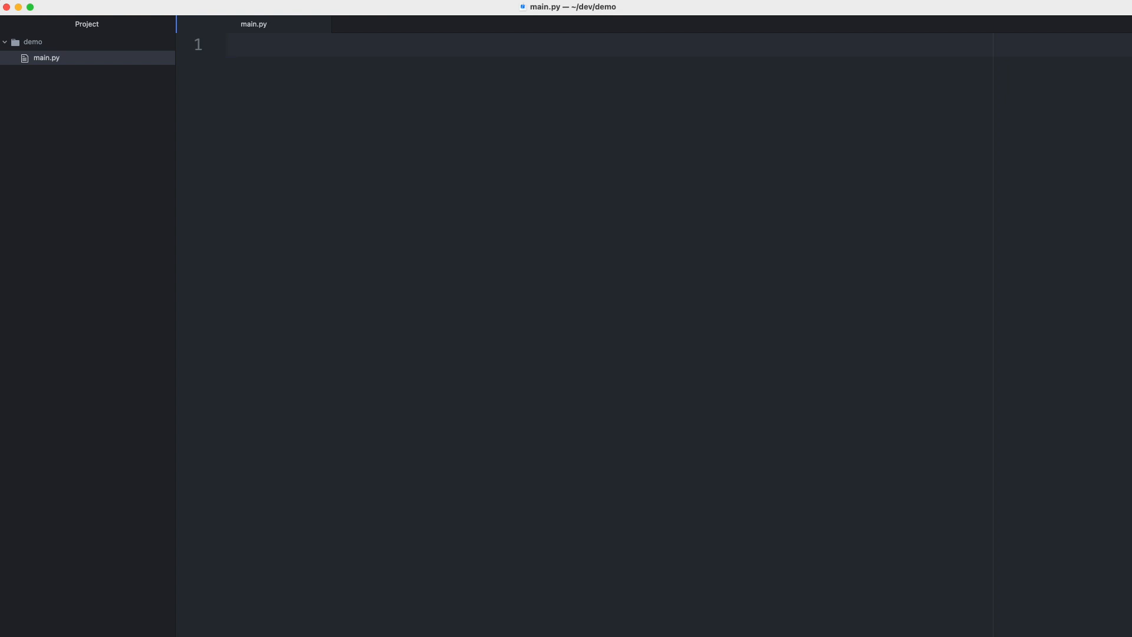
pyautogui.click(227, 45)
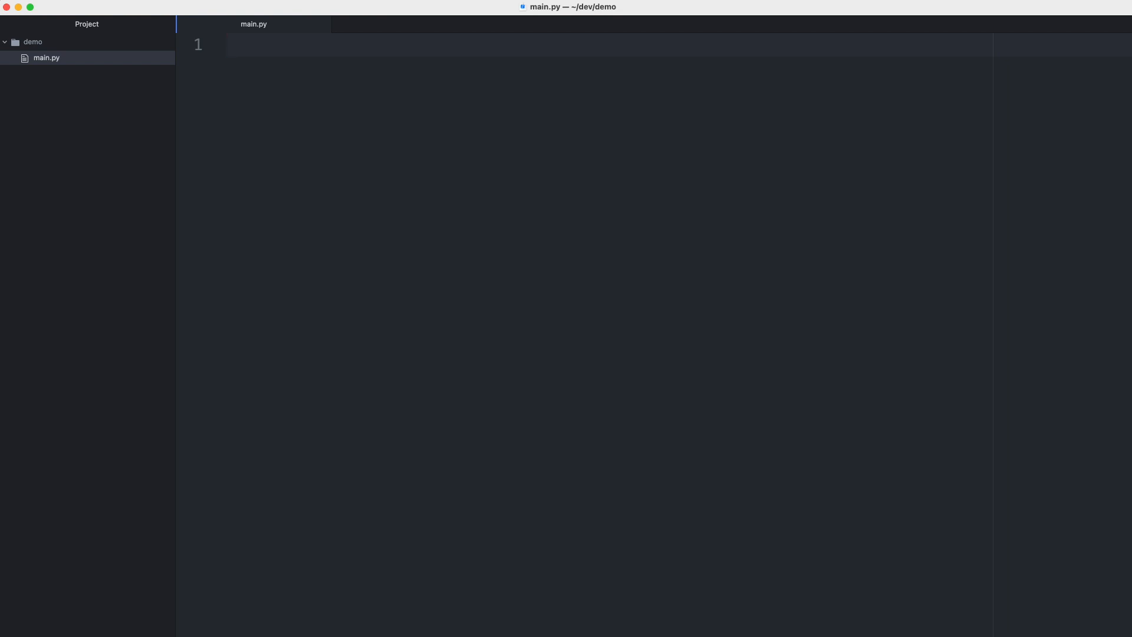
pyautogui.click(227, 45)
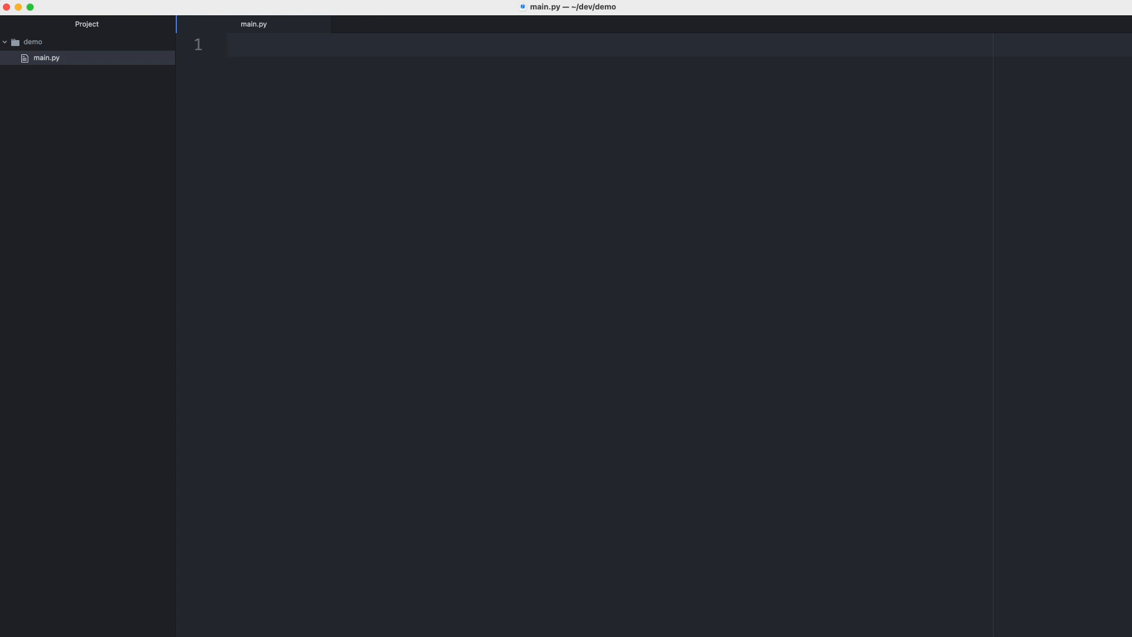
pyautogui.click(227, 45)
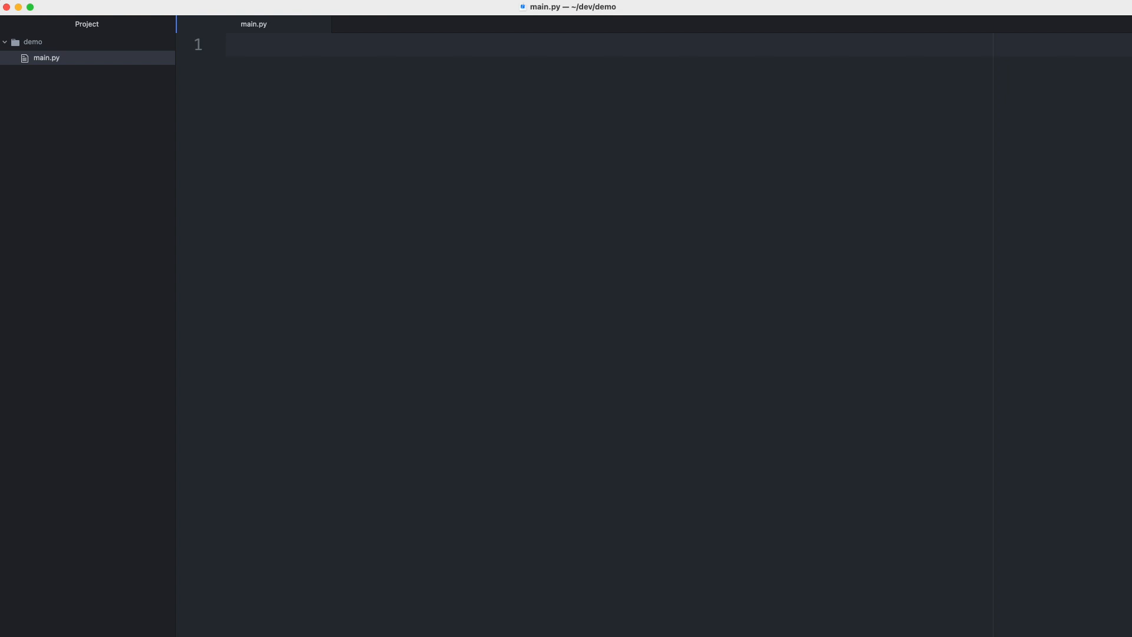
pyautogui.click(225, 44)
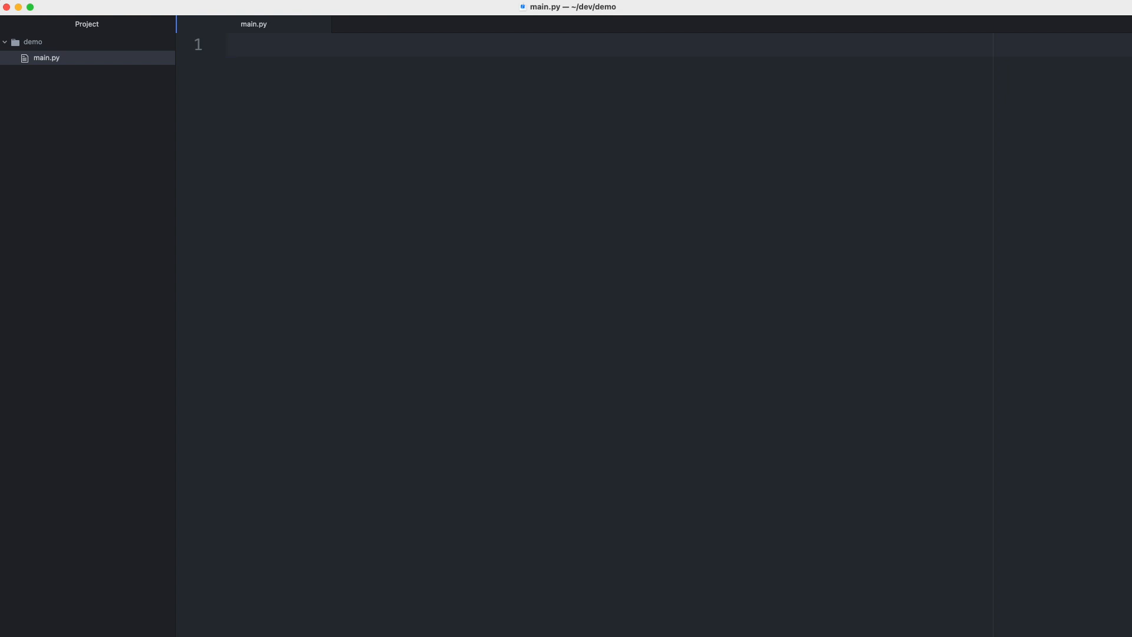
pyautogui.click(231, 45)
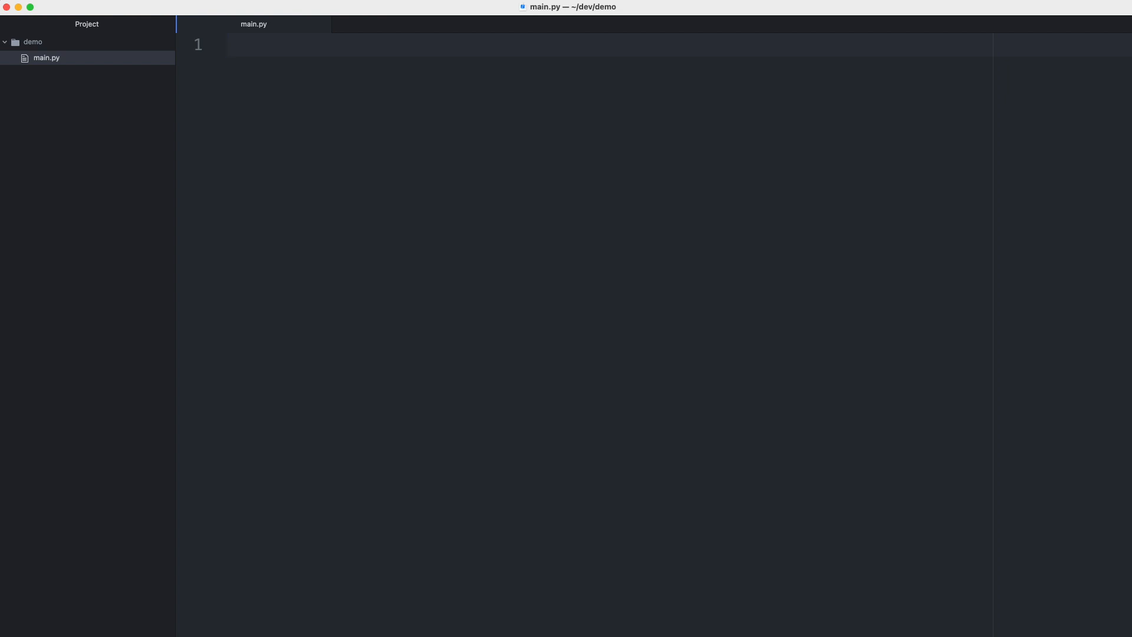
pyautogui.click(227, 44)
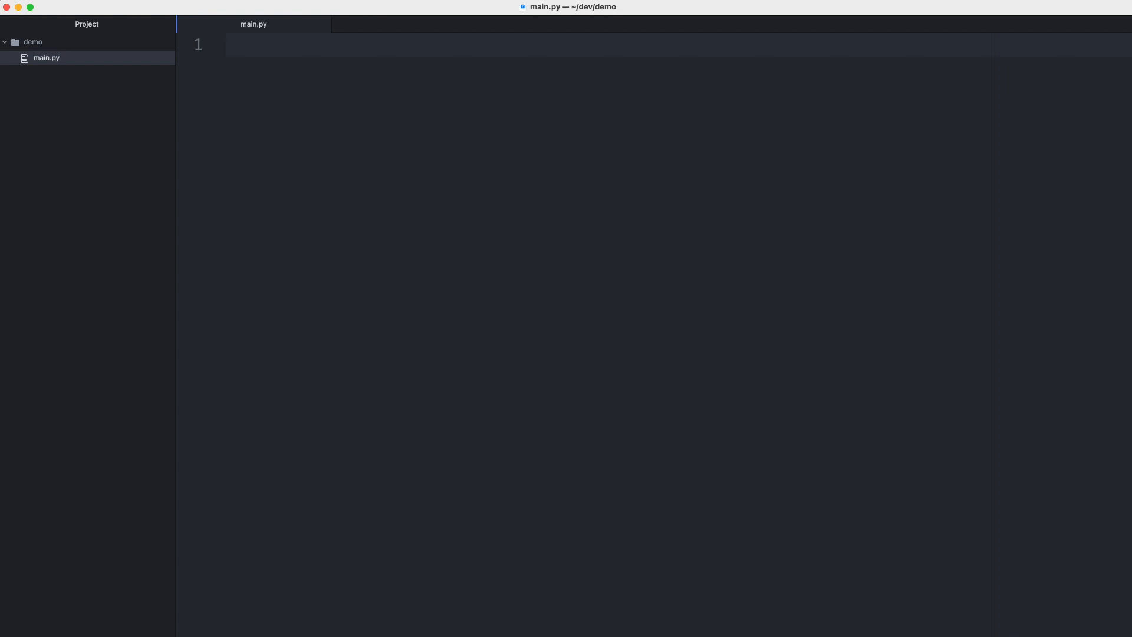
pyautogui.click(226, 44)
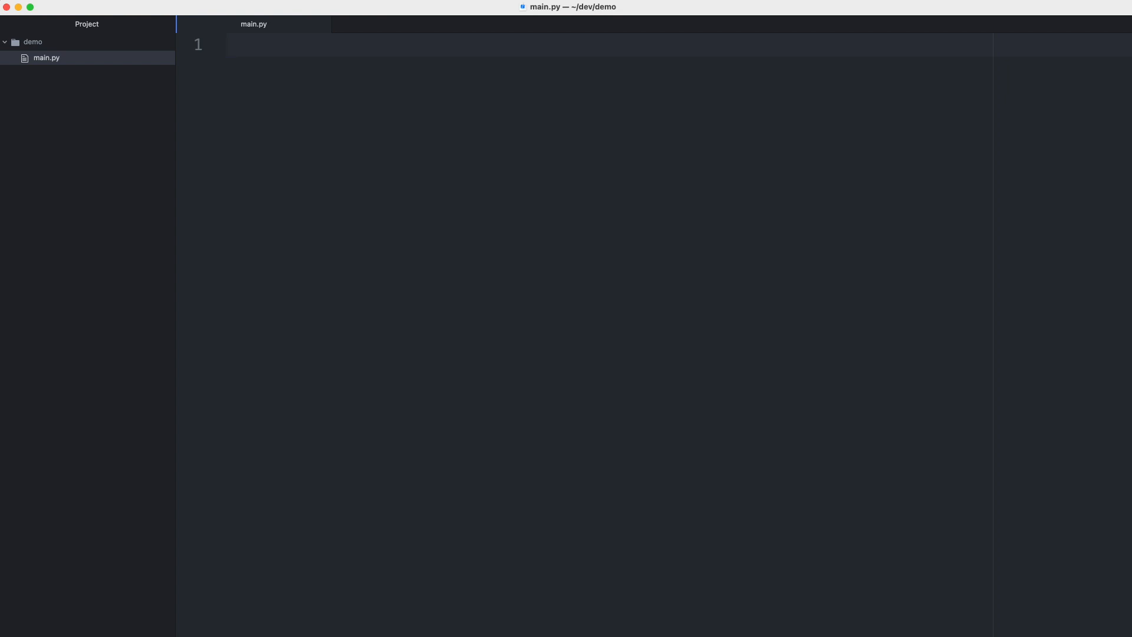
pyautogui.click(227, 44)
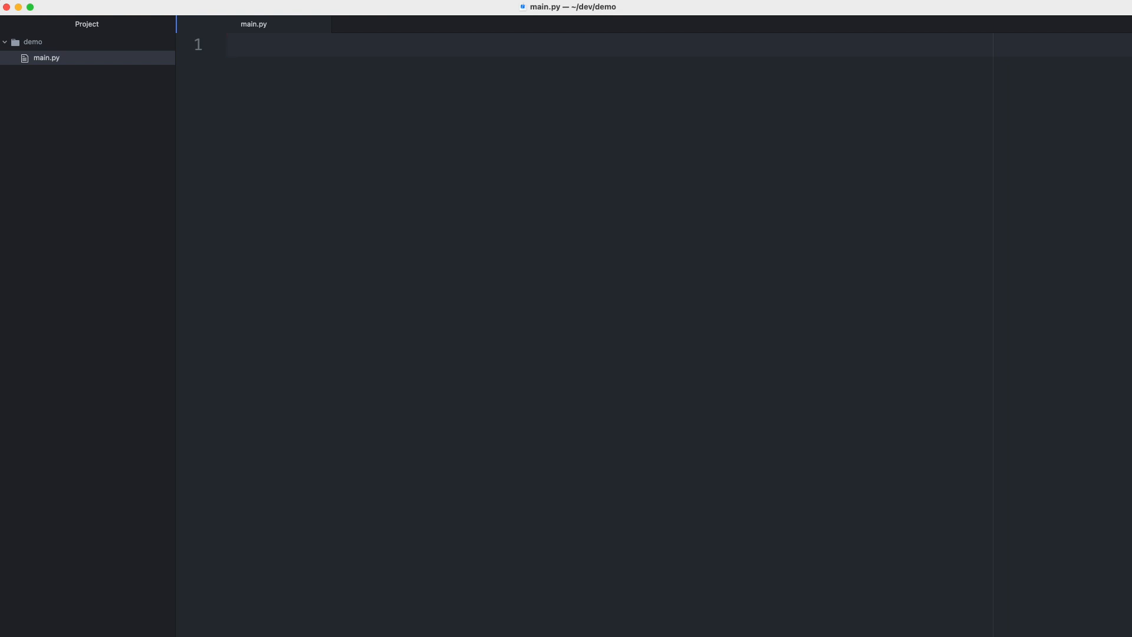
pyautogui.click(228, 45)
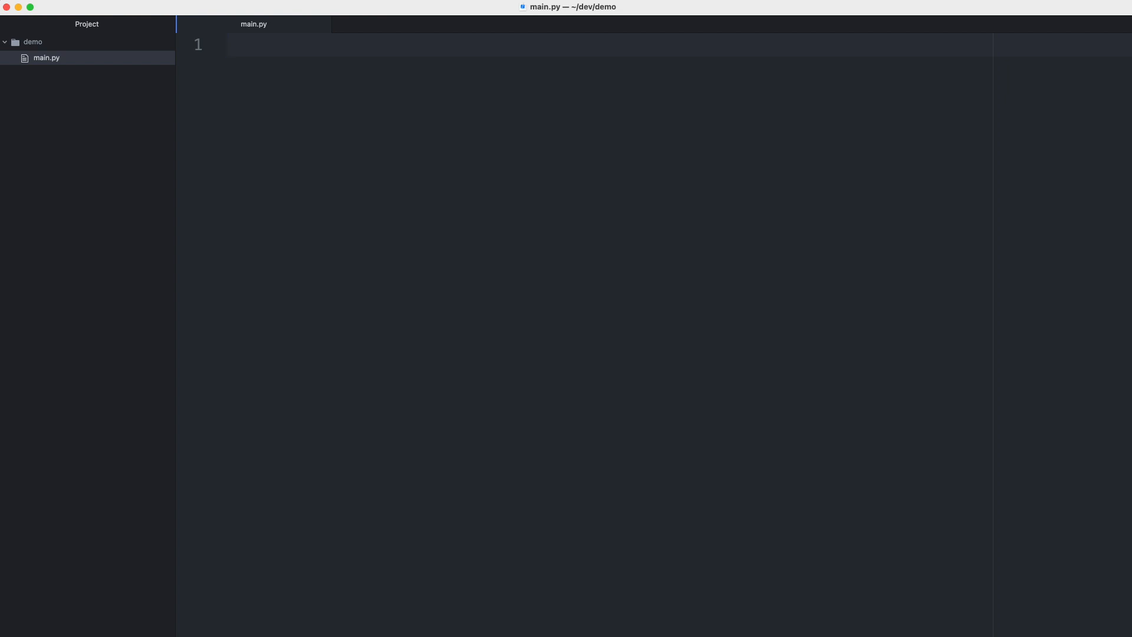
# Step: Declare class Employee with __init__(self, first_name, last_name)
pyautogui.write('class Empl')
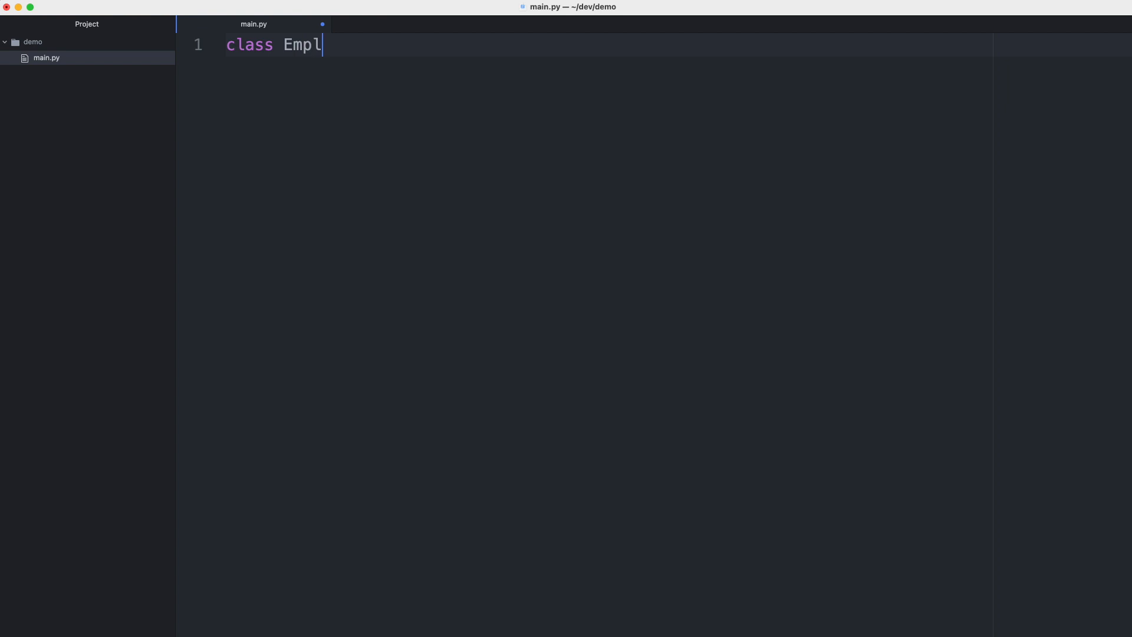
pyautogui.write('oyee:')
pyautogui.write('def __init')
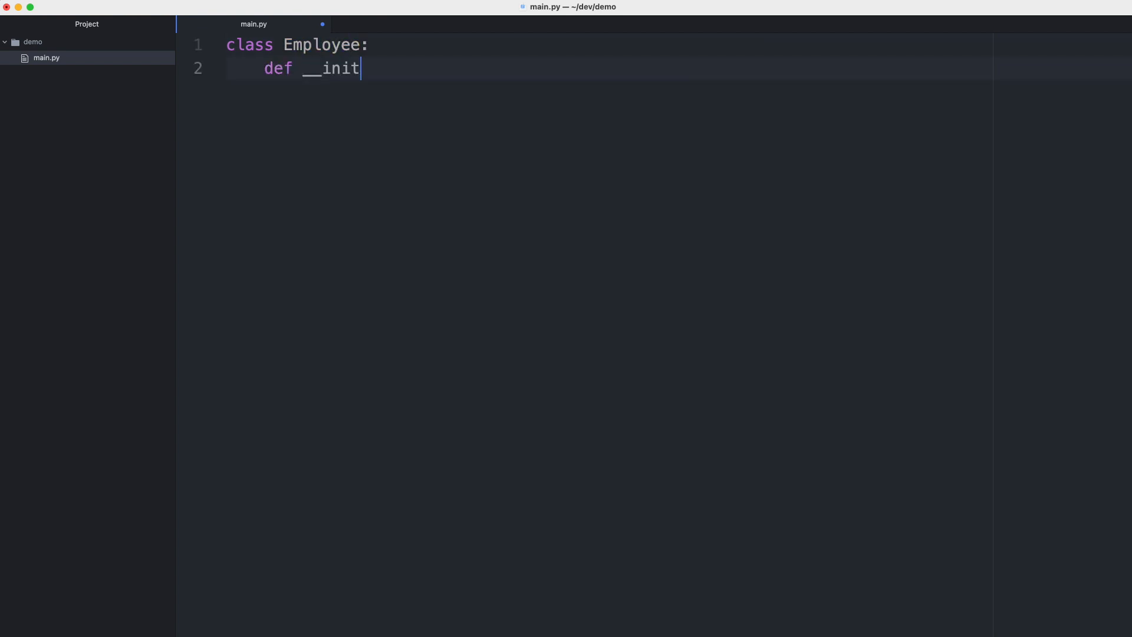
pyautogui.write('__(')
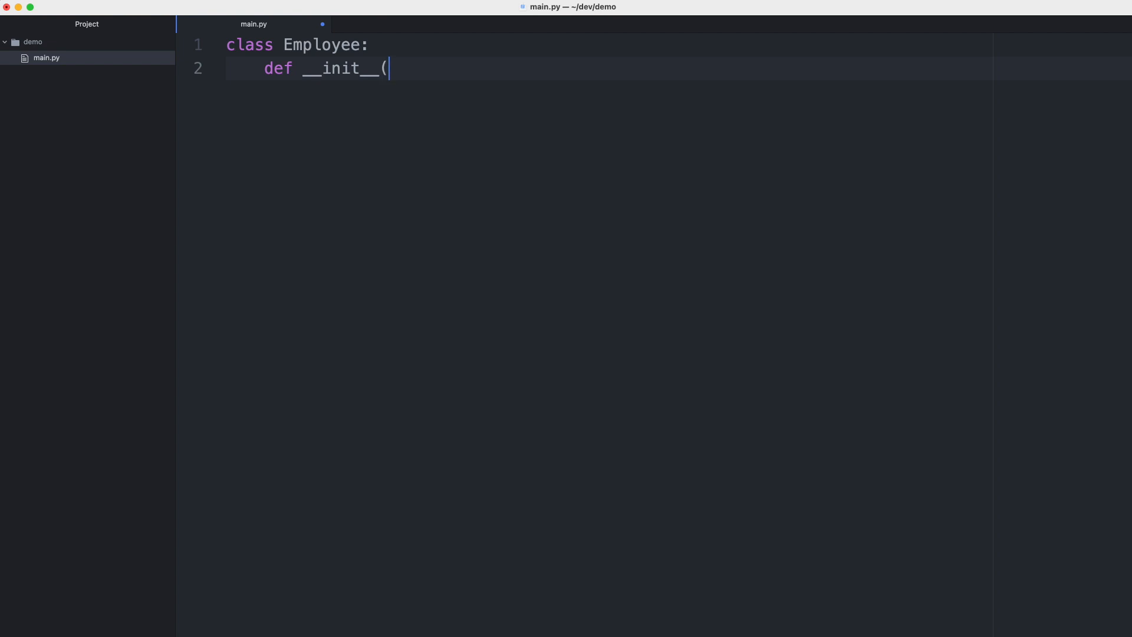
pyautogui.write('self,')
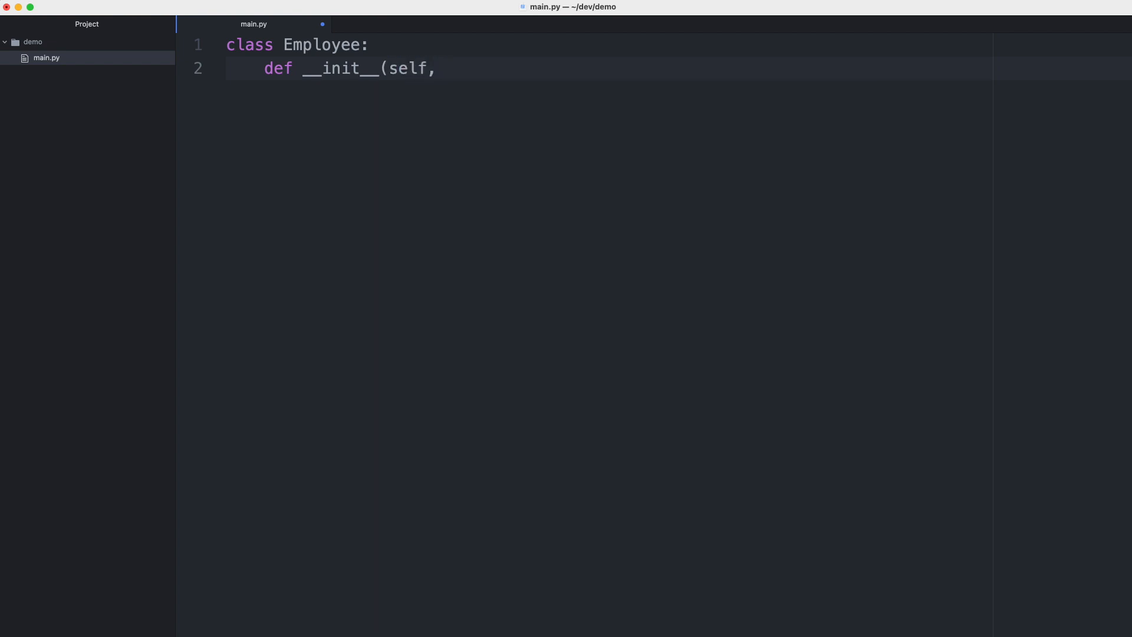
pyautogui.write('first_name,')
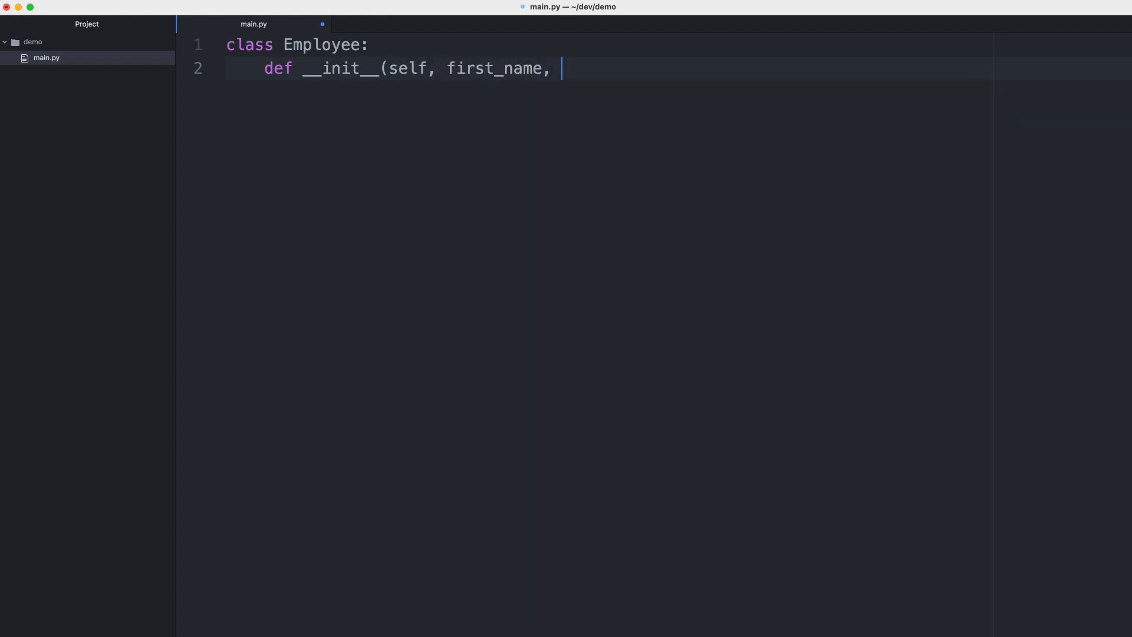
pyautogui.write('last_name):')
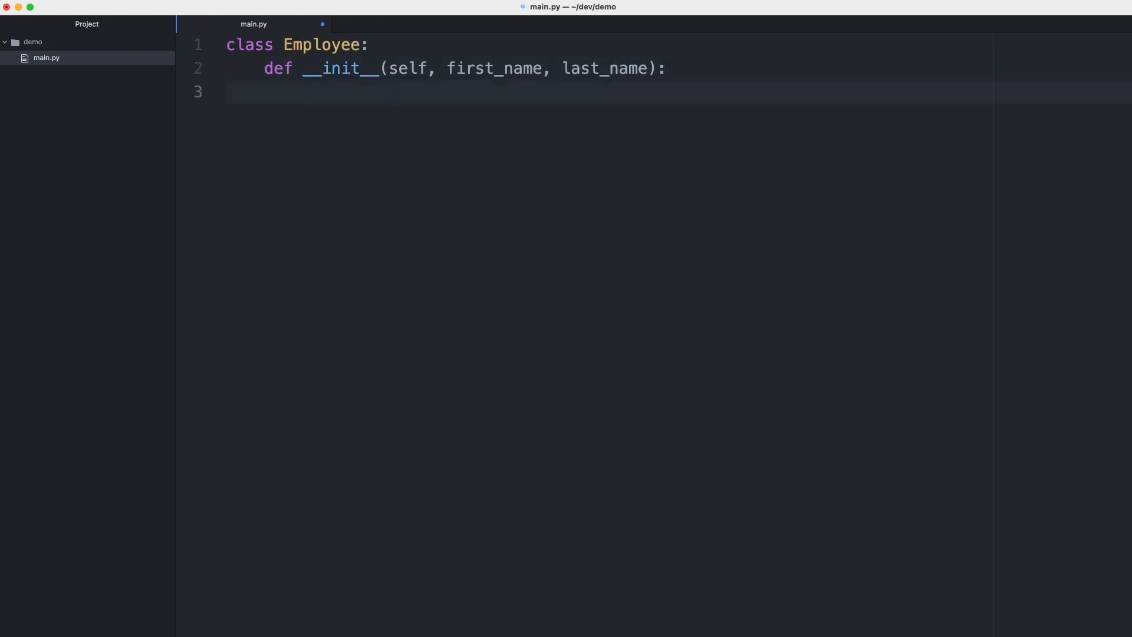
# Step: Assign self.first_name and self.last_name inside the constructor
pyautogui.write('self.first_name = first_nam')
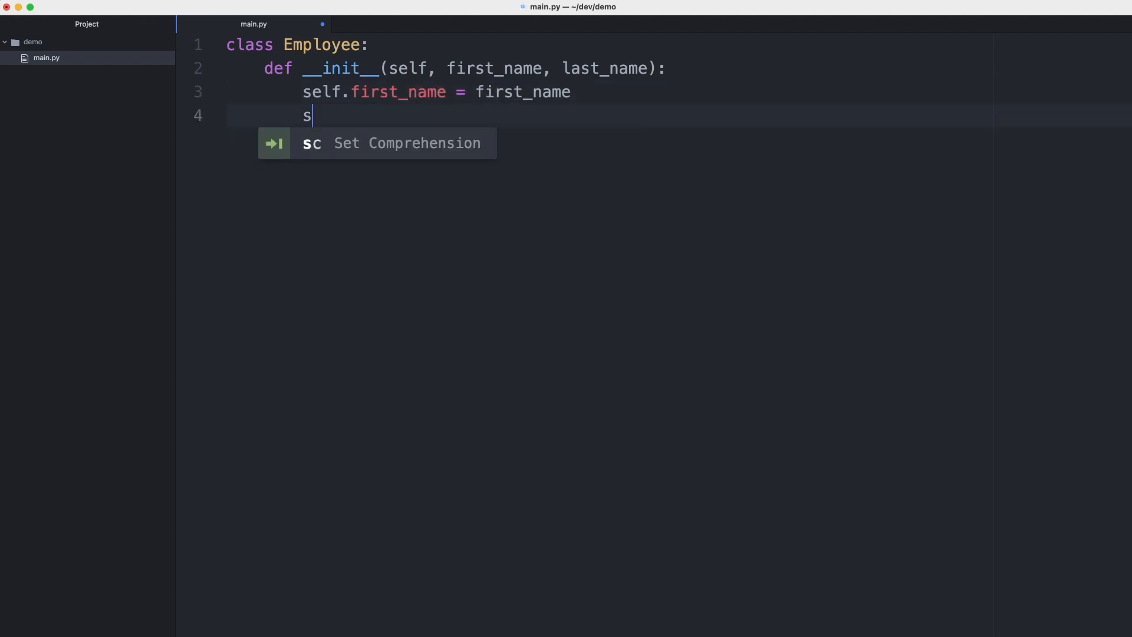
pyautogui.write('elf.last_name =')
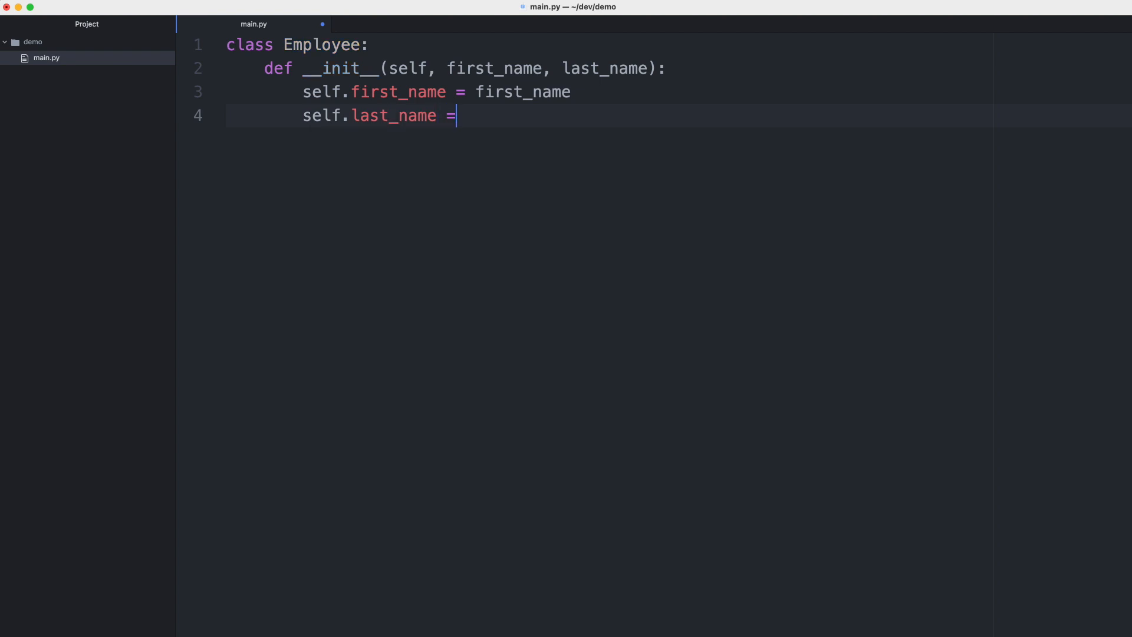
pyautogui.write('last_name')
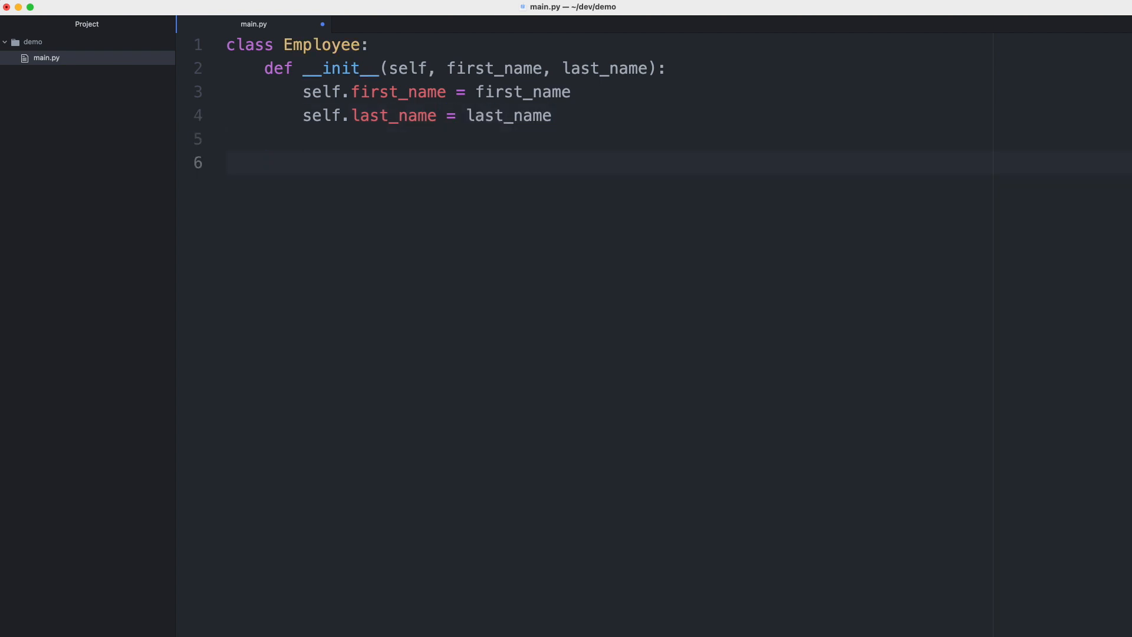
# Step: Add a get_full_name(self) method header to the Employee class
pyautogui.click(265, 163)
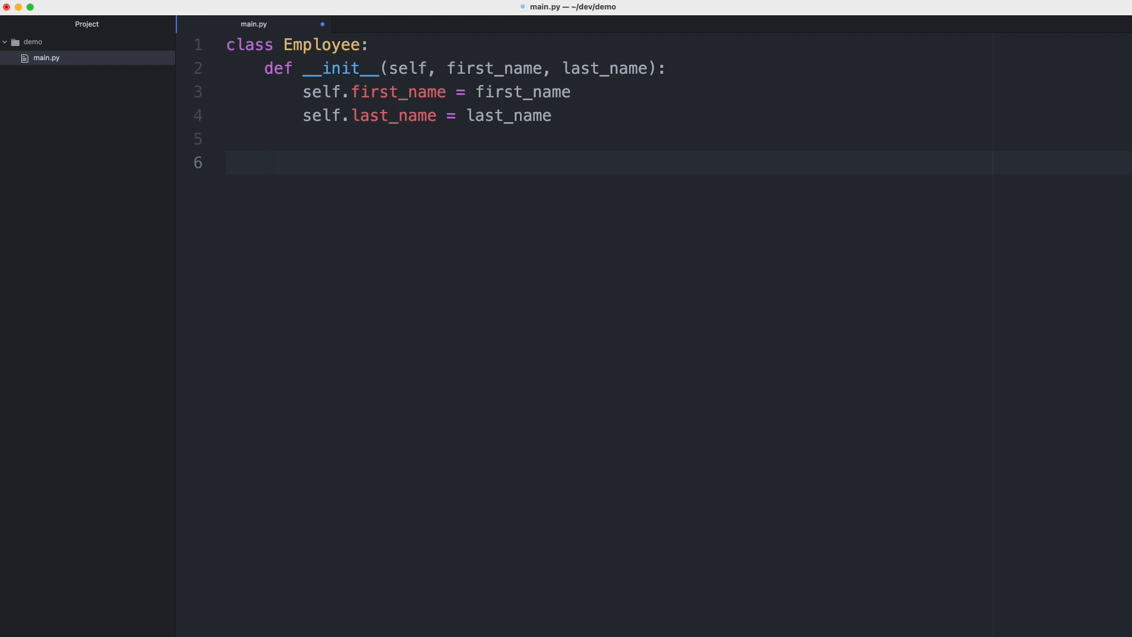
pyautogui.write('def get')
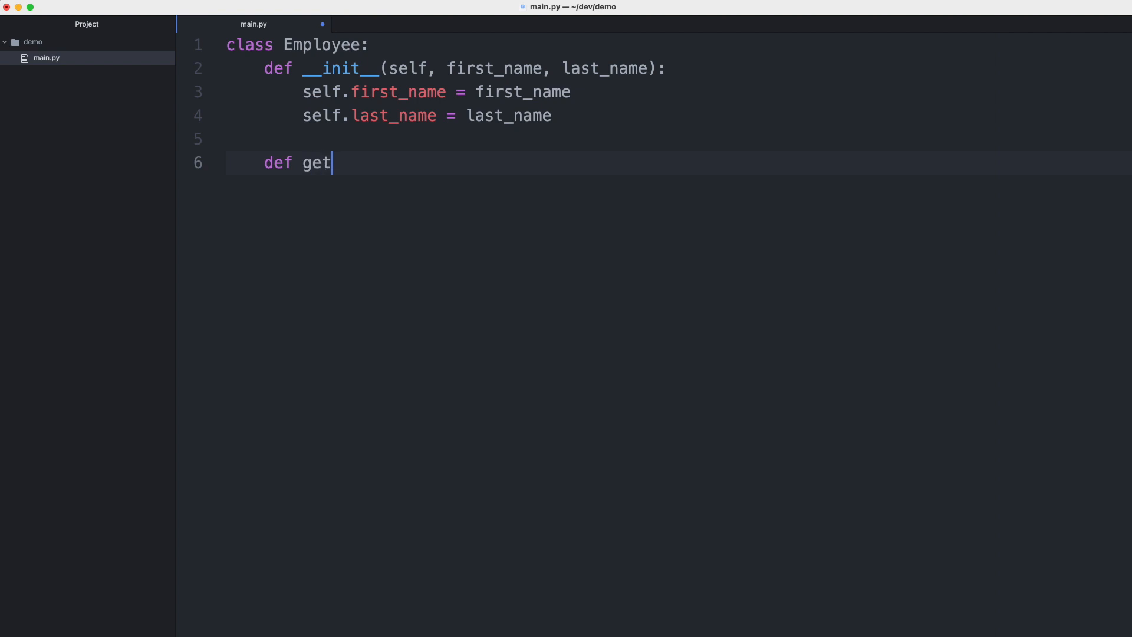
pyautogui.write('_full_')
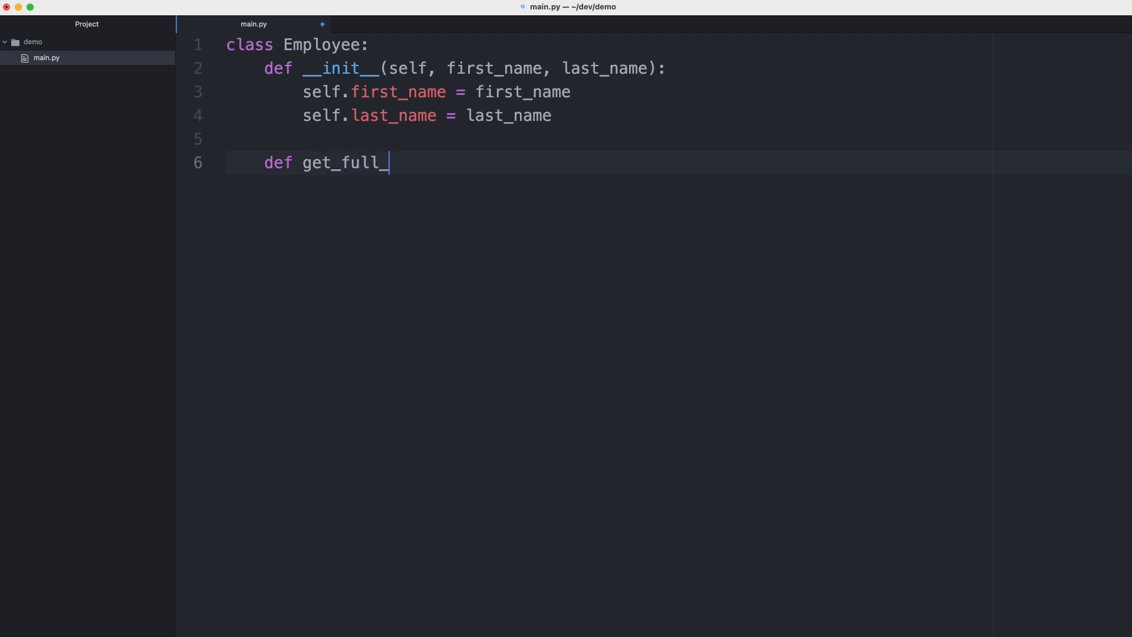
pyautogui.write('name(se')
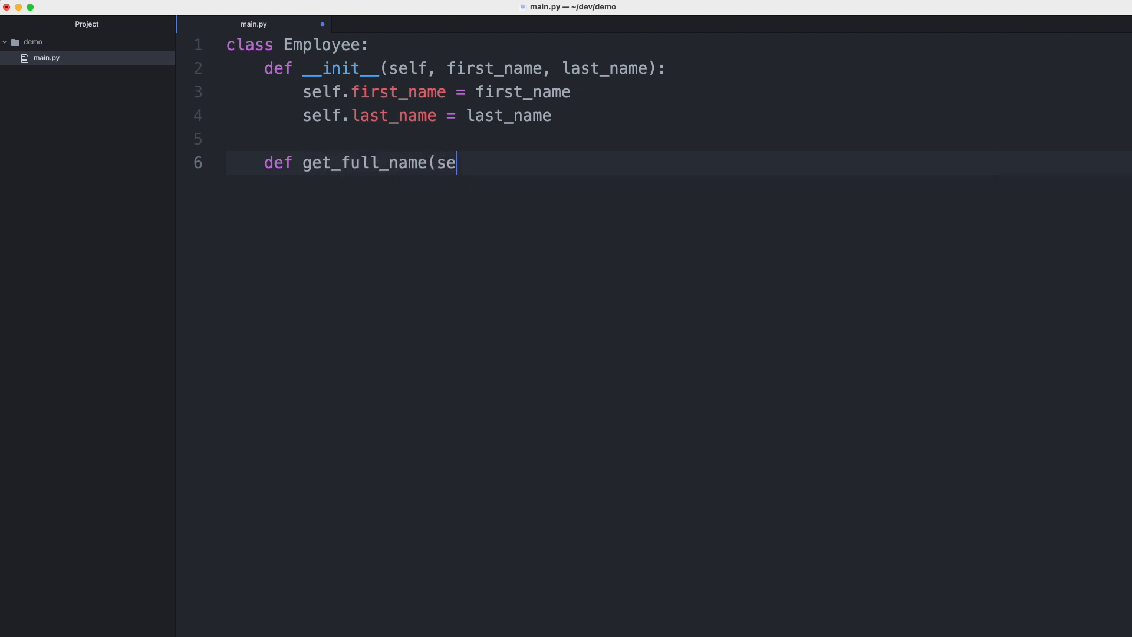
pyautogui.write('lf):')
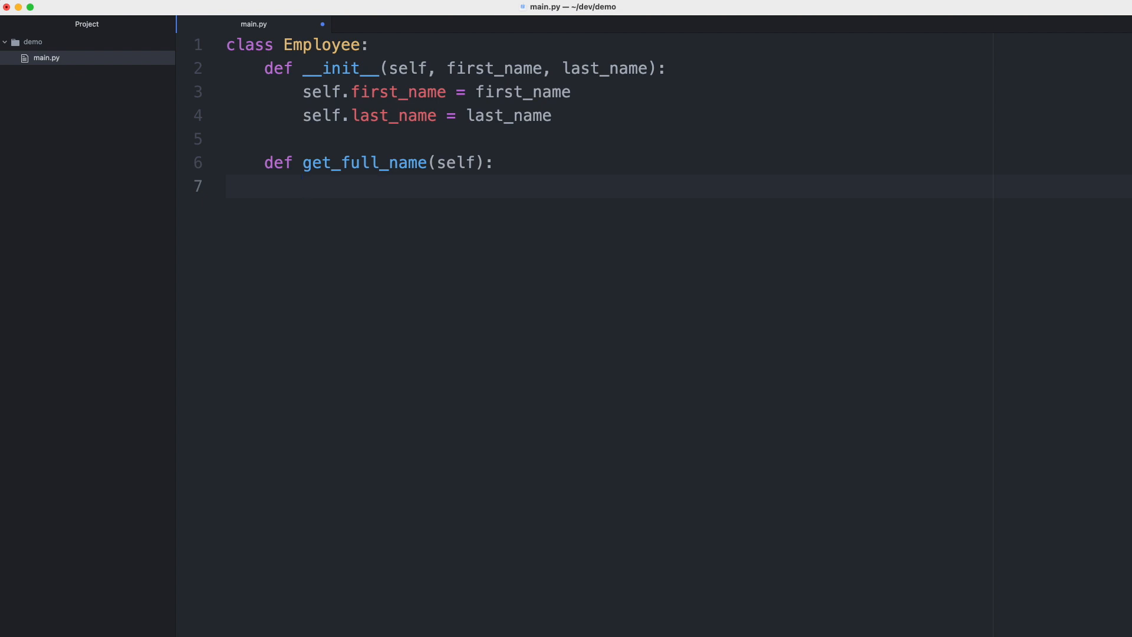
# Step: Return f"{self.first_name} {self.last_name}" from get_full_name
pyautogui.write('return')
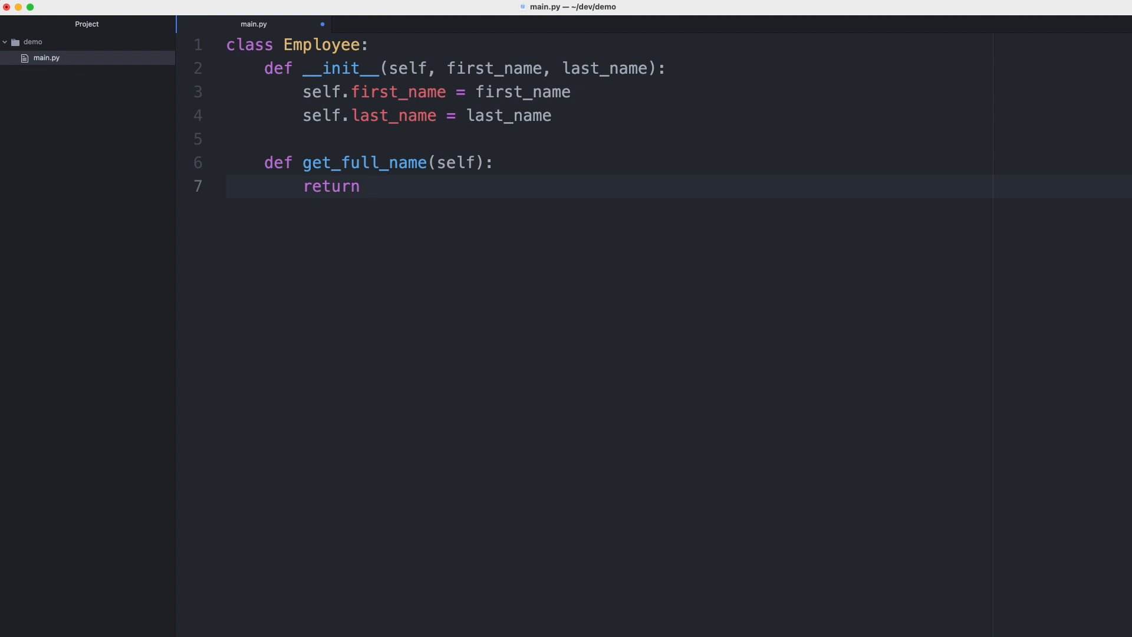
pyautogui.write('f"{} {}')
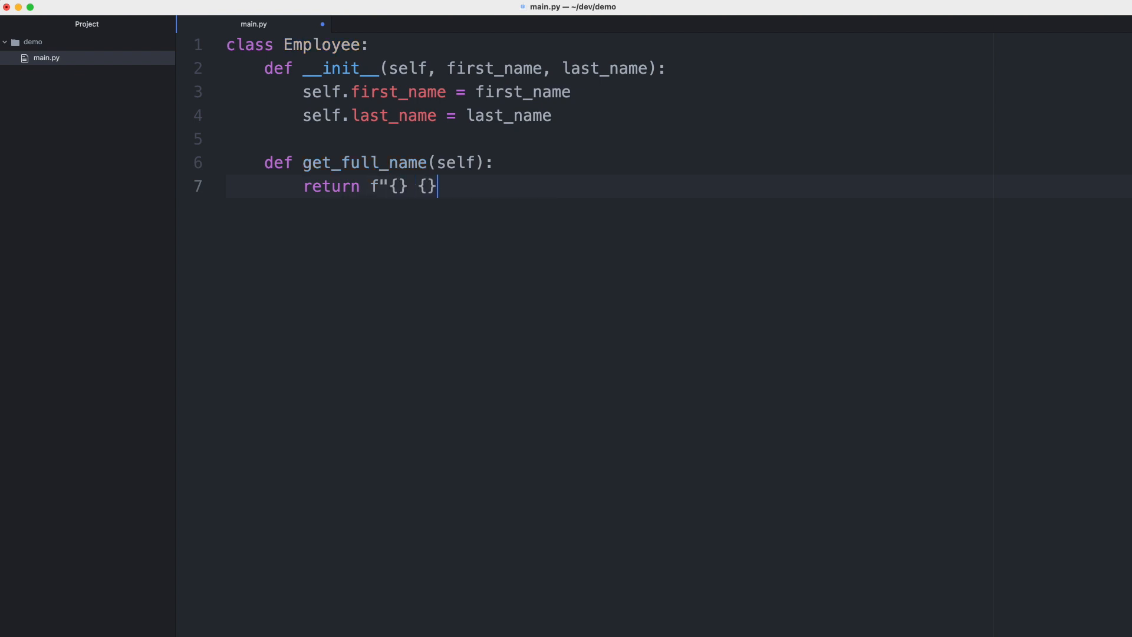
pyautogui.write('sel')
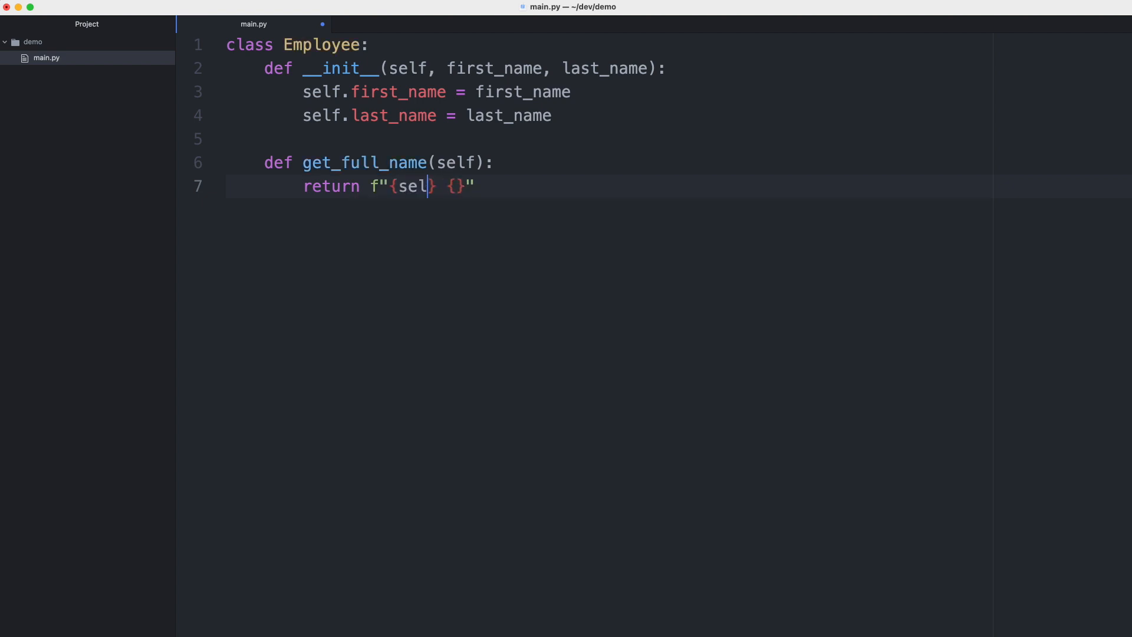
pyautogui.write('.first_name')
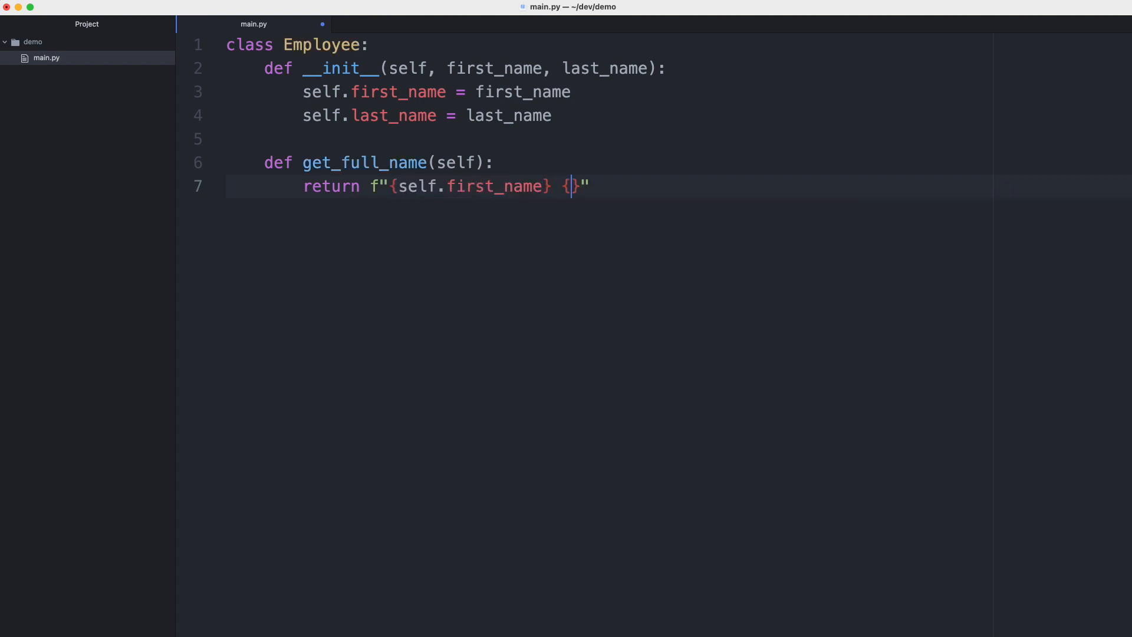
pyautogui.write('self.la')
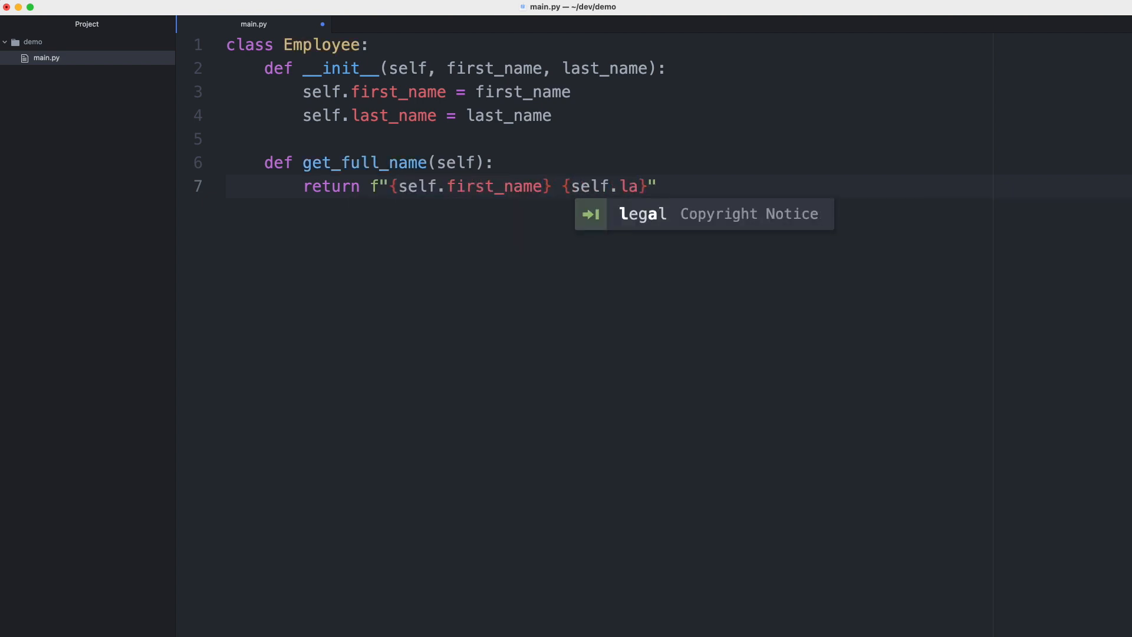
pyautogui.write('st_name')
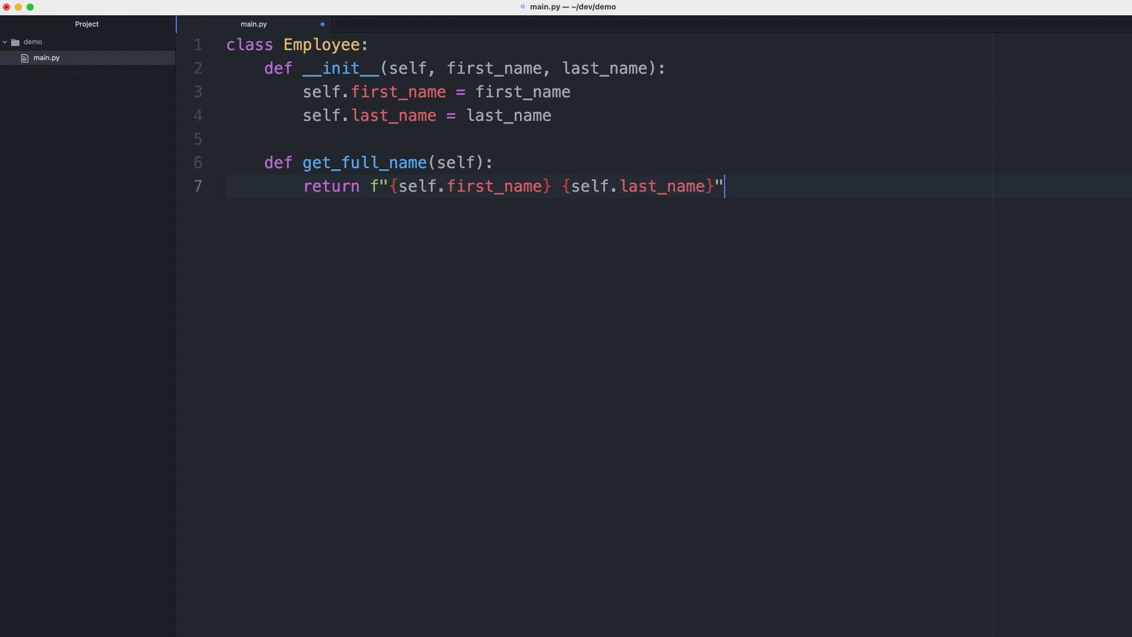
pyautogui.press('enter')
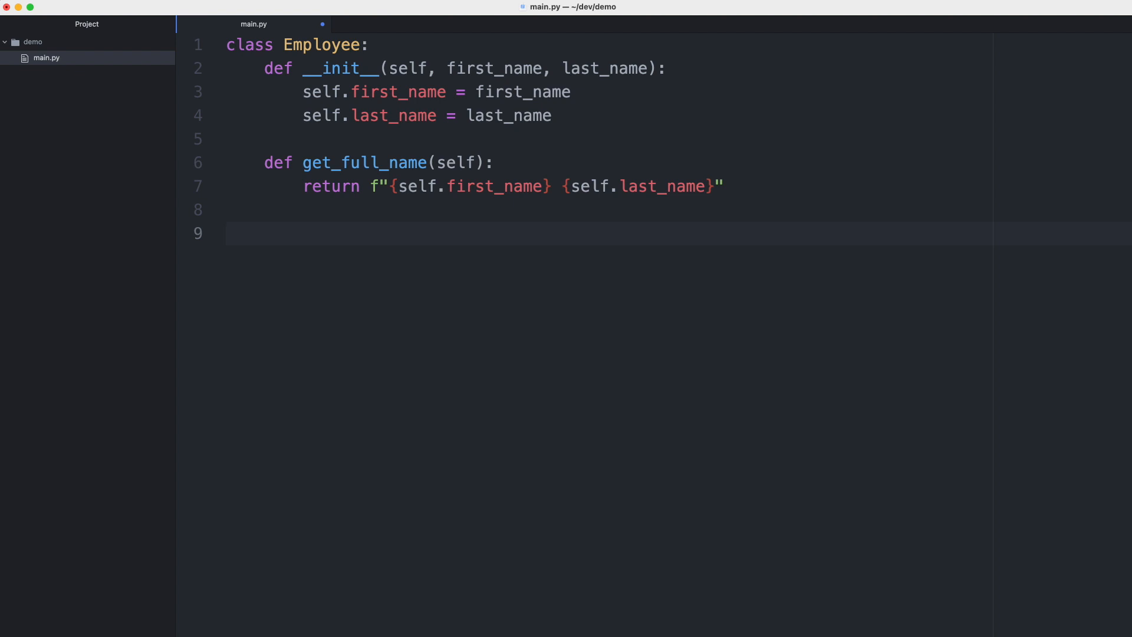
# Step: Create e = Employee("Vera", "Schmidt") below the class
pyautogui.write('e = Employee')
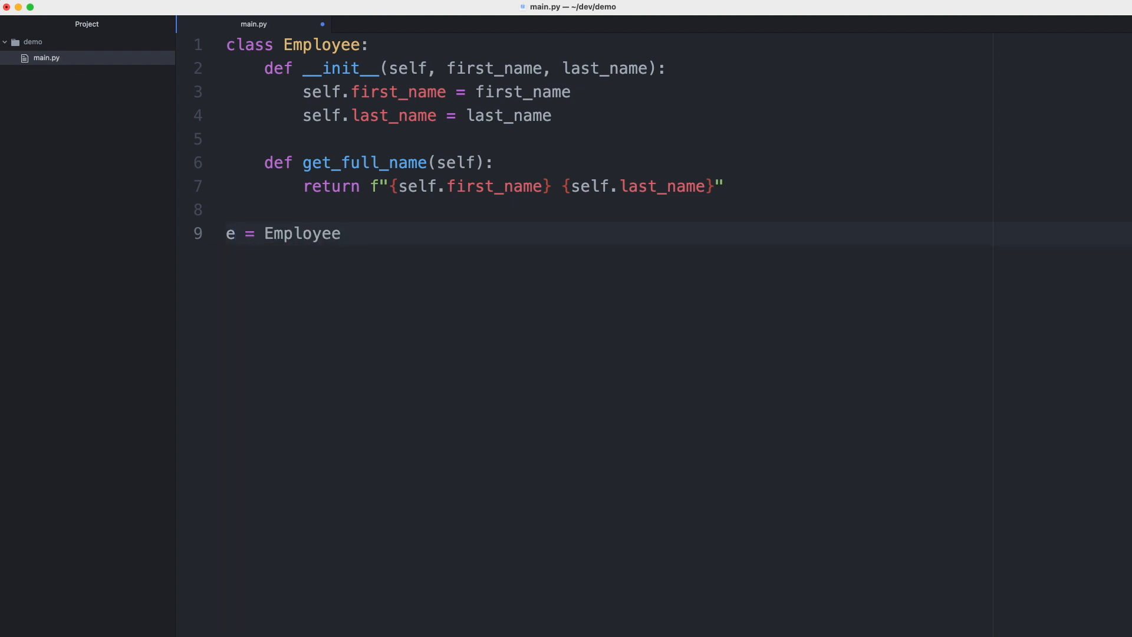
pyautogui.write('("V')
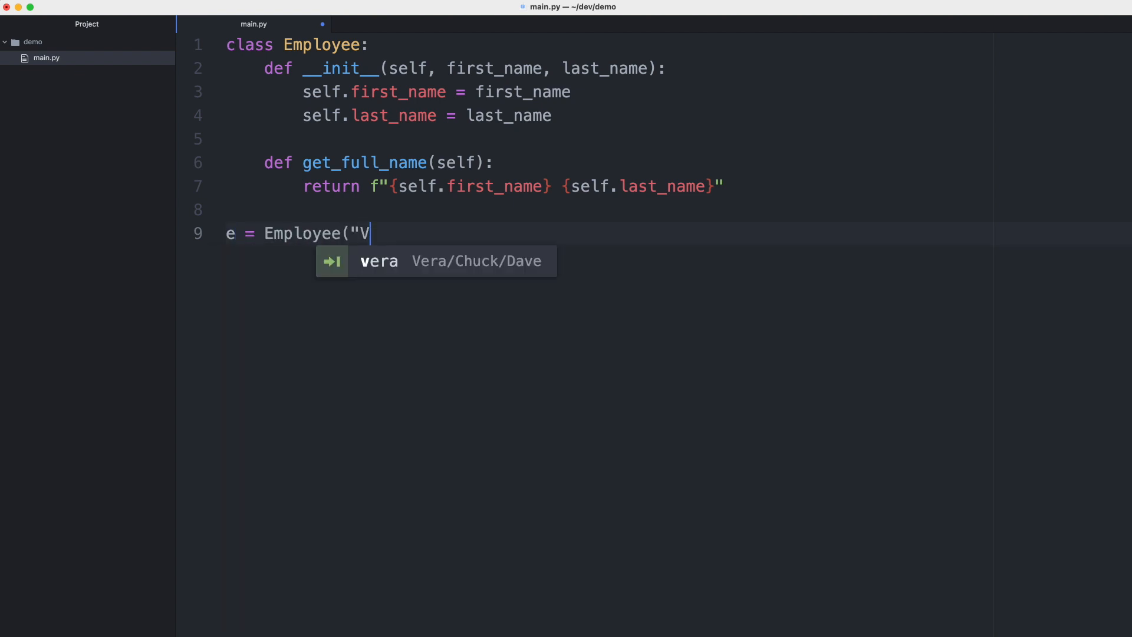
pyautogui.press('Tab')
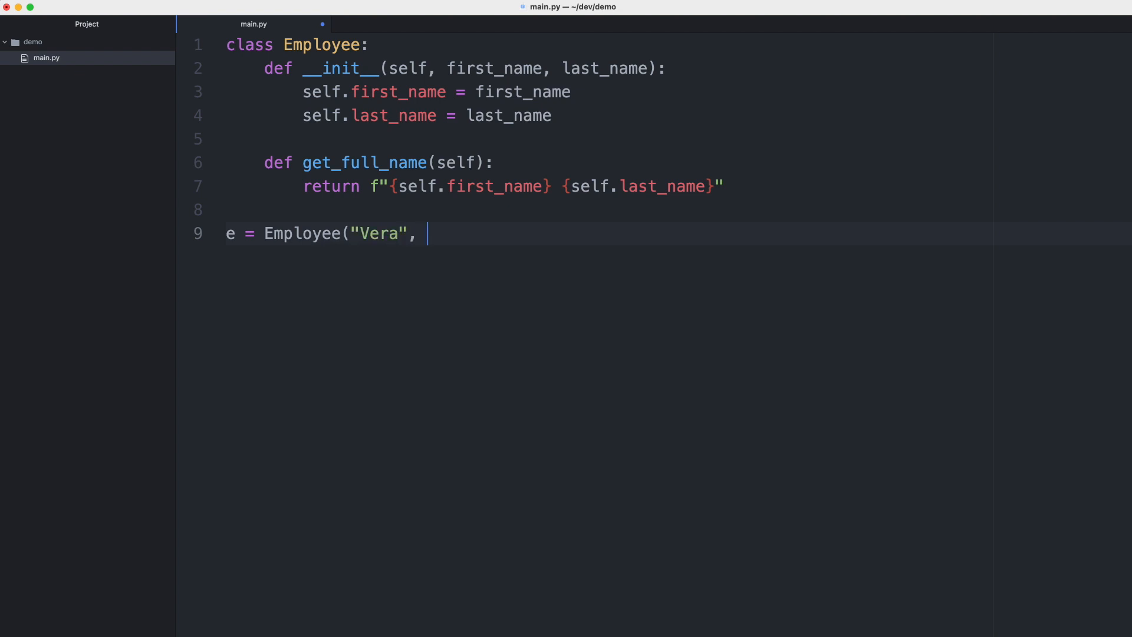
pyautogui.write('"Schmid')
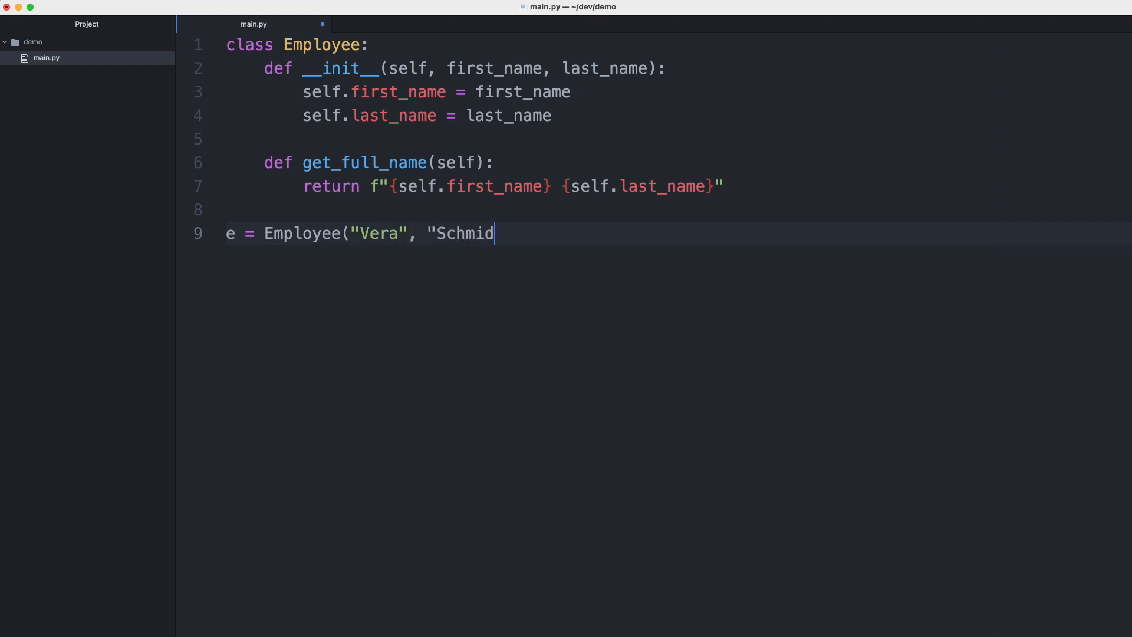
pyautogui.write('t")')
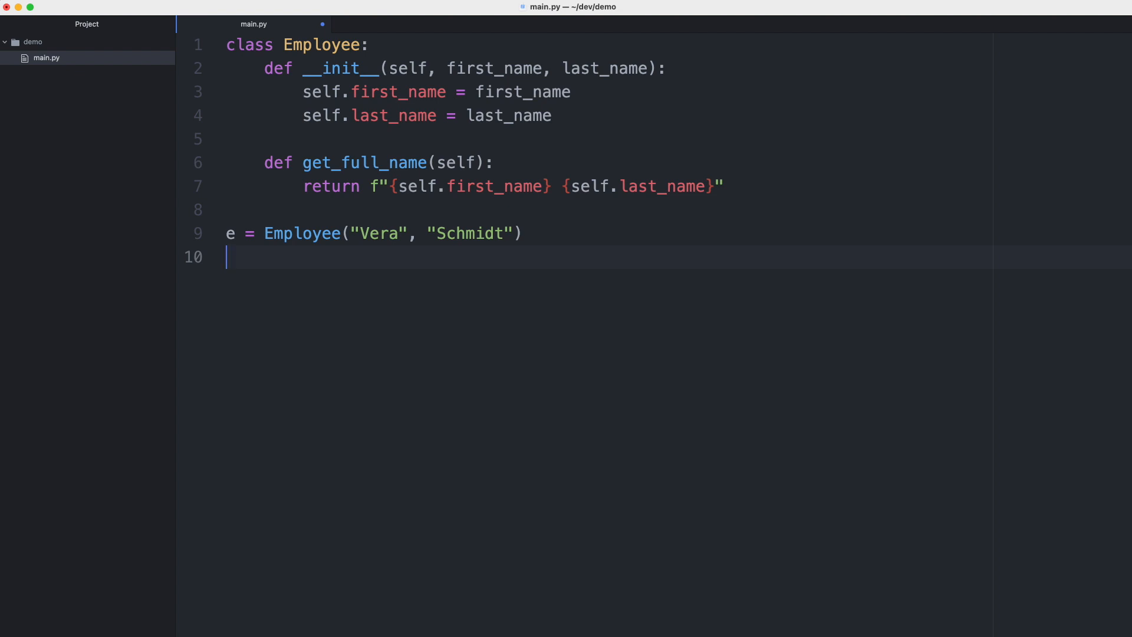
# Step: Print e.get_full_name() and run the file with python3 main.py
pyautogui.write('print(e.')
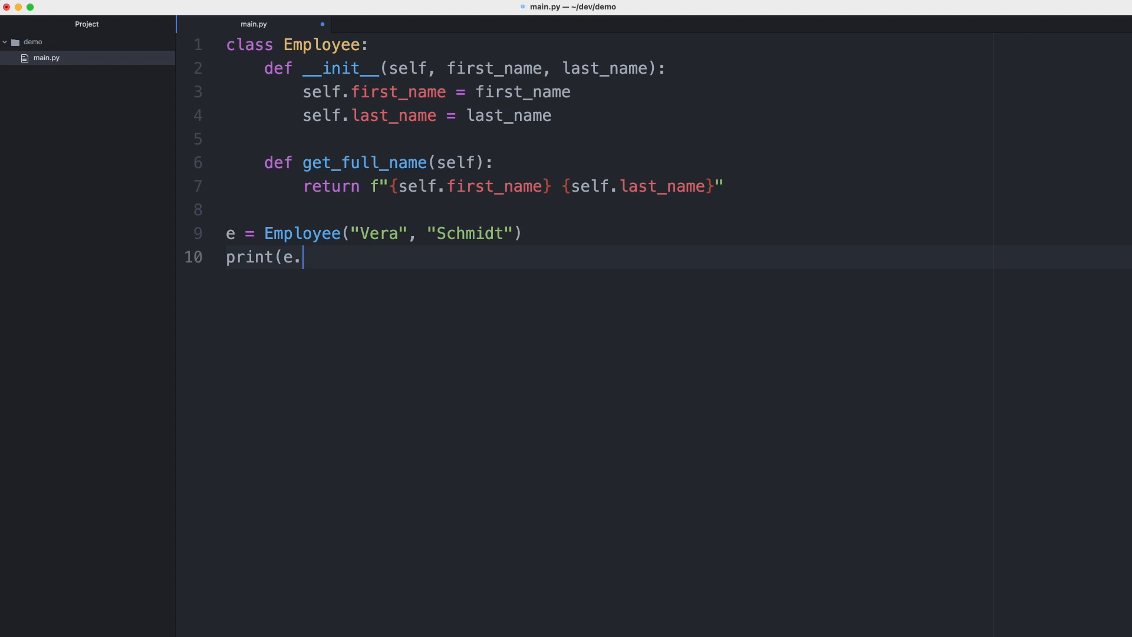
pyautogui.write('get_full_name(')
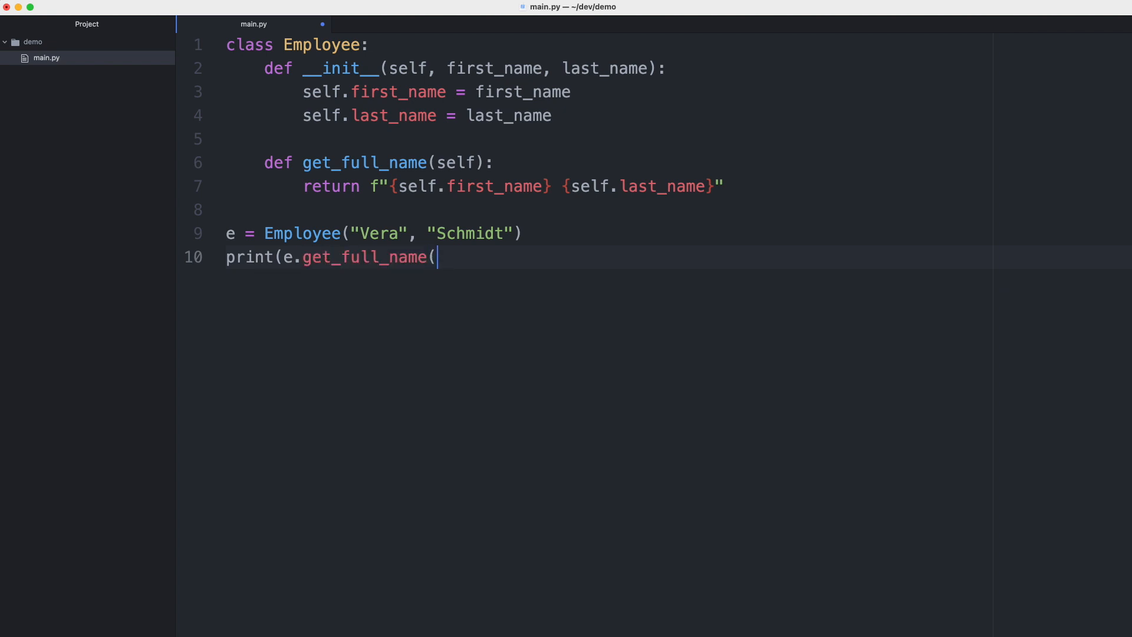
pyautogui.write('))')
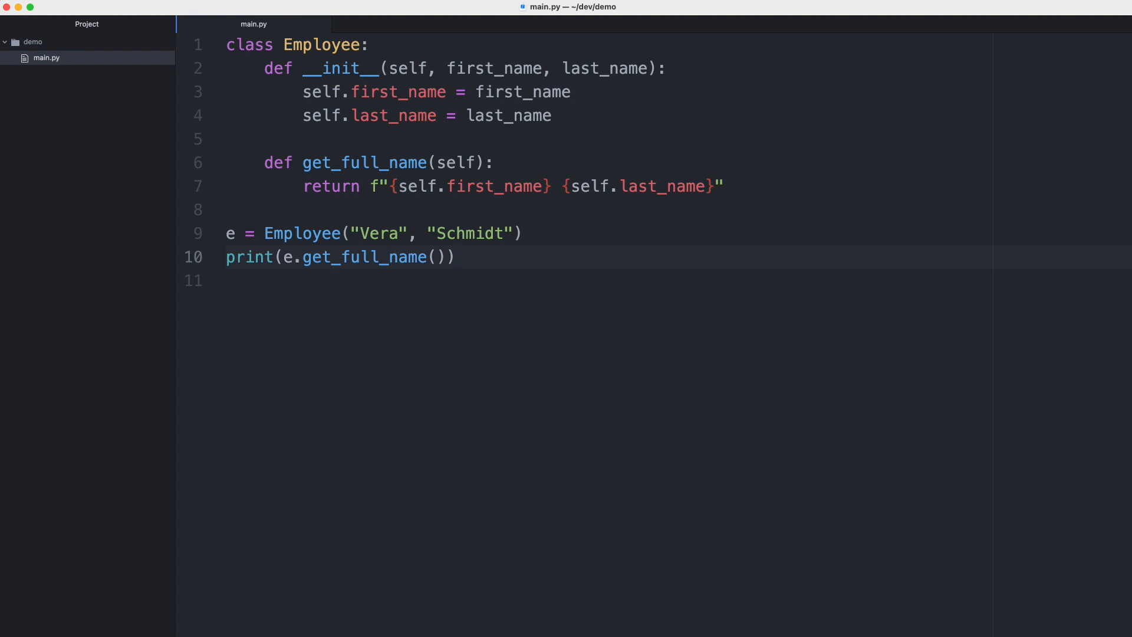
pyautogui.write('python3 main.py')
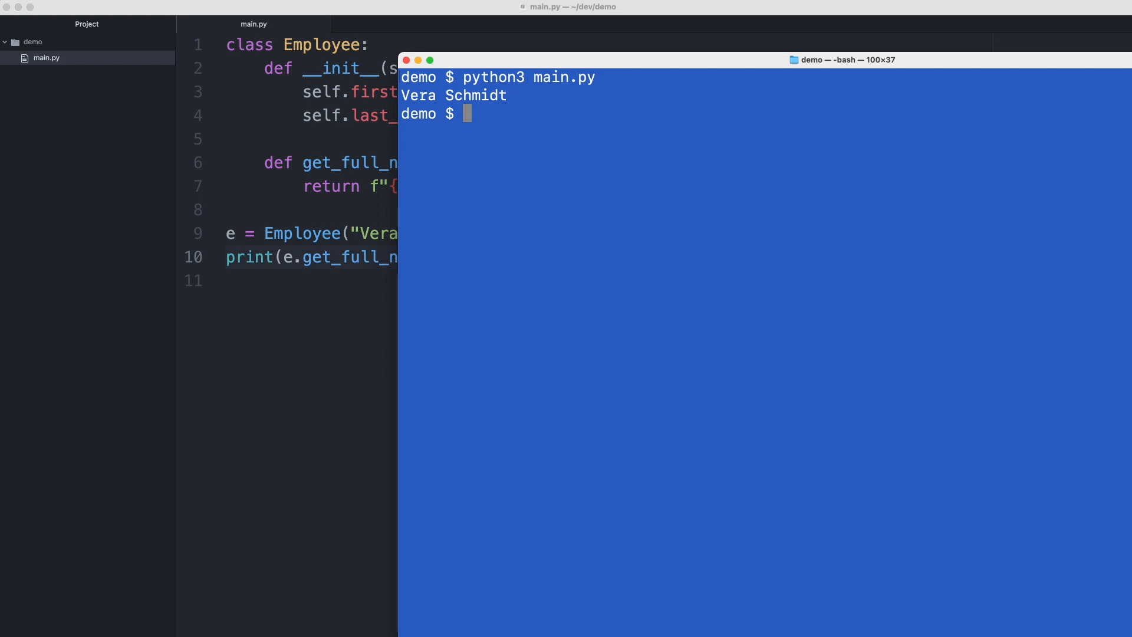
pyautogui.moveTo(362, 364)
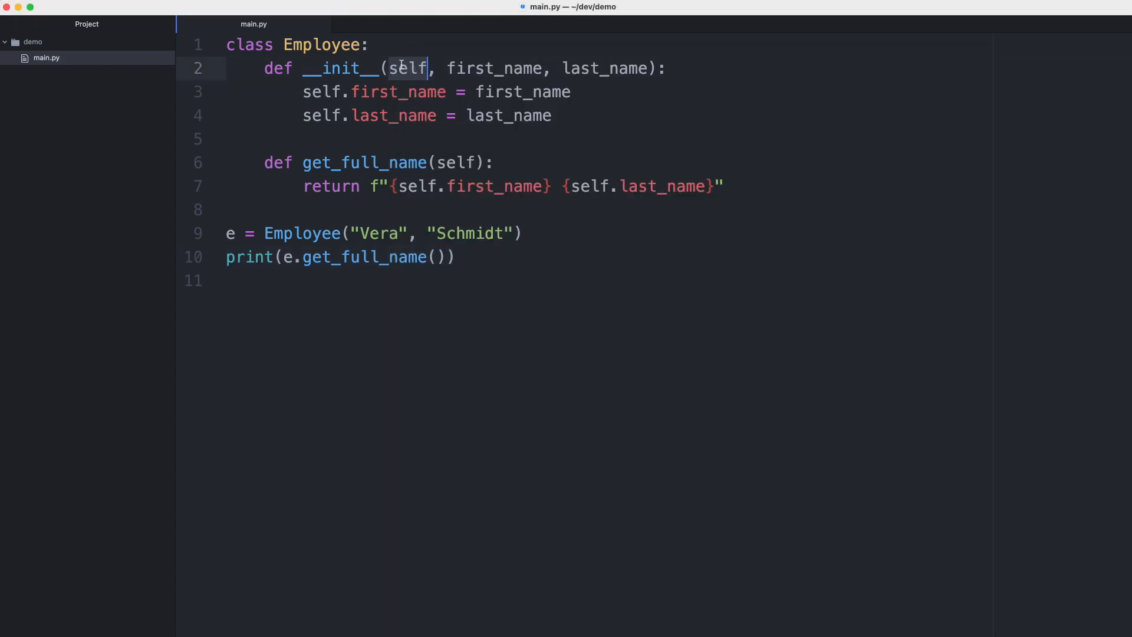
pyautogui.moveTo(451, 179)
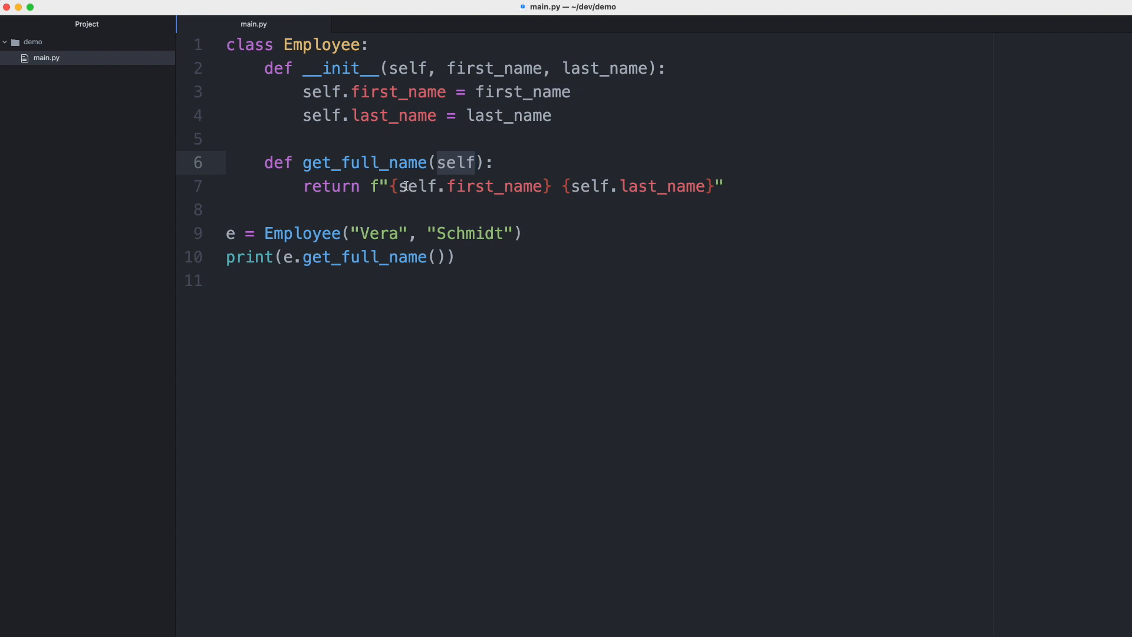
# Step: Clear all the class-based code so main.py is empty
pyautogui.click(475, 162)
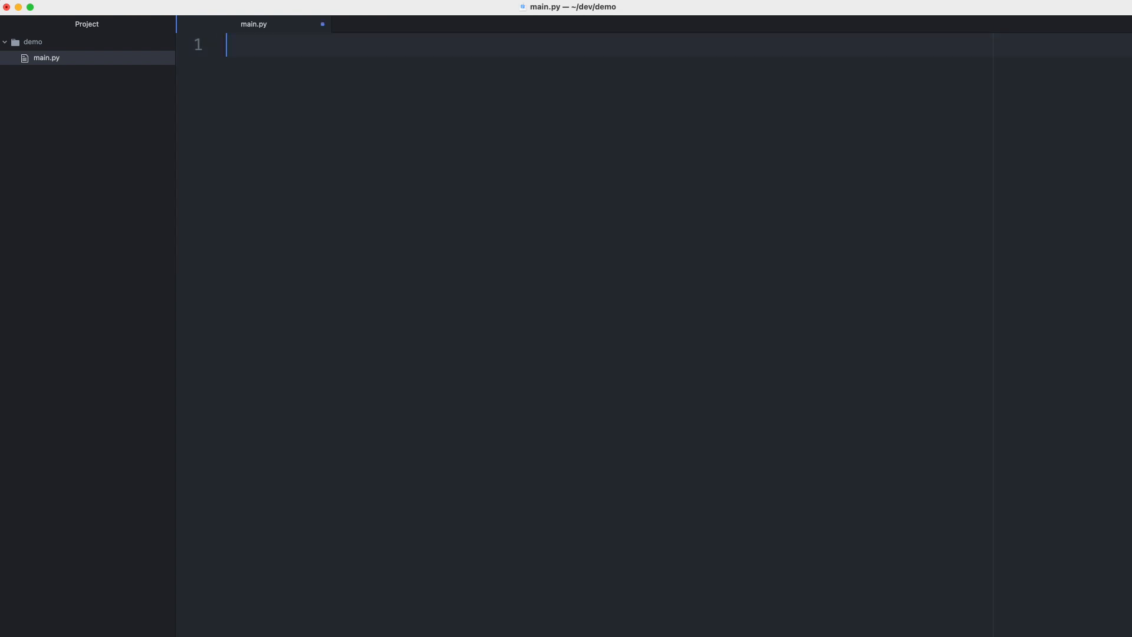
# Step: Write the header def create_employee(first_name, last_name):
pyautogui.write('def cr')
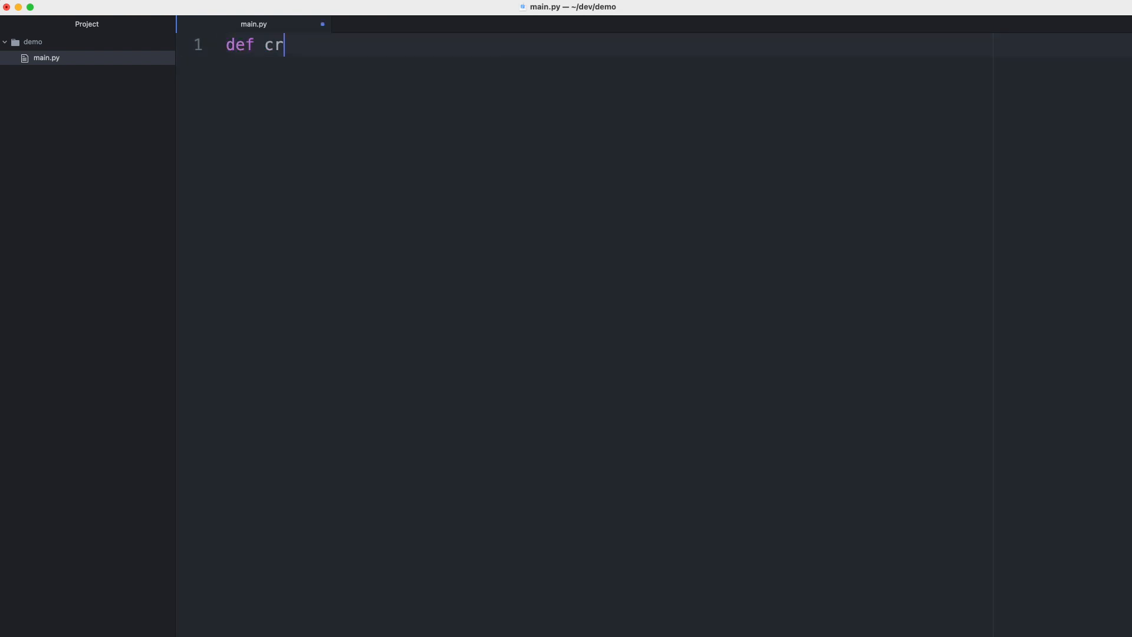
pyautogui.write('eate_')
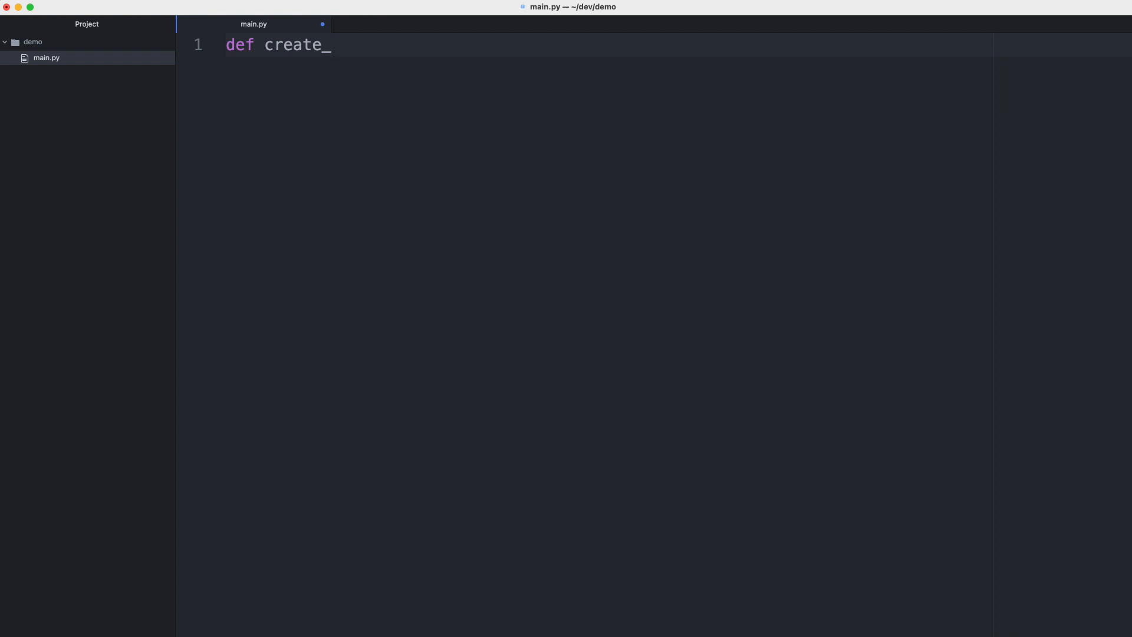
pyautogui.write('employee')
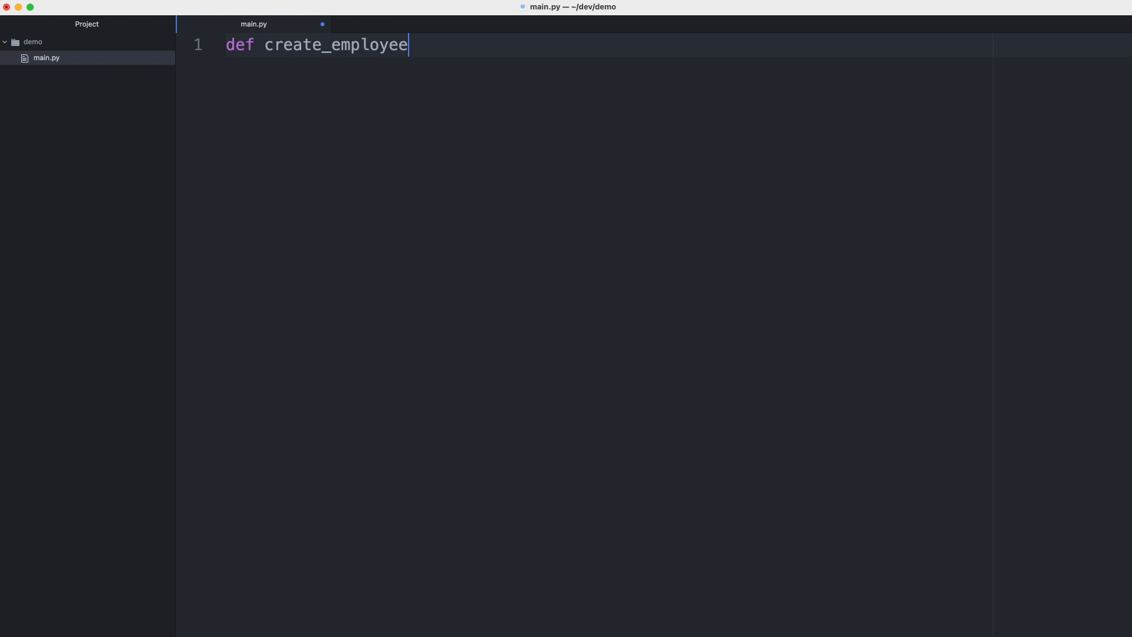
pyautogui.write('(')
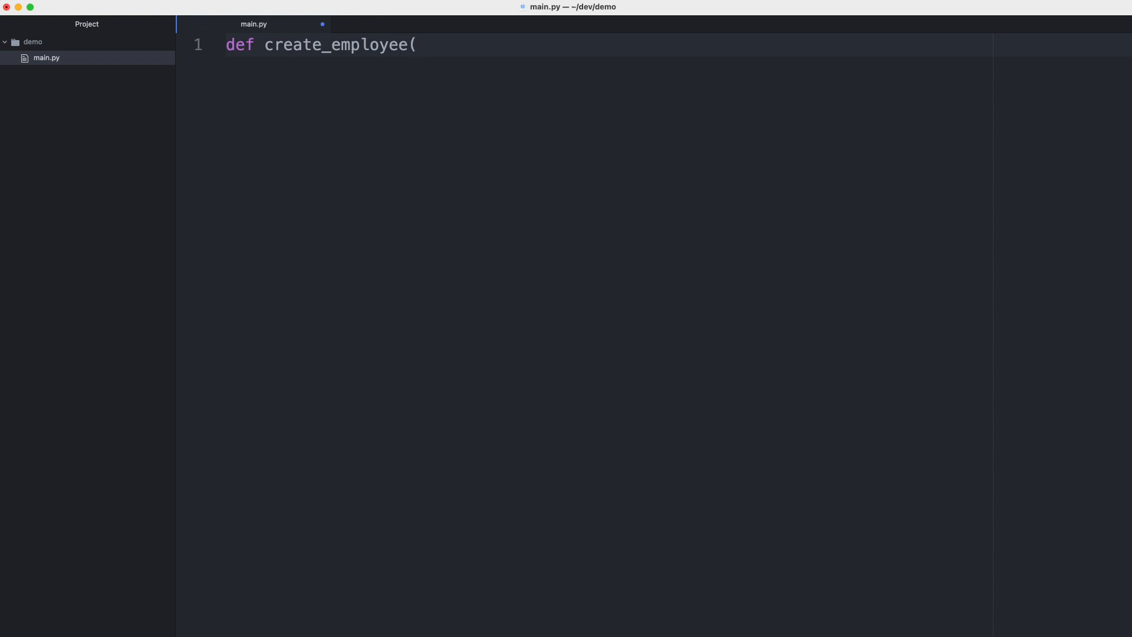
pyautogui.write('first_')
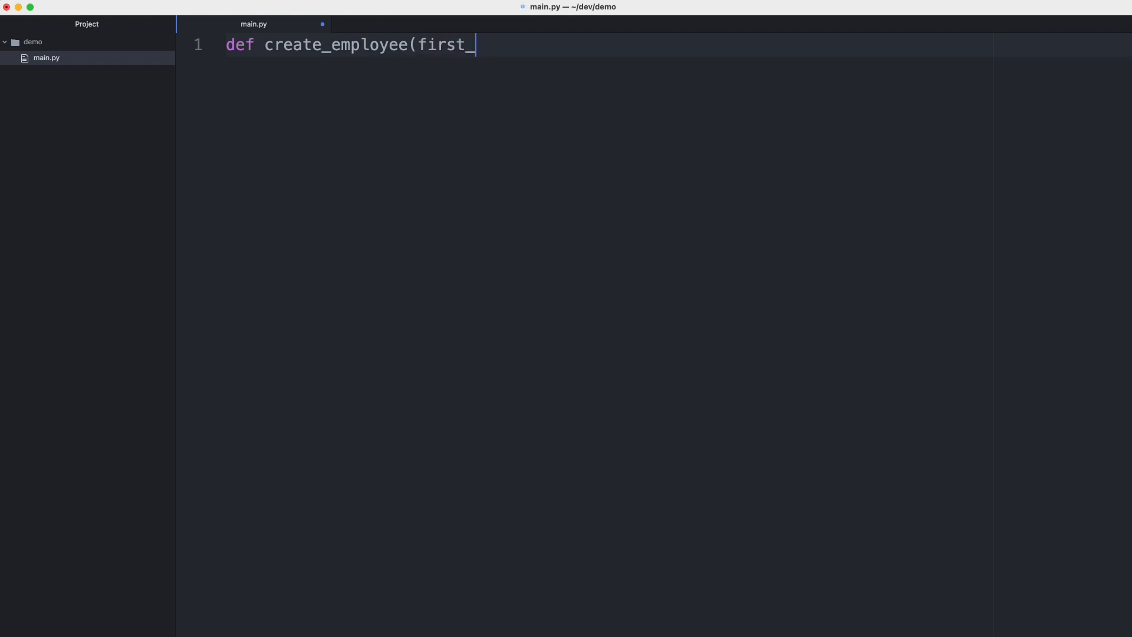
pyautogui.write('name, last')
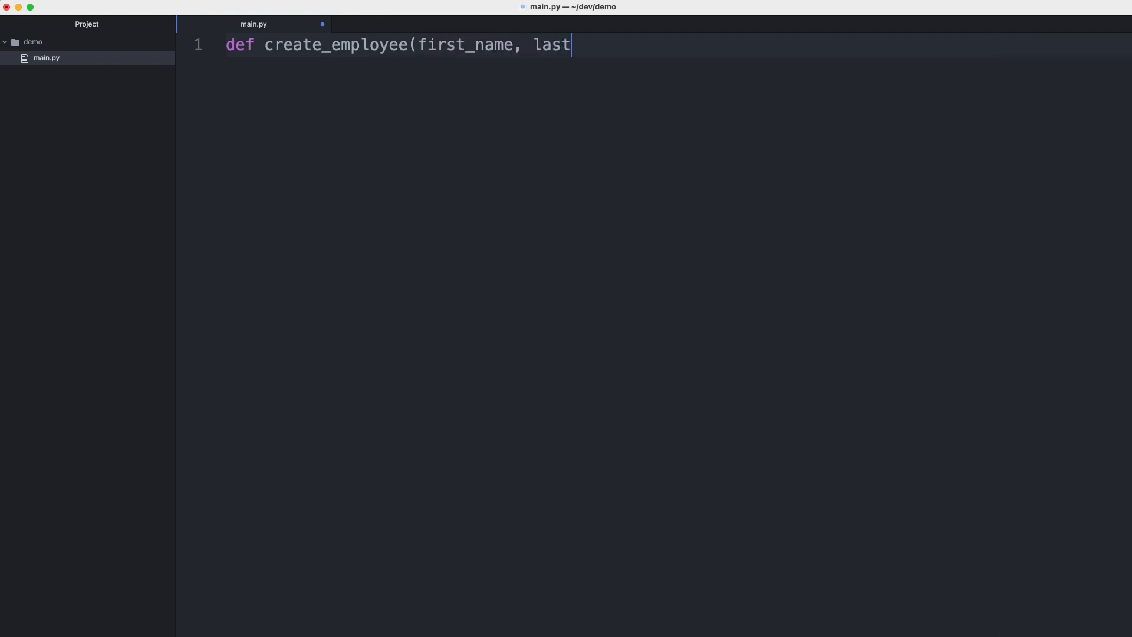
pyautogui.write('_name):')
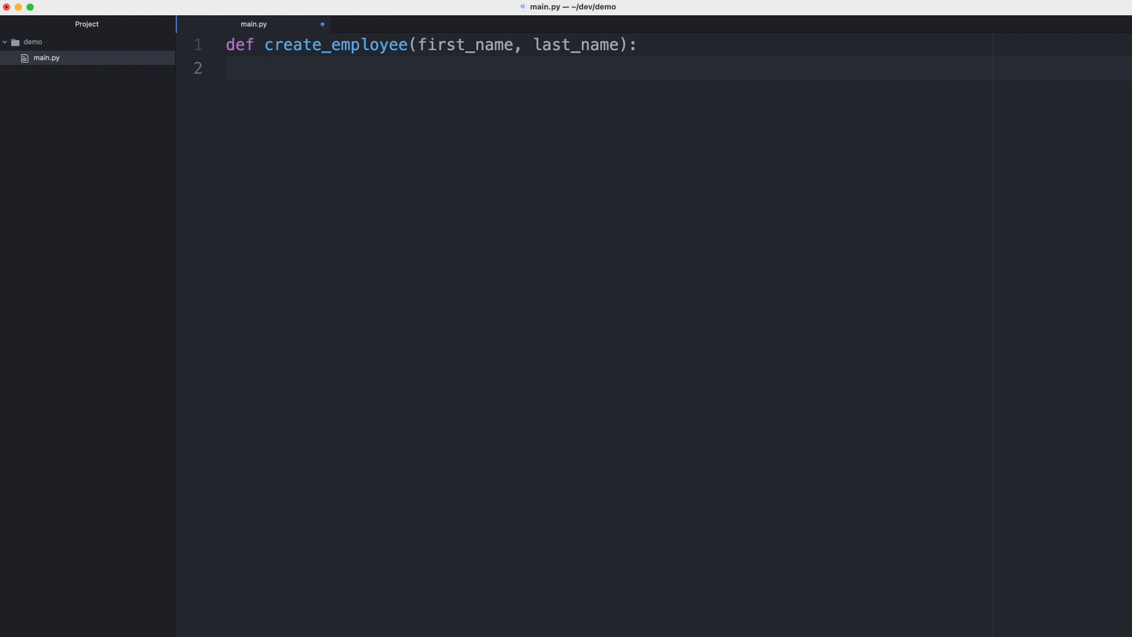
# Step: Build d = {"first_name": first_name, "last_name": last_name} and return it
pyautogui.write('d =')
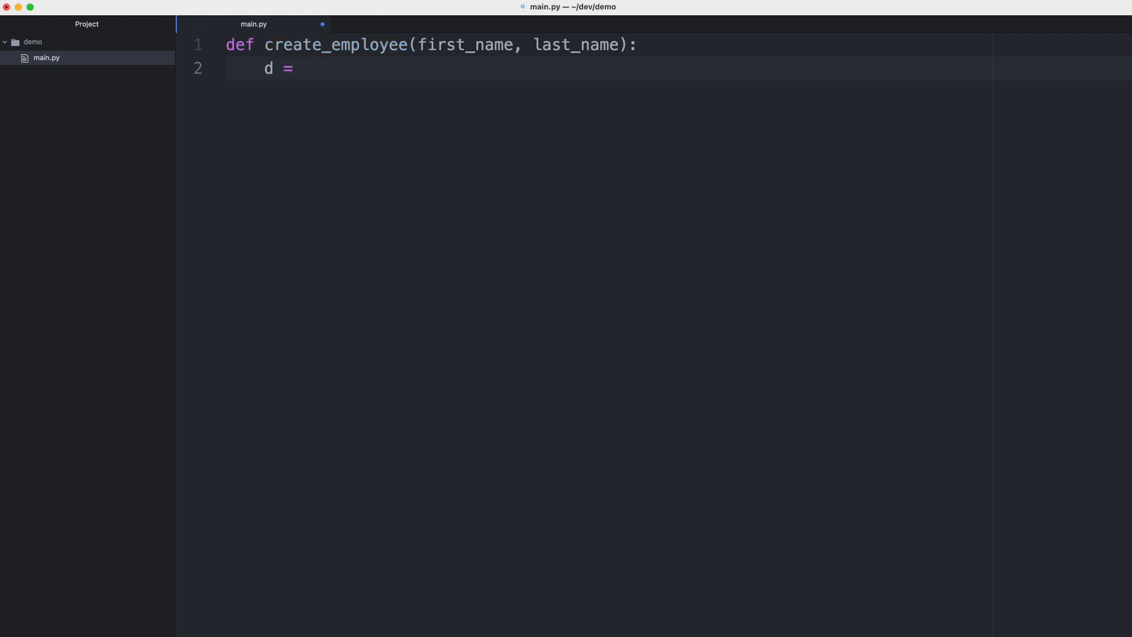
pyautogui.write('{}')
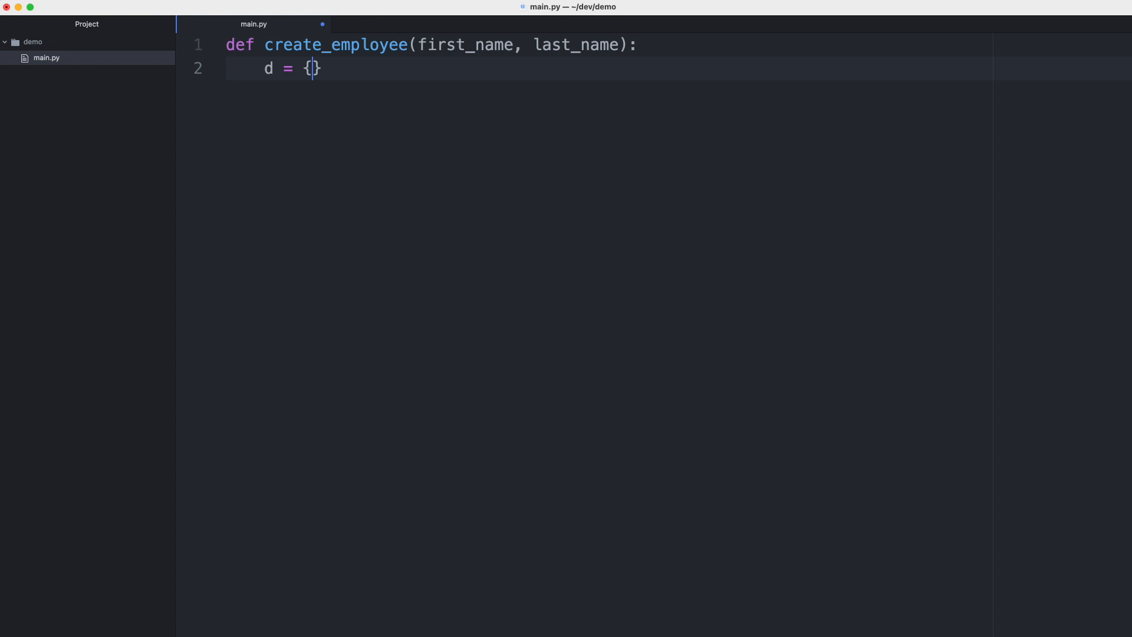
pyautogui.write('"fir')
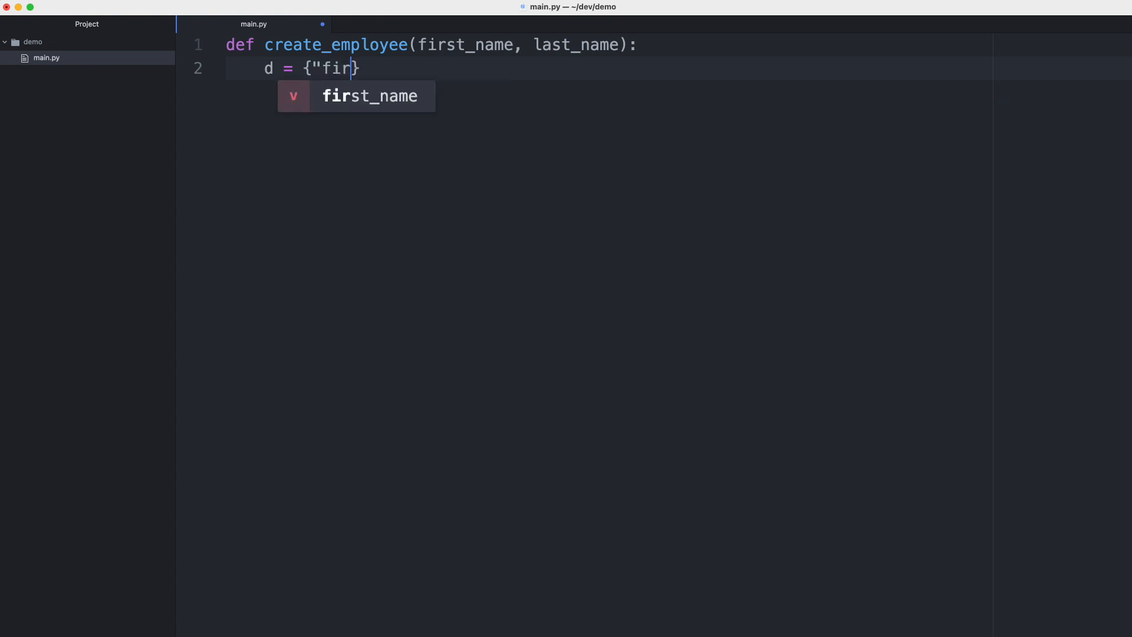
pyautogui.press('Tab')
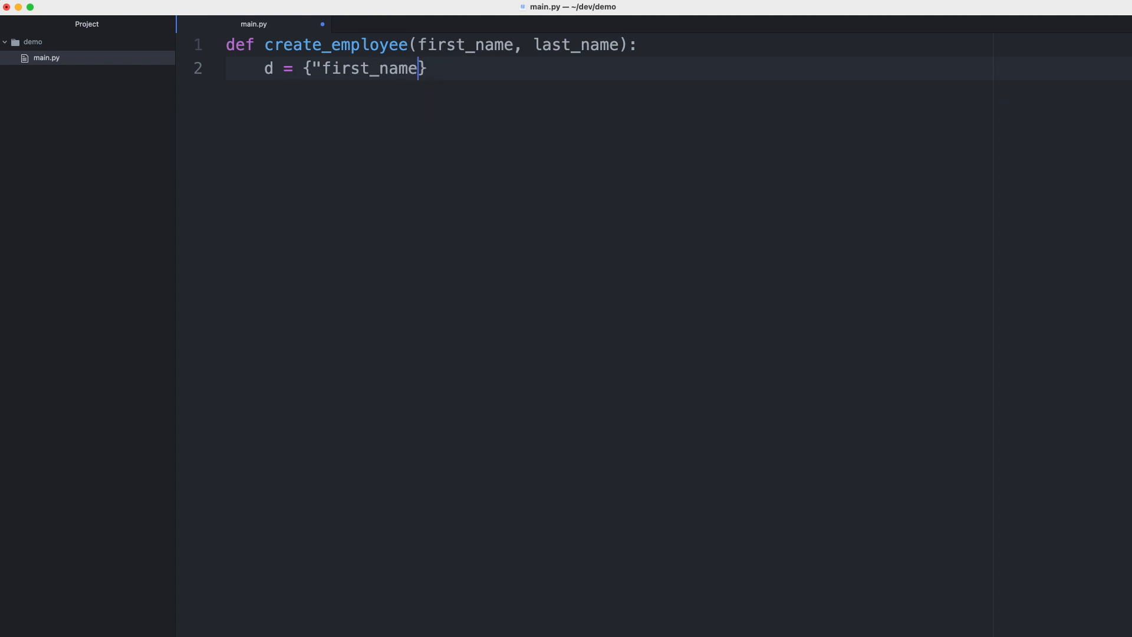
pyautogui.write('":')
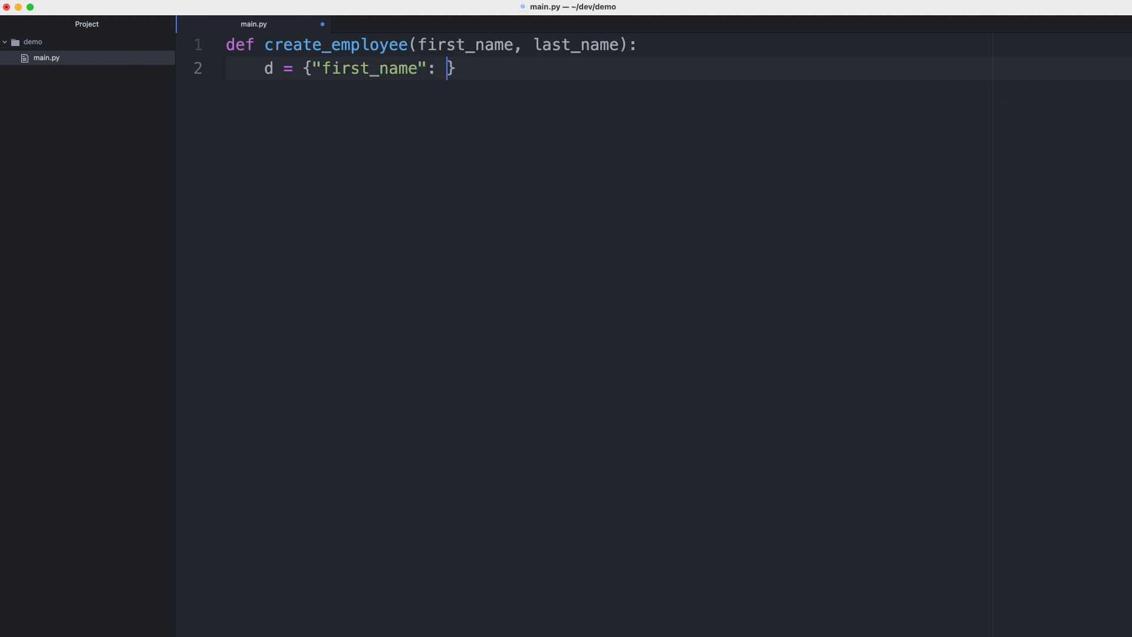
pyautogui.write('first_name,')
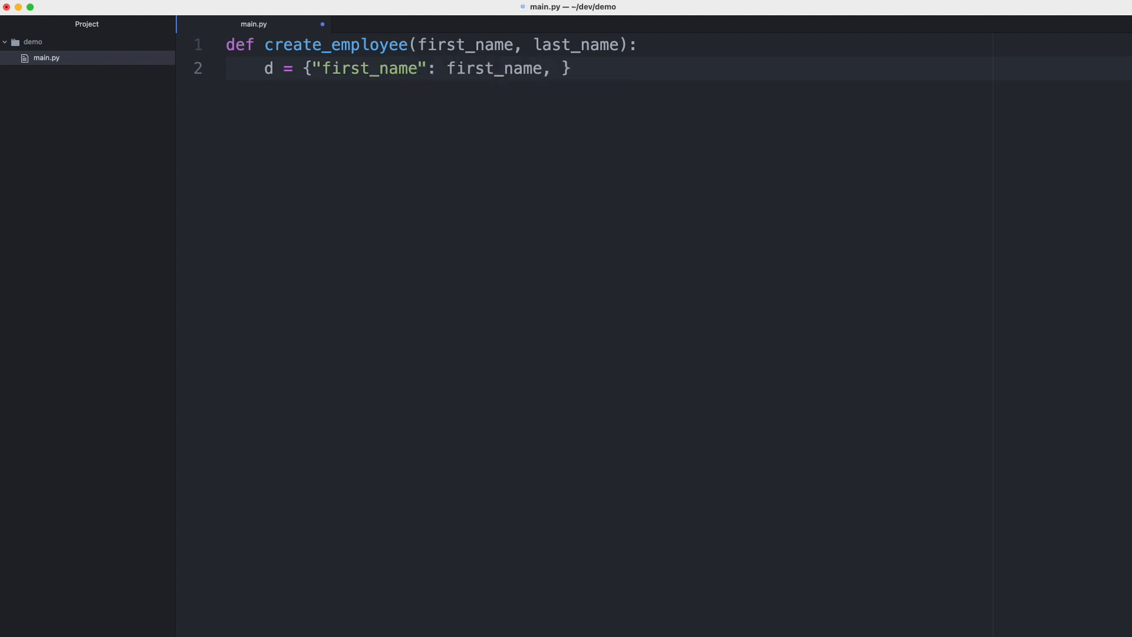
pyautogui.write('"last_name":')
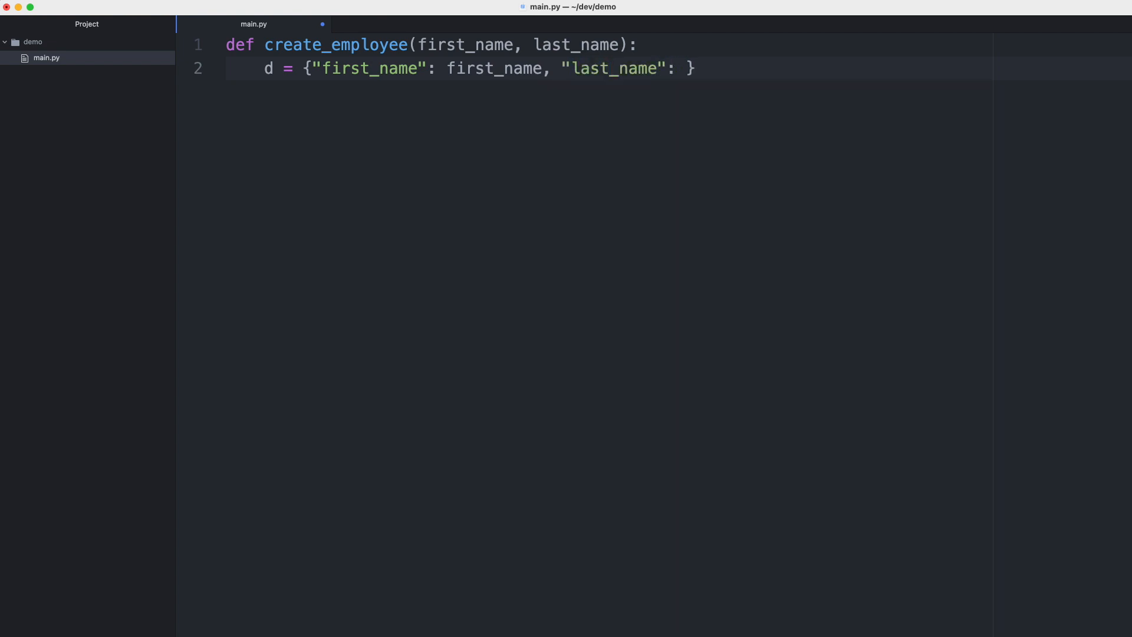
pyautogui.write('last_name')
pyautogui.write('return d')
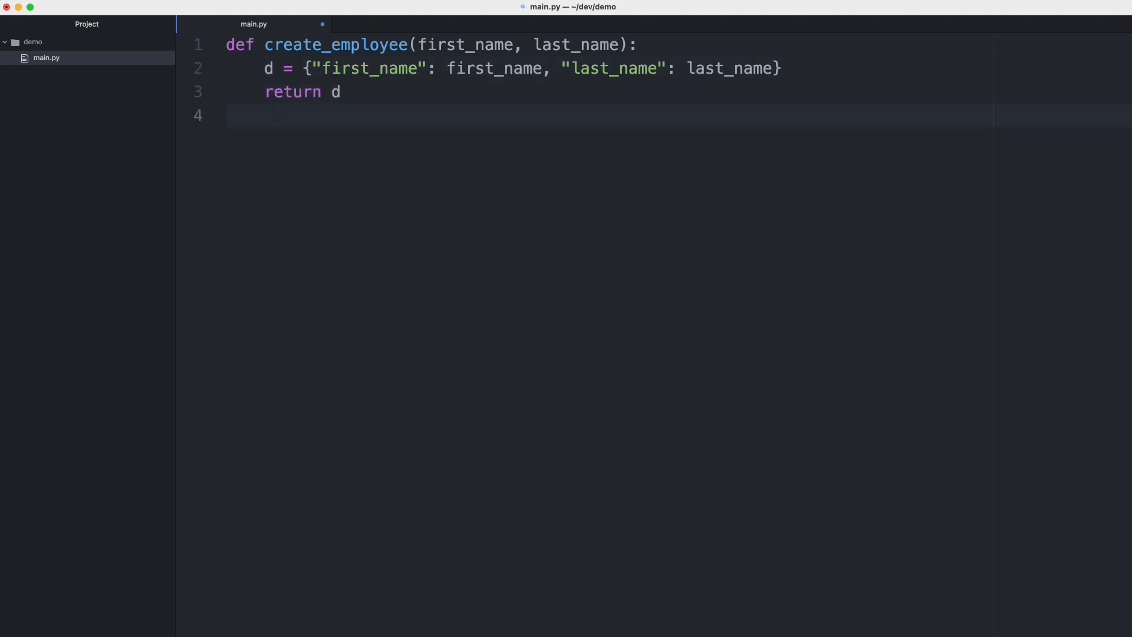
pyautogui.press('enter')
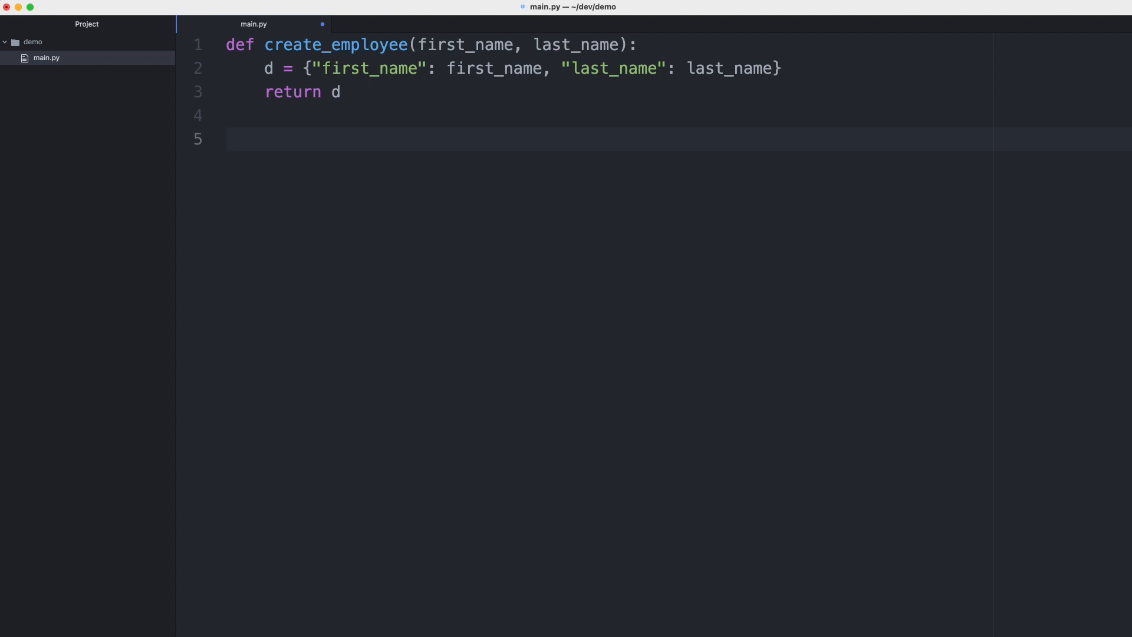
# Step: Assign e = create_employee("Vera", "Schmidt") below the function
pyautogui.click(227, 139)
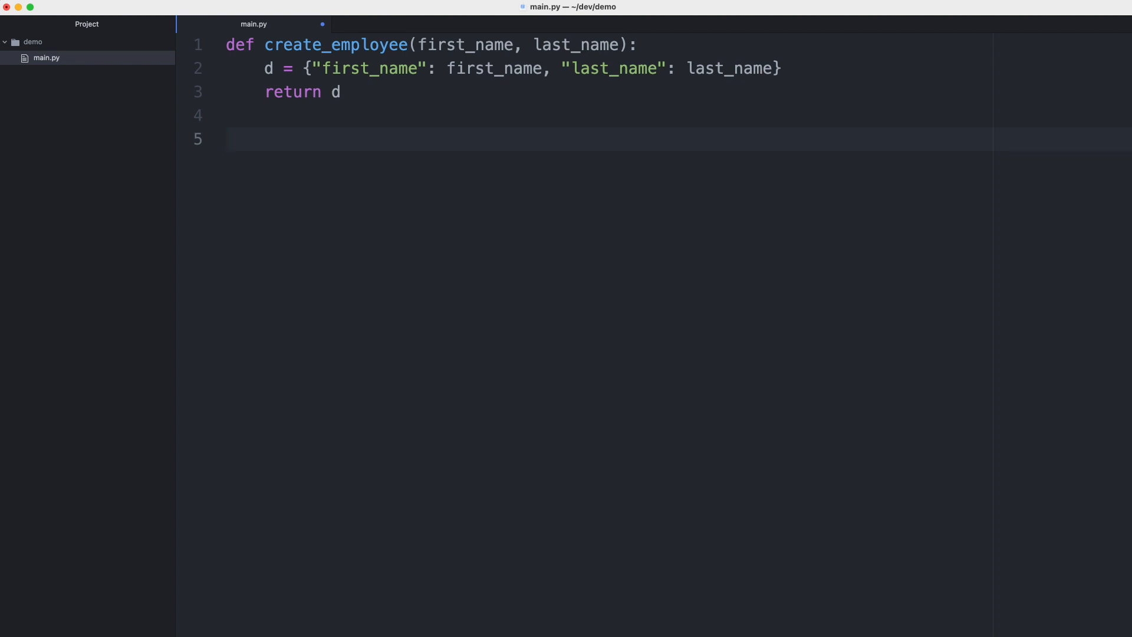
pyautogui.click(227, 138)
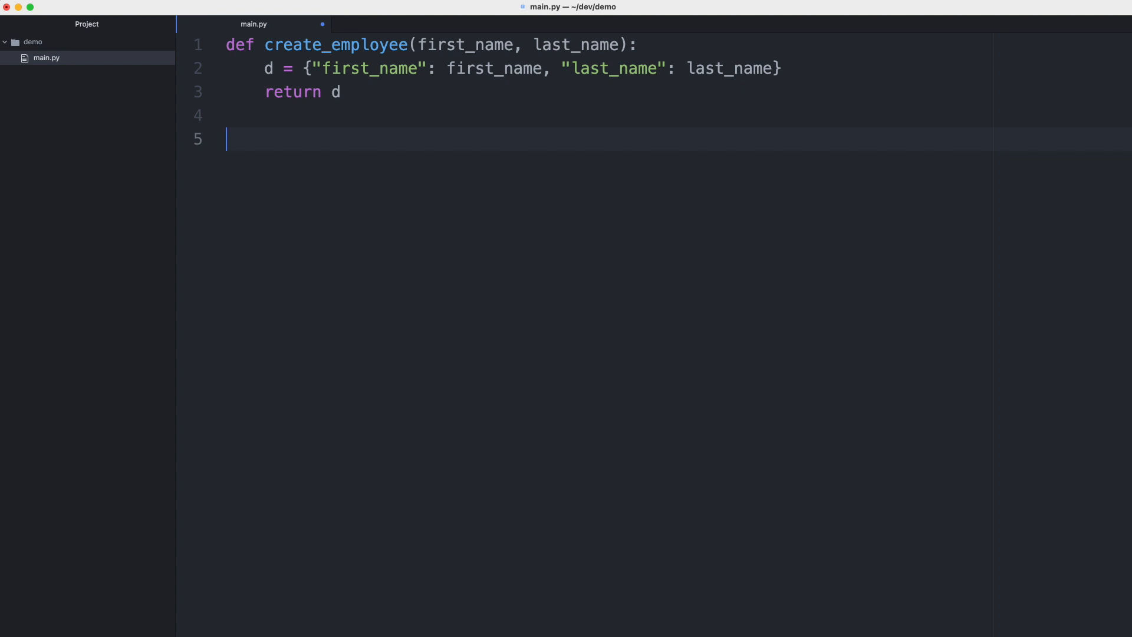
pyautogui.write('e =')
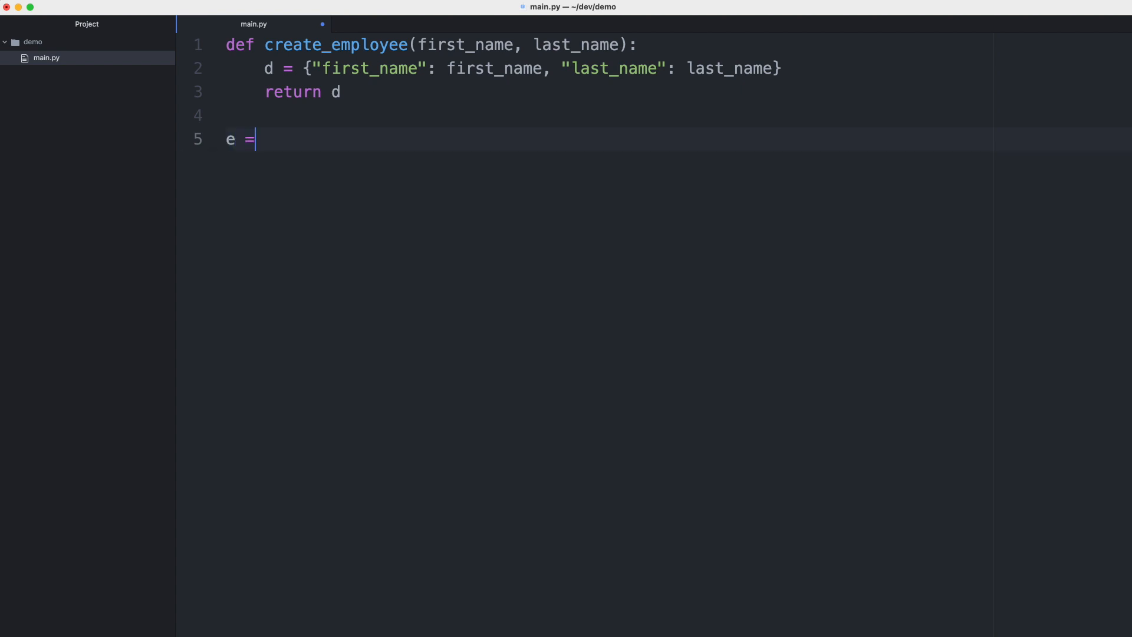
pyautogui.write('create_employee')
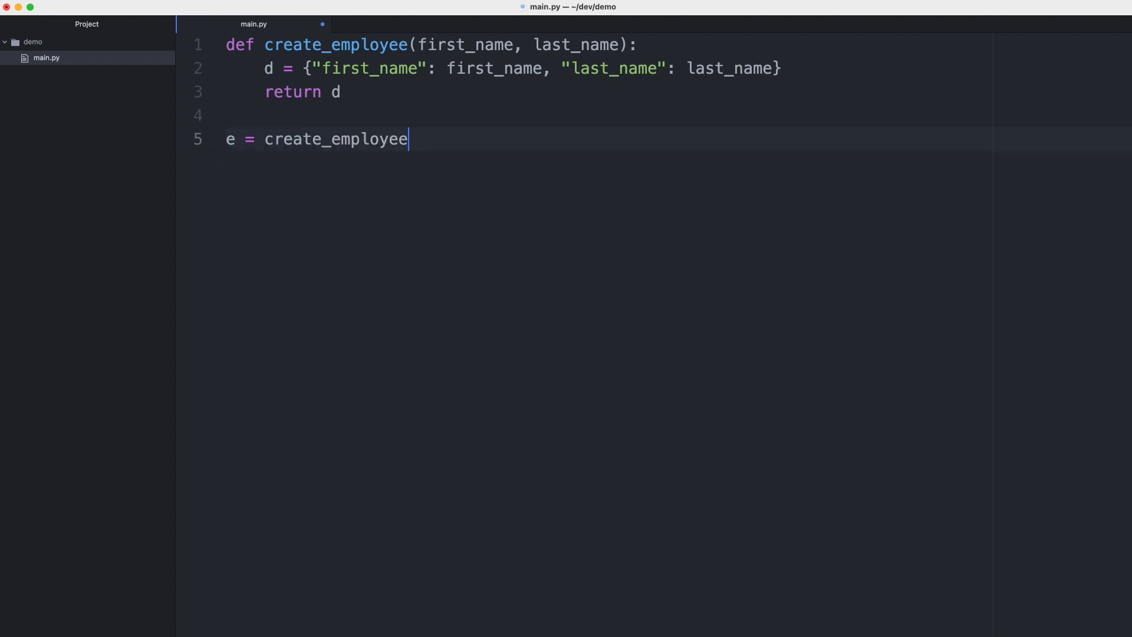
pyautogui.write('("Vera')
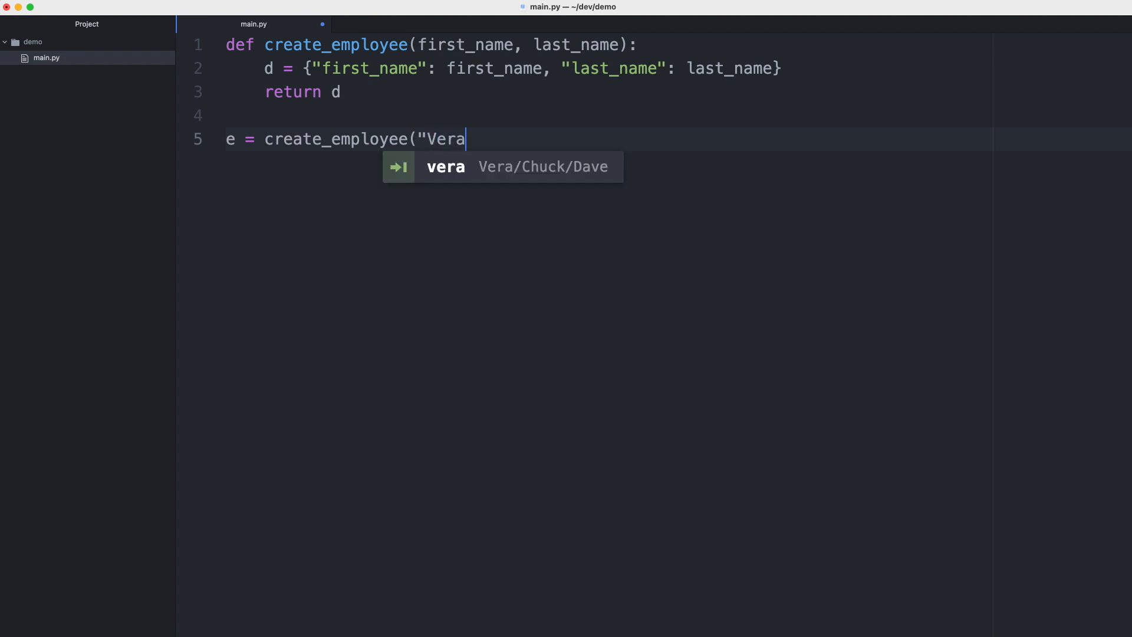
pyautogui.write('", "Schi')
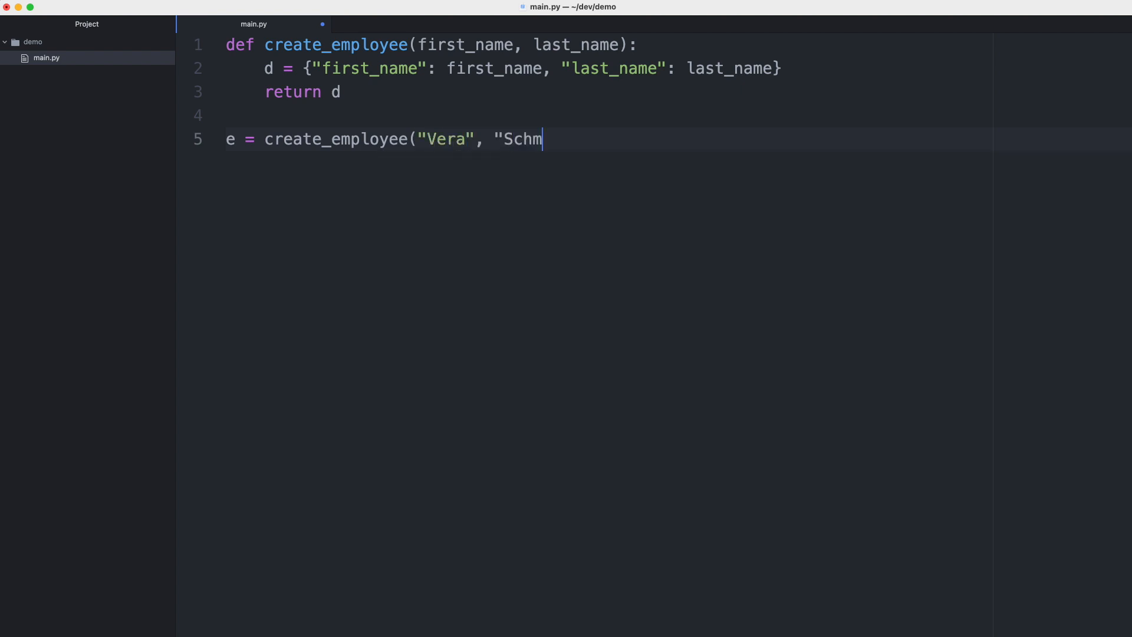
pyautogui.write('idt")')
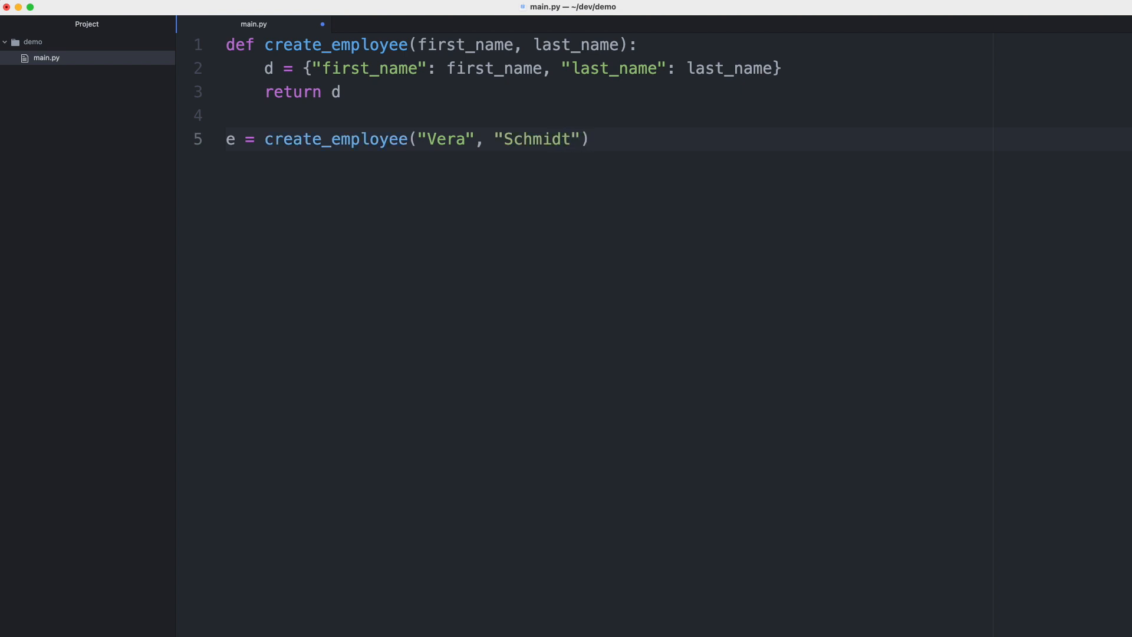
# Step: Print the dictionary's e["first_name"] entry
pyautogui.write('print(e.')
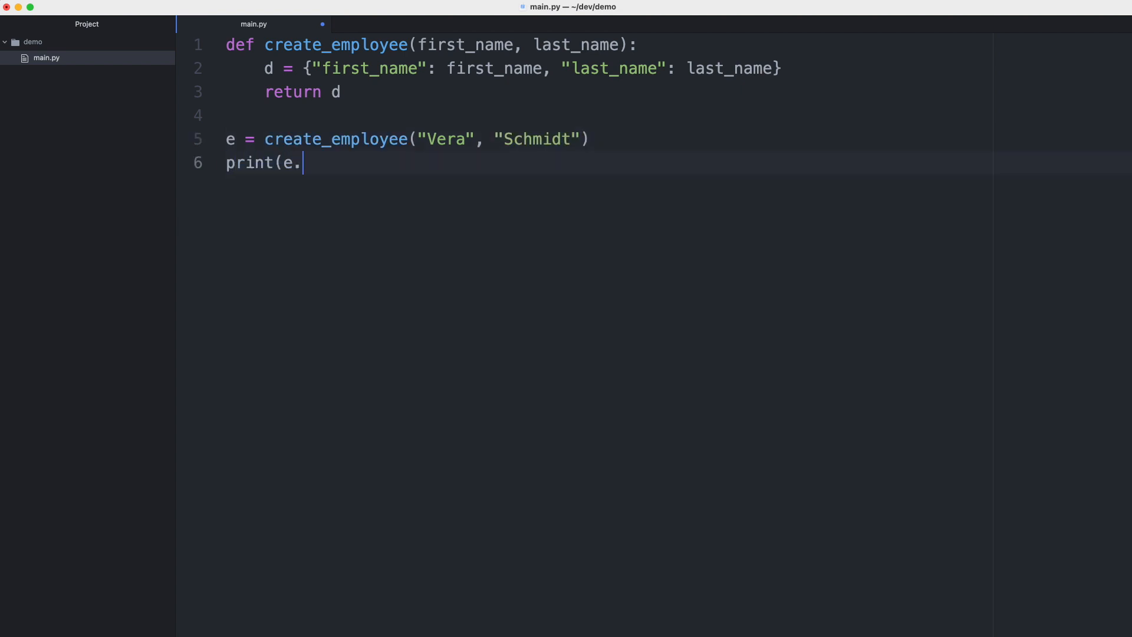
pyautogui.write('["')
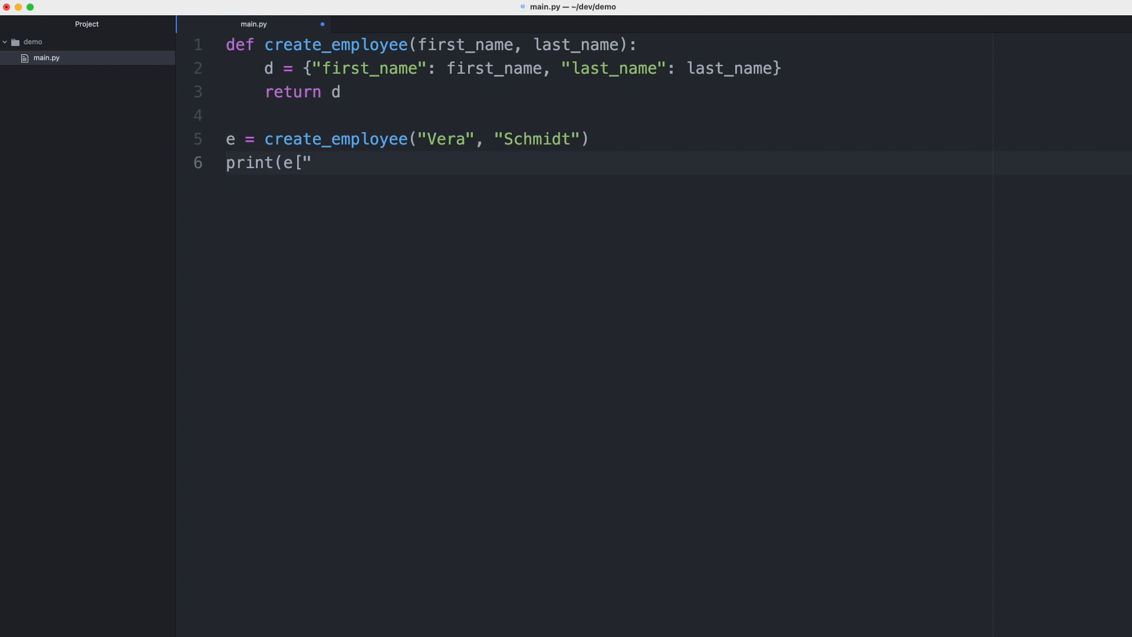
pyautogui.write('first_name')
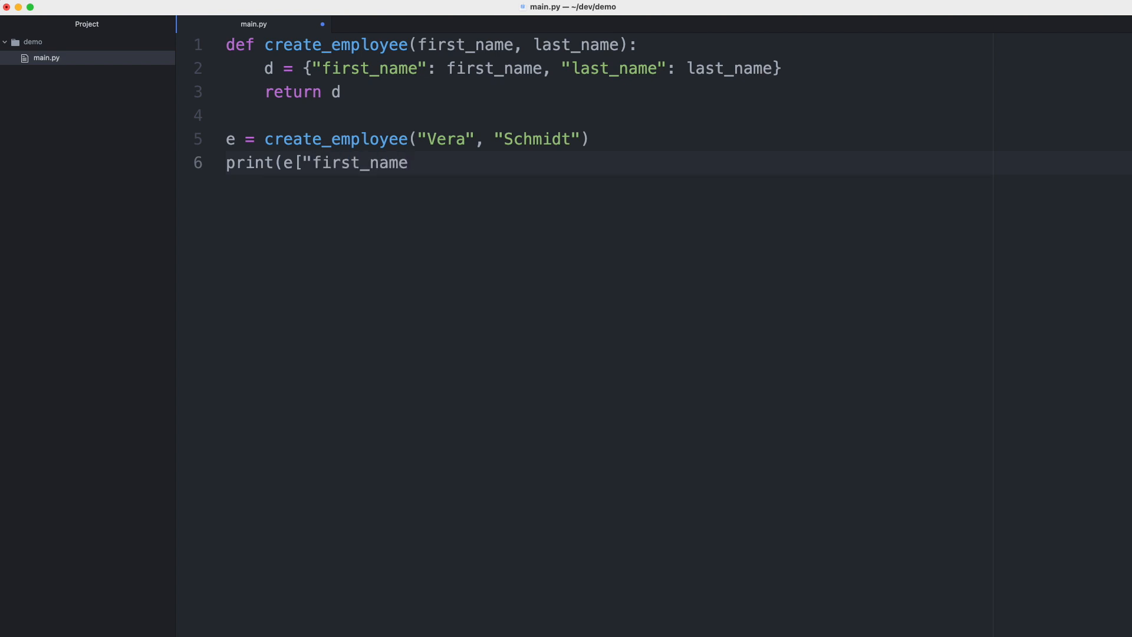
pyautogui.write('"])')
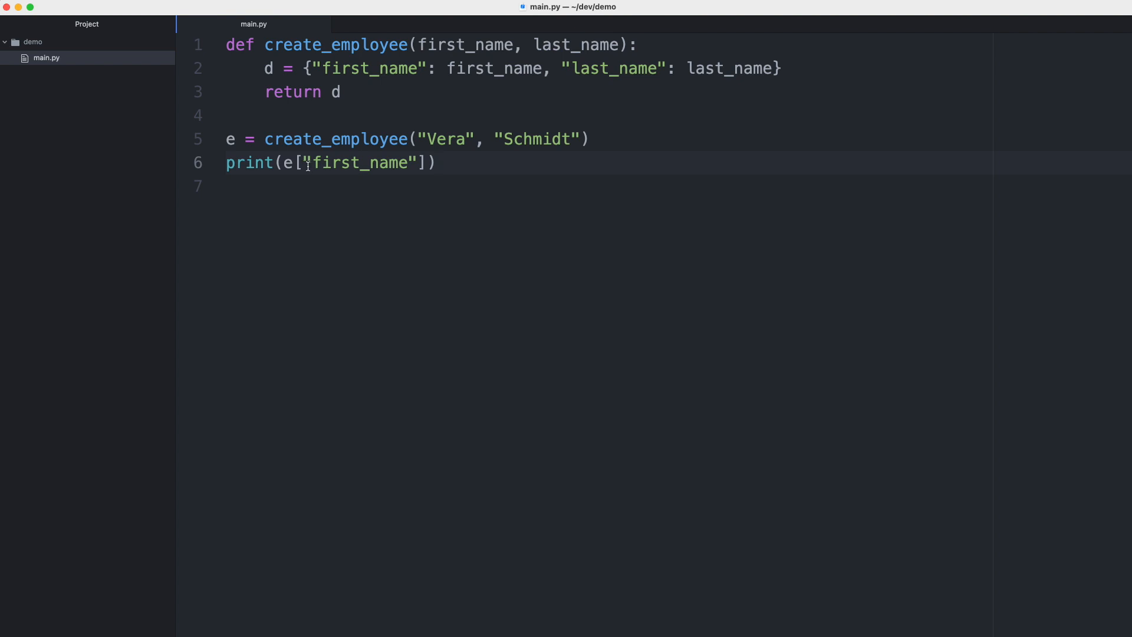
# Step: Change the print line to read the get_full_name entry instead of first_name
pyautogui.doubleClick(359, 163)
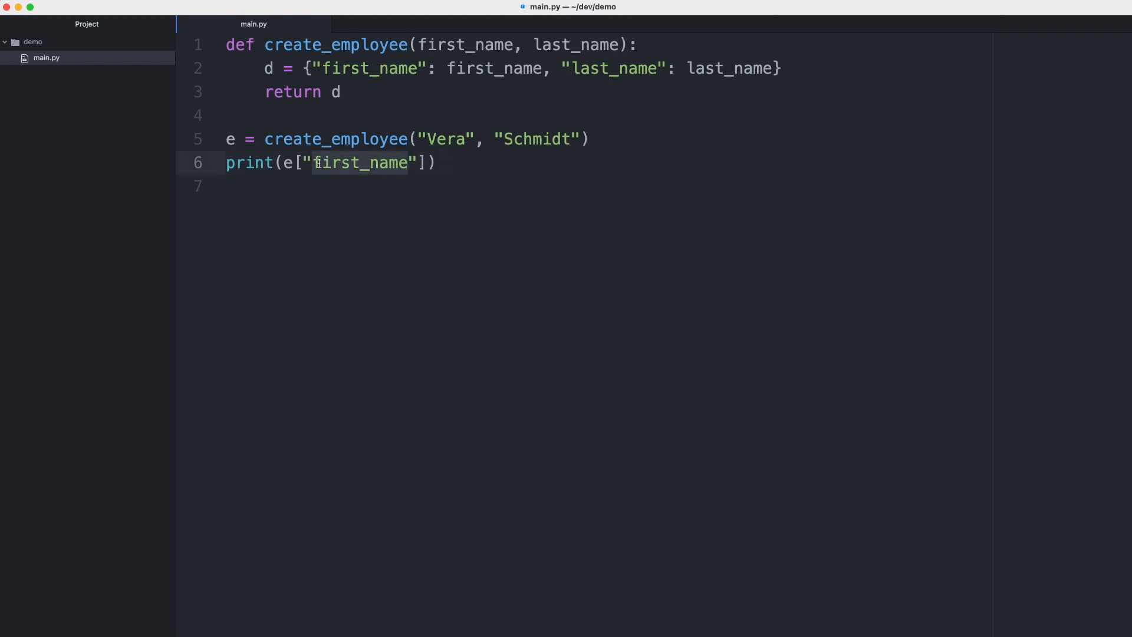
pyautogui.write('get_full')
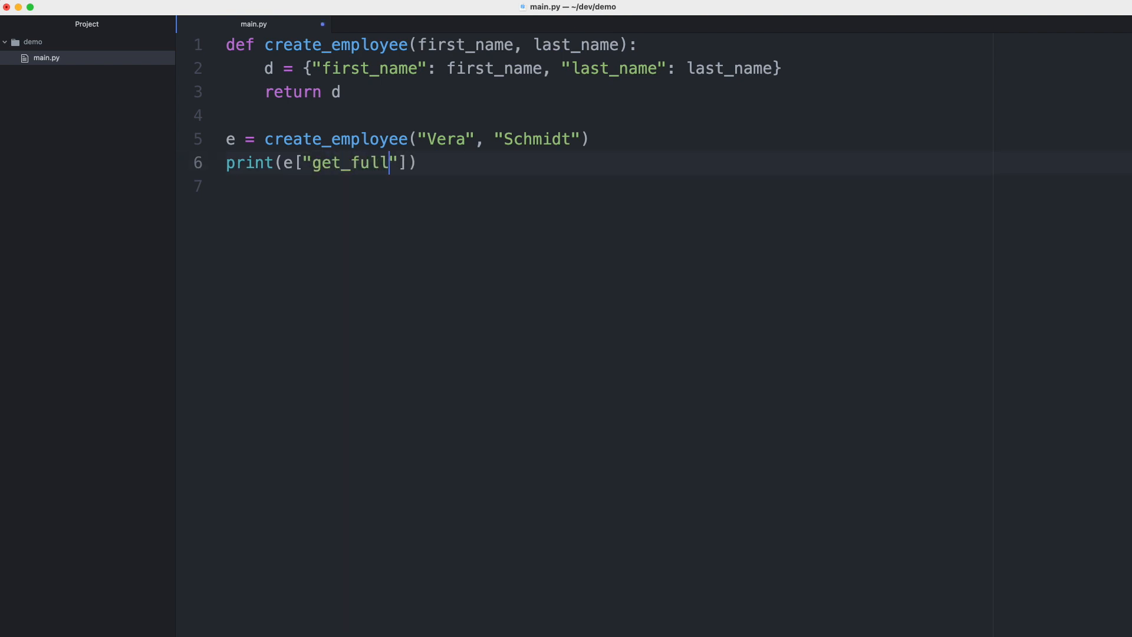
pyautogui.write('_name')
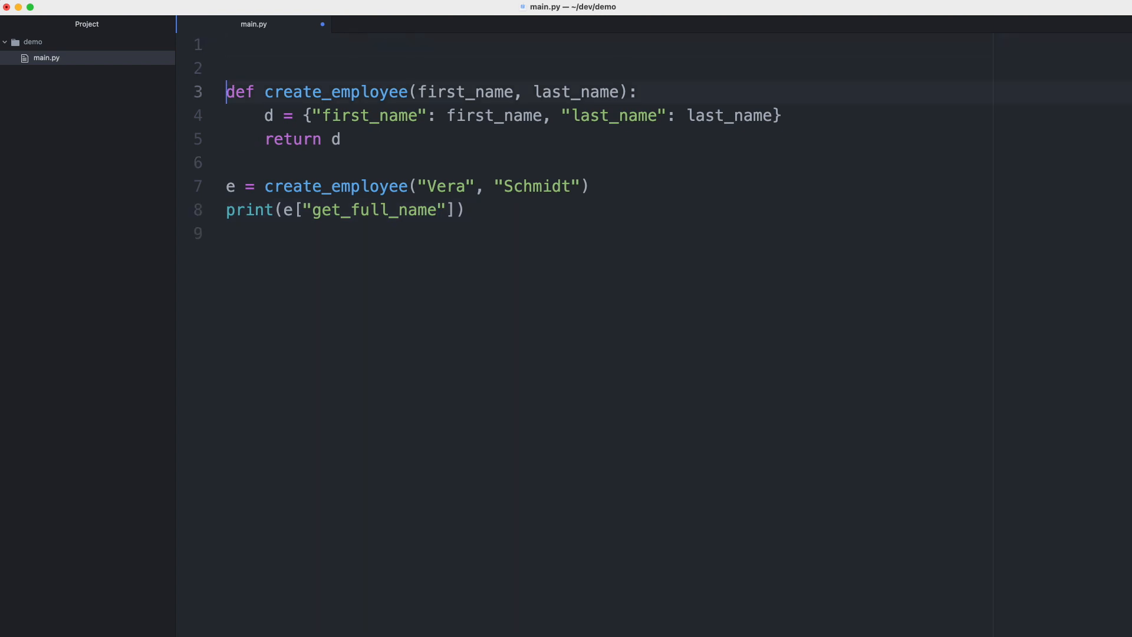
# Step: Define get_full_name(employee) at the top returning f"{employee.first_name} {employee.last_name}"
pyautogui.write('def')
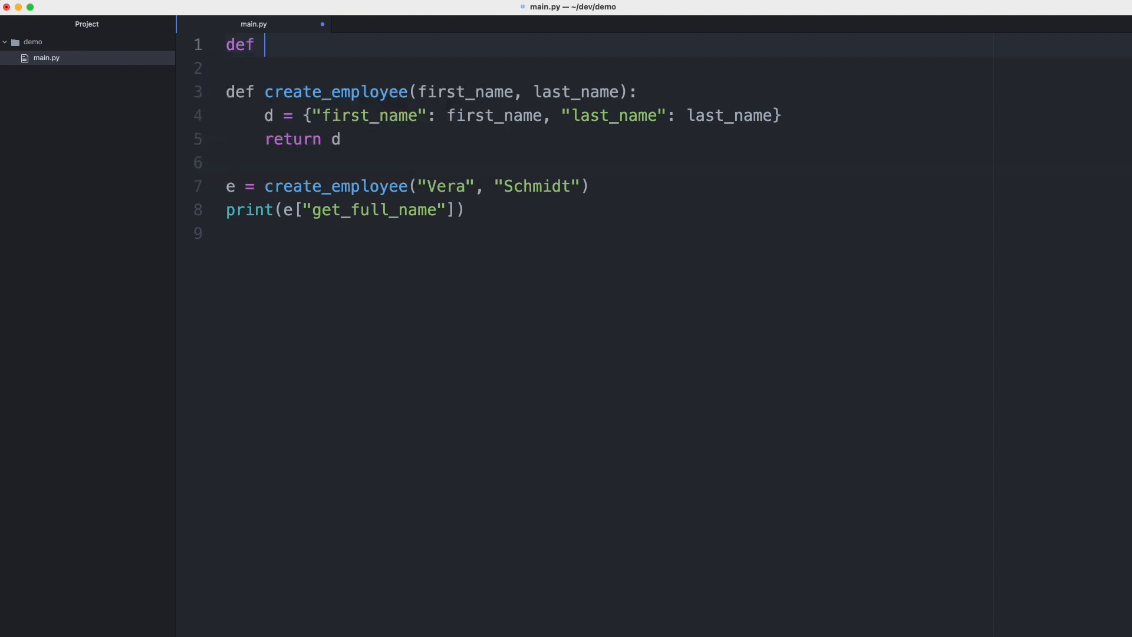
pyautogui.write('get_full_name')
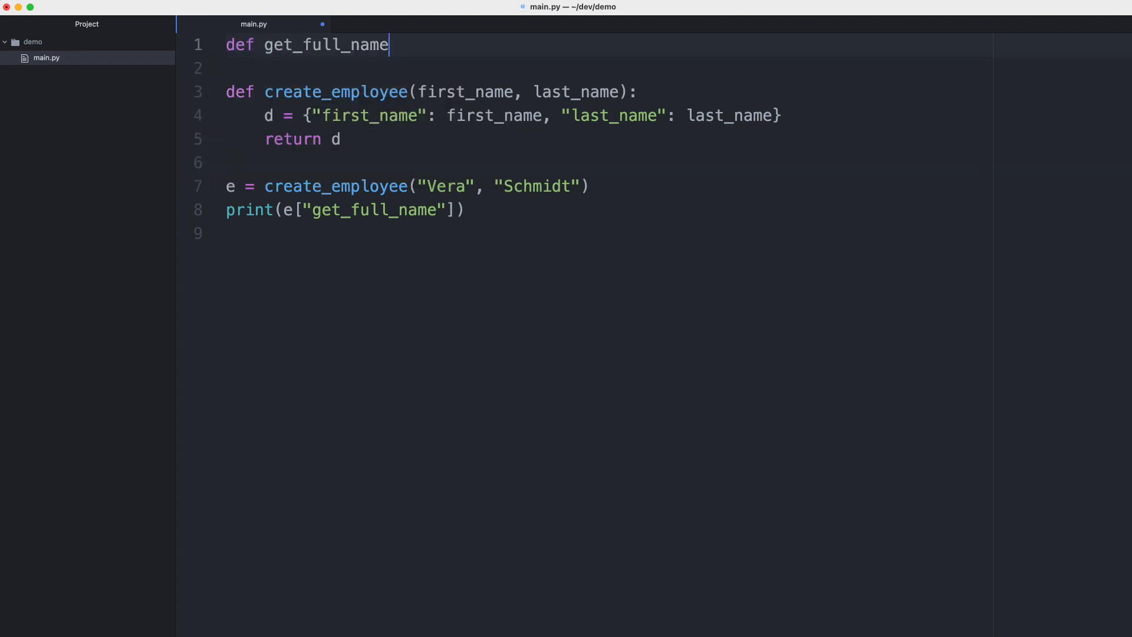
pyautogui.write('(')
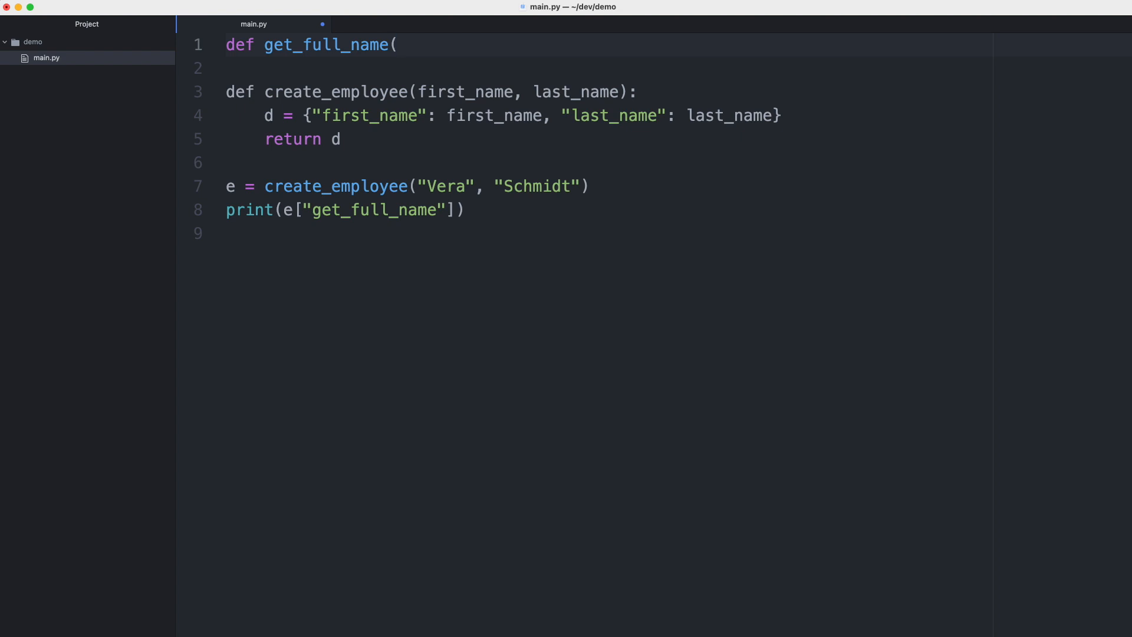
pyautogui.write('employee):')
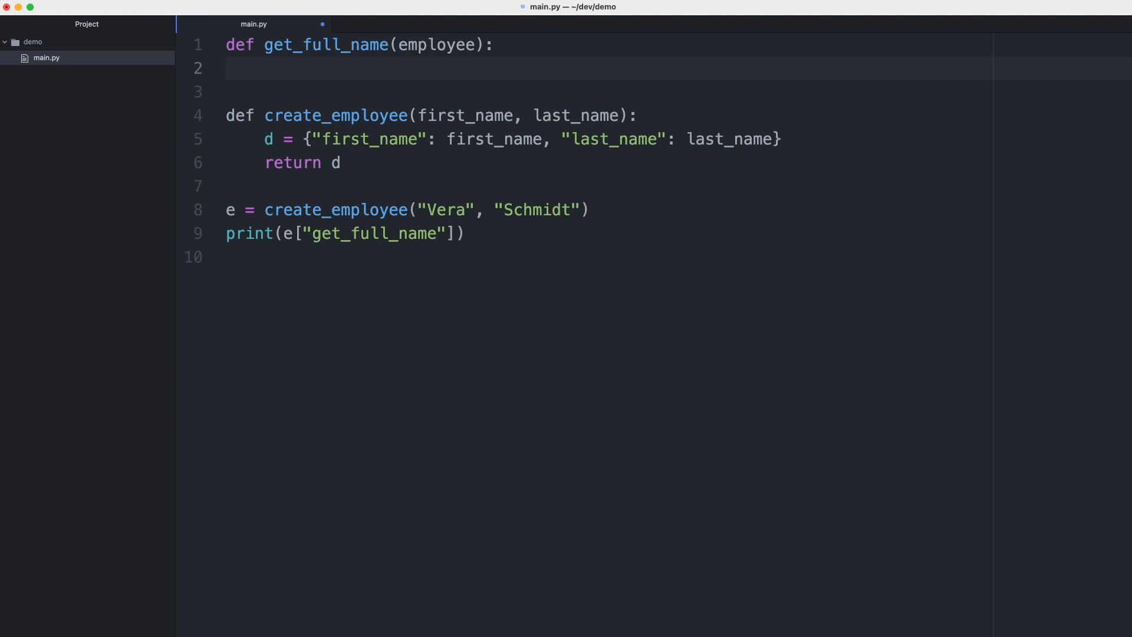
pyautogui.write('return f"')
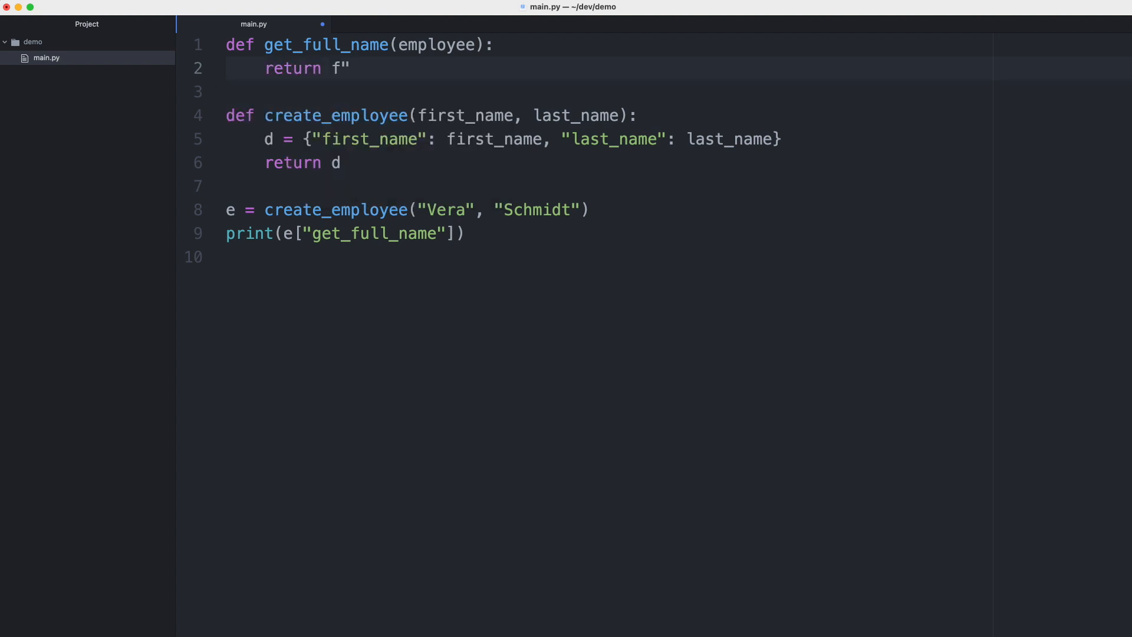
pyautogui.write('{} {}"')
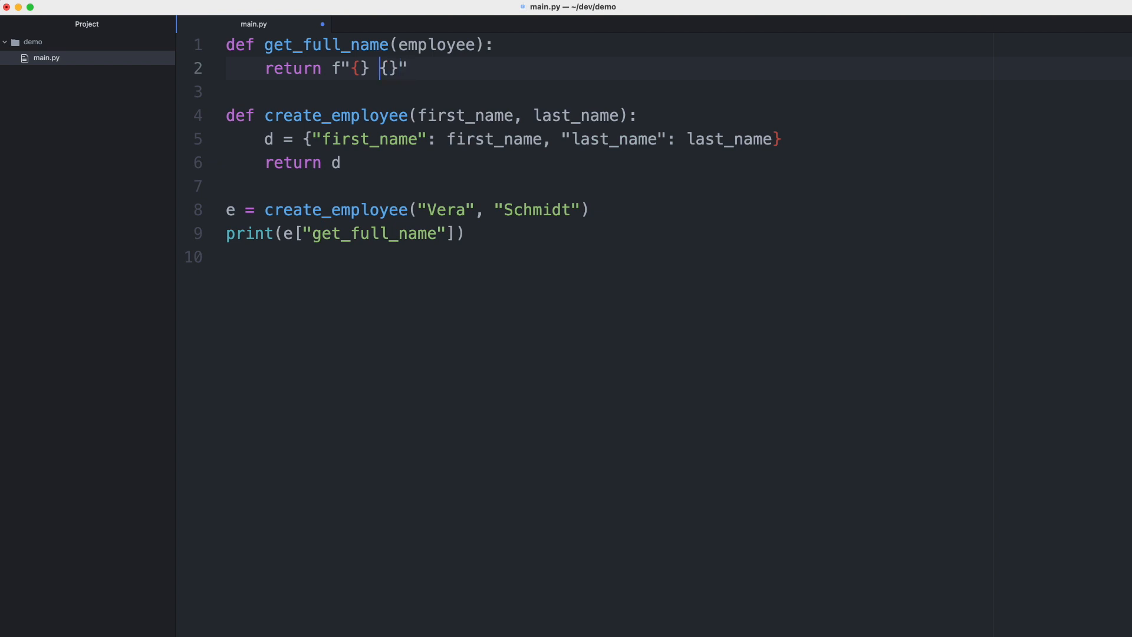
pyautogui.write('employee.')
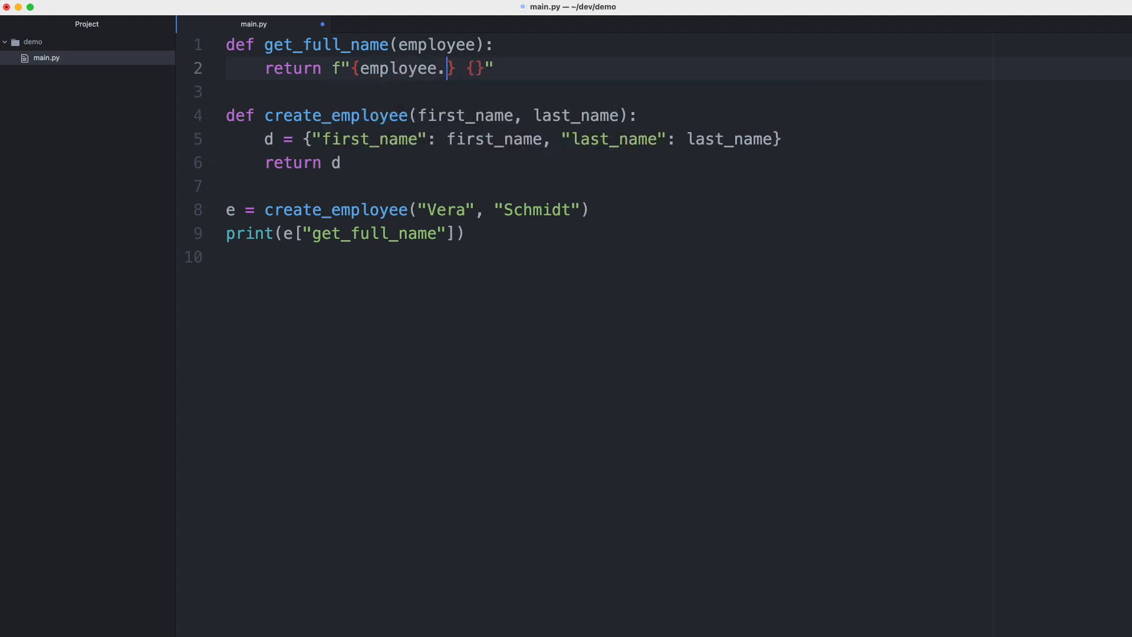
pyautogui.write('first_name')
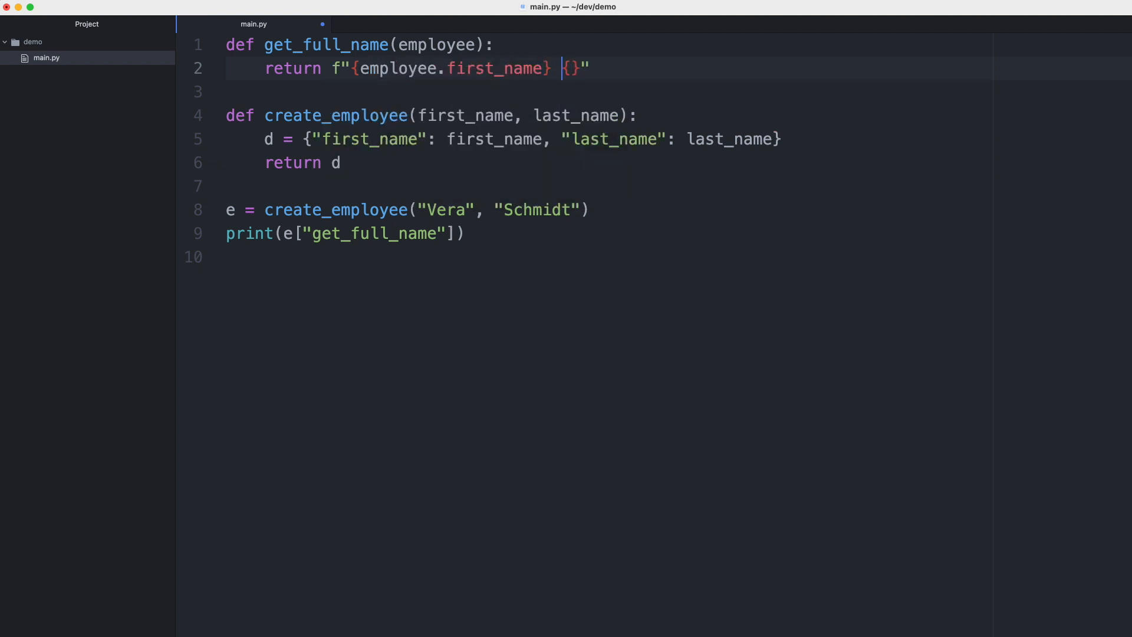
pyautogui.write('employee.last_name')
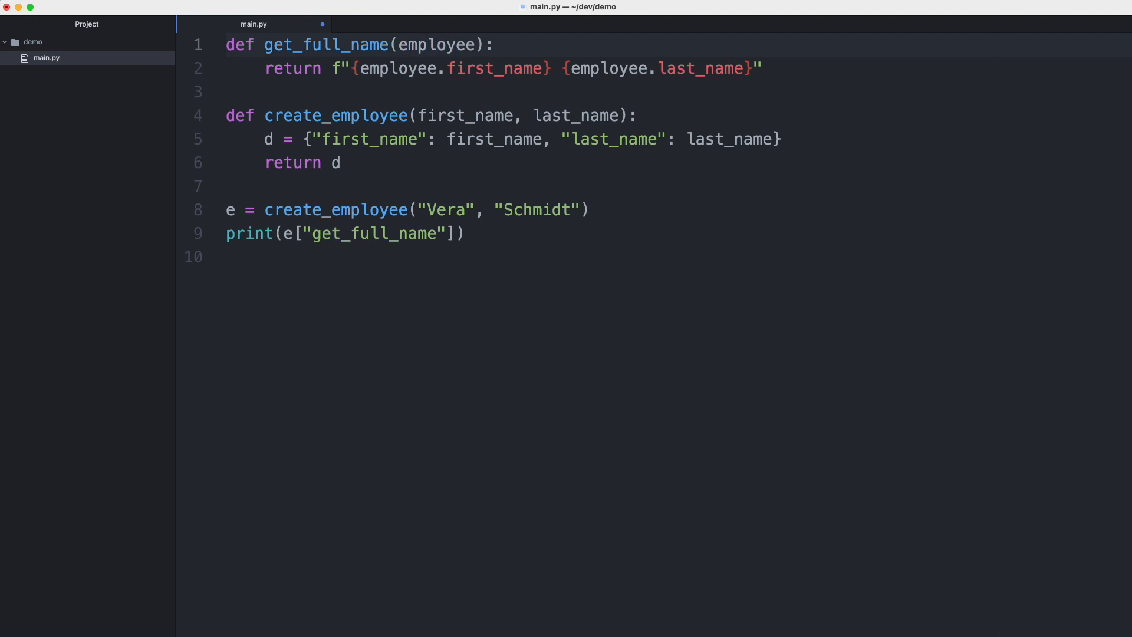
pyautogui.click(339, 163)
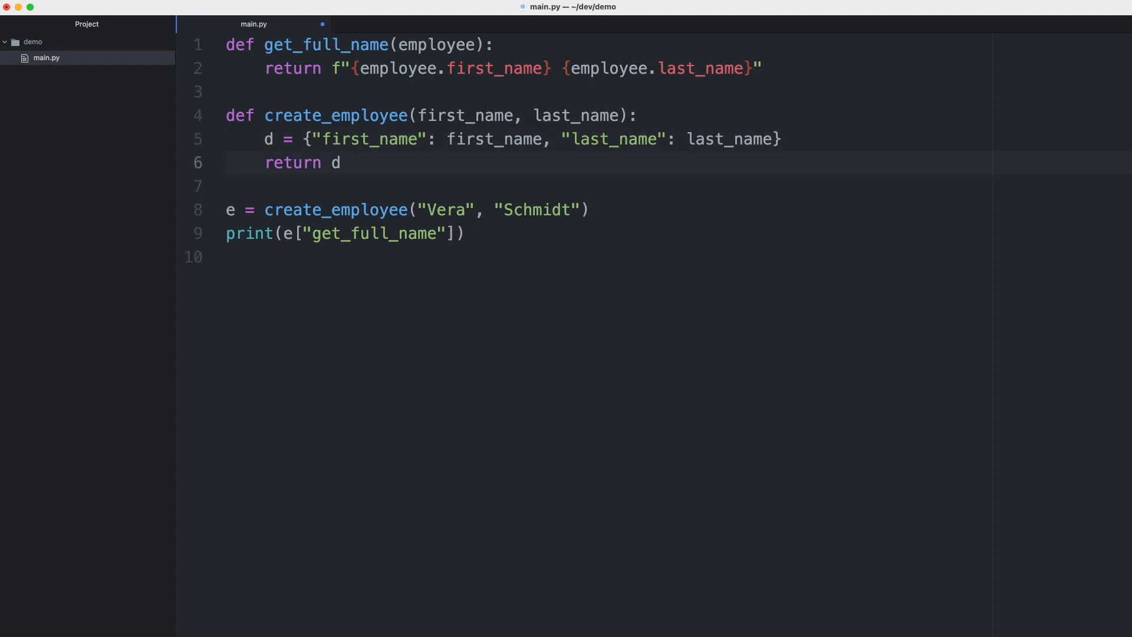
pyautogui.click(344, 163)
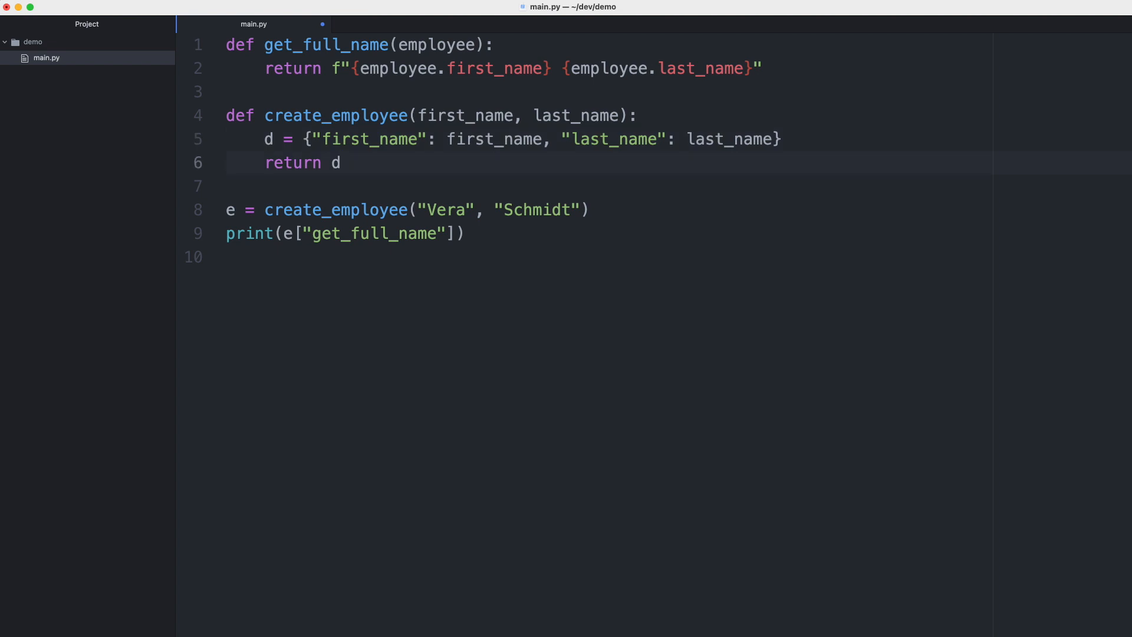
pyautogui.click(342, 163)
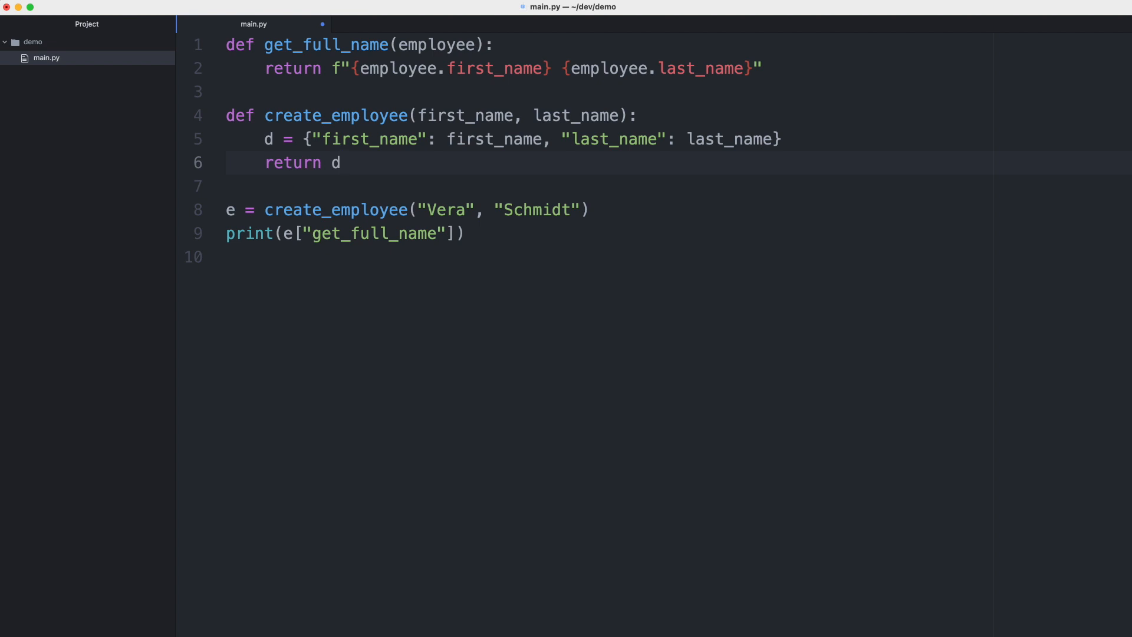
pyautogui.click(341, 163)
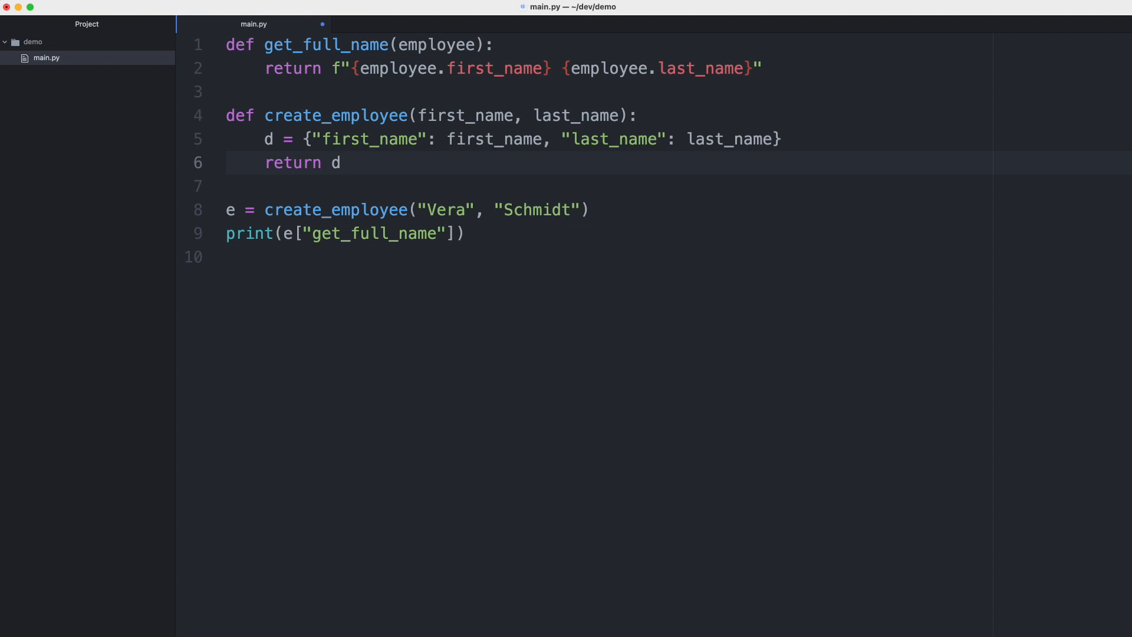
pyautogui.click(341, 162)
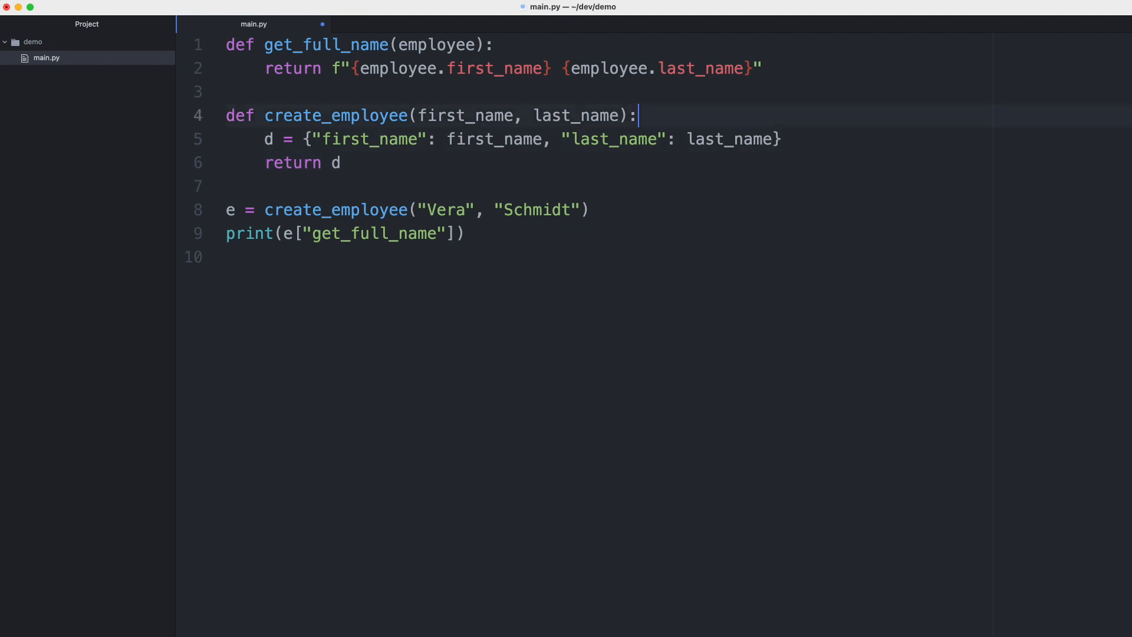
# Step: Add a get_full_name_func parameter to create_employee
pyautogui.write(',')
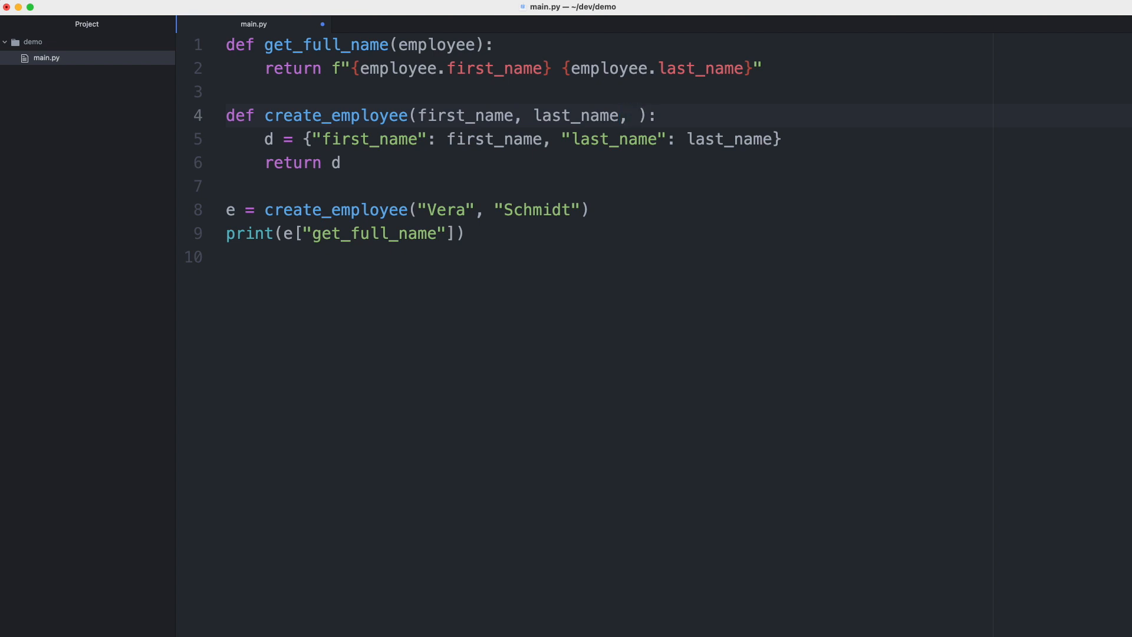
pyautogui.click(638, 115)
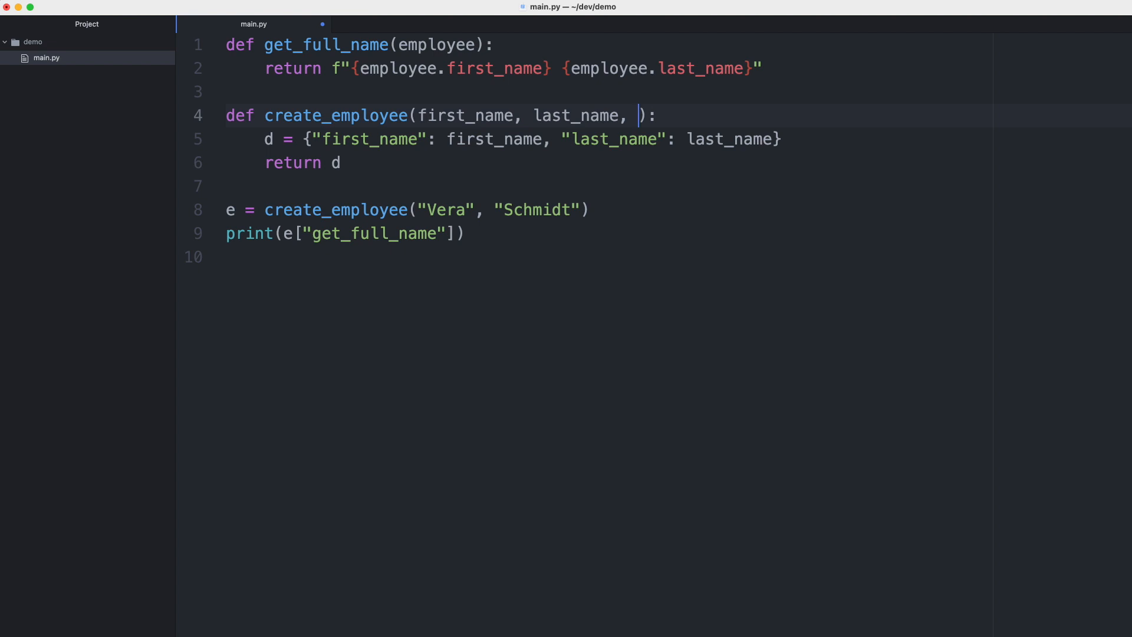
pyautogui.write('get_full_name')
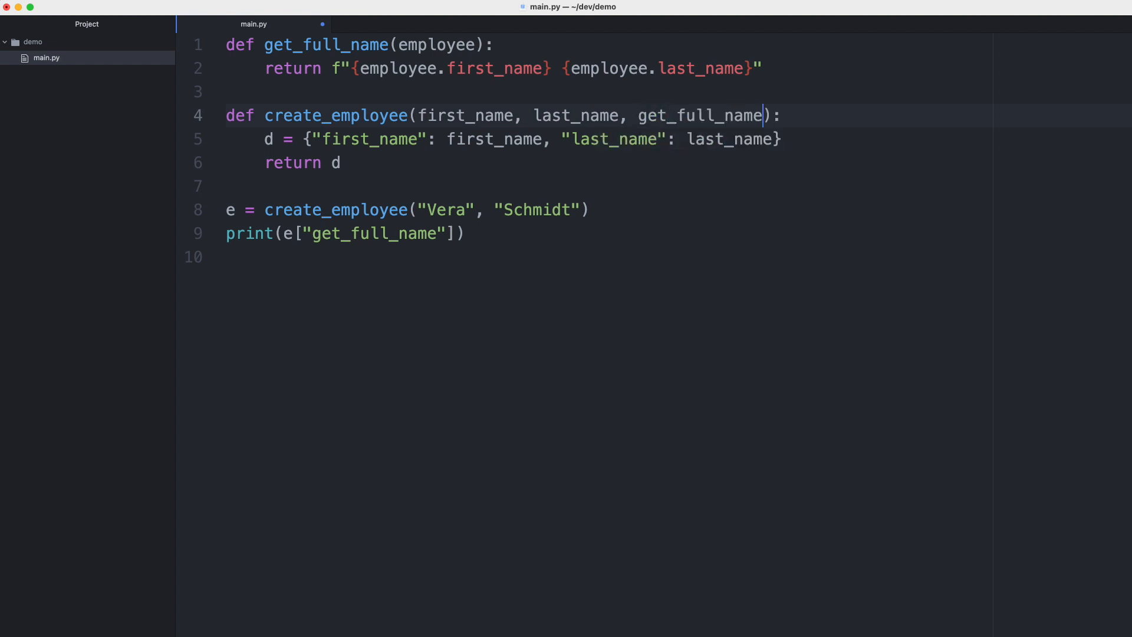
pyautogui.write('_func')
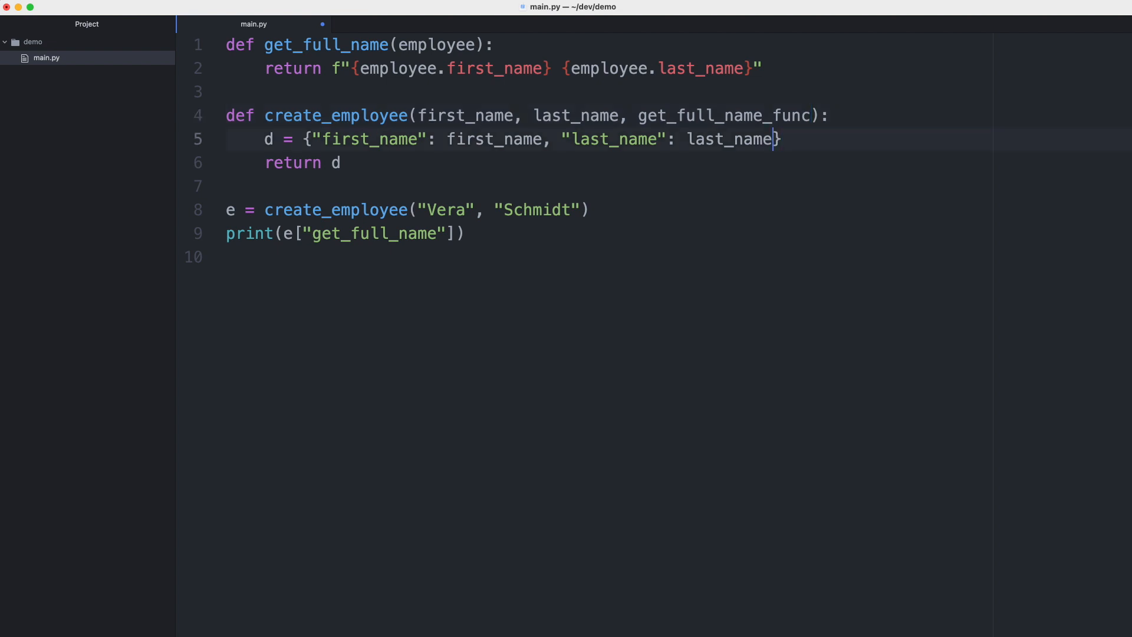
# Step: Store get_full_name_func in the dict under the "get_full_name" key
pyautogui.write('", "')
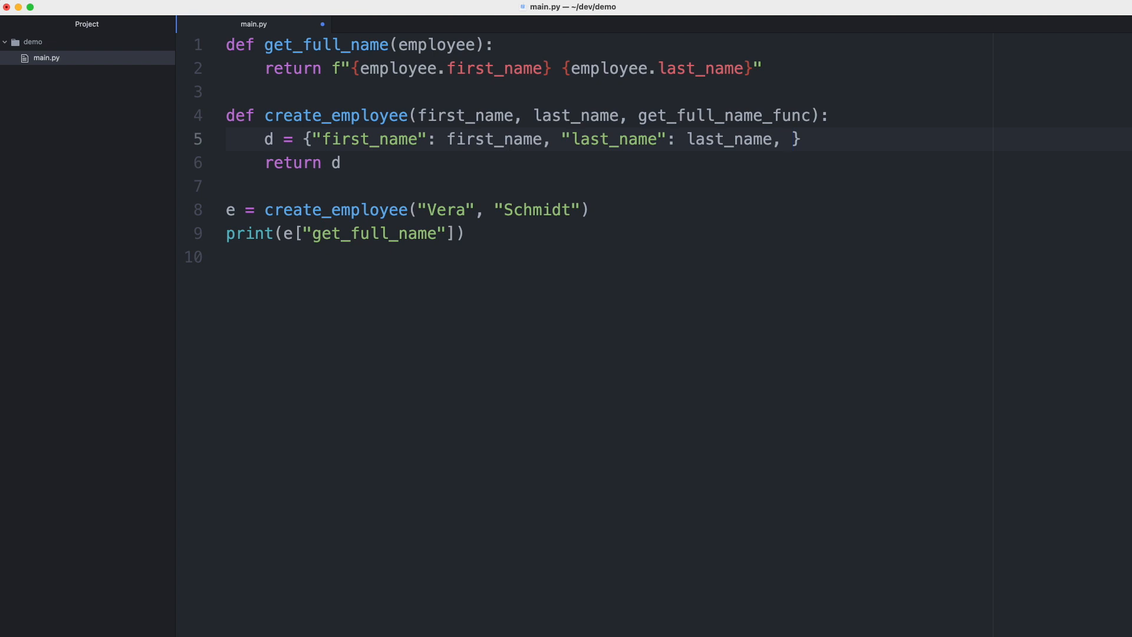
pyautogui.write('"')
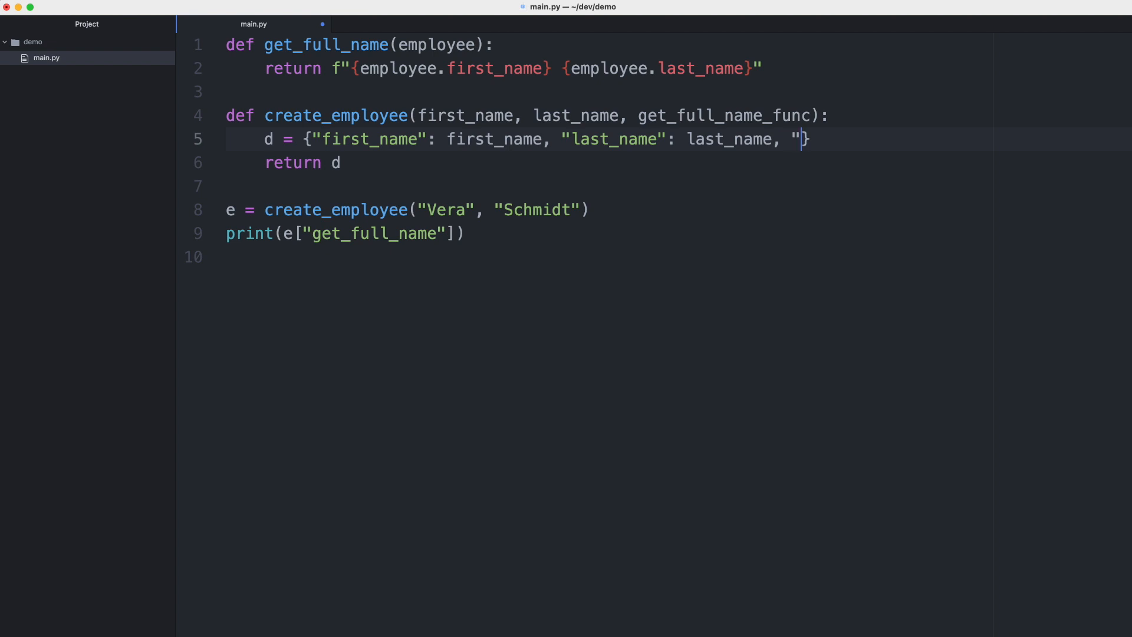
pyautogui.write('get_full_name":')
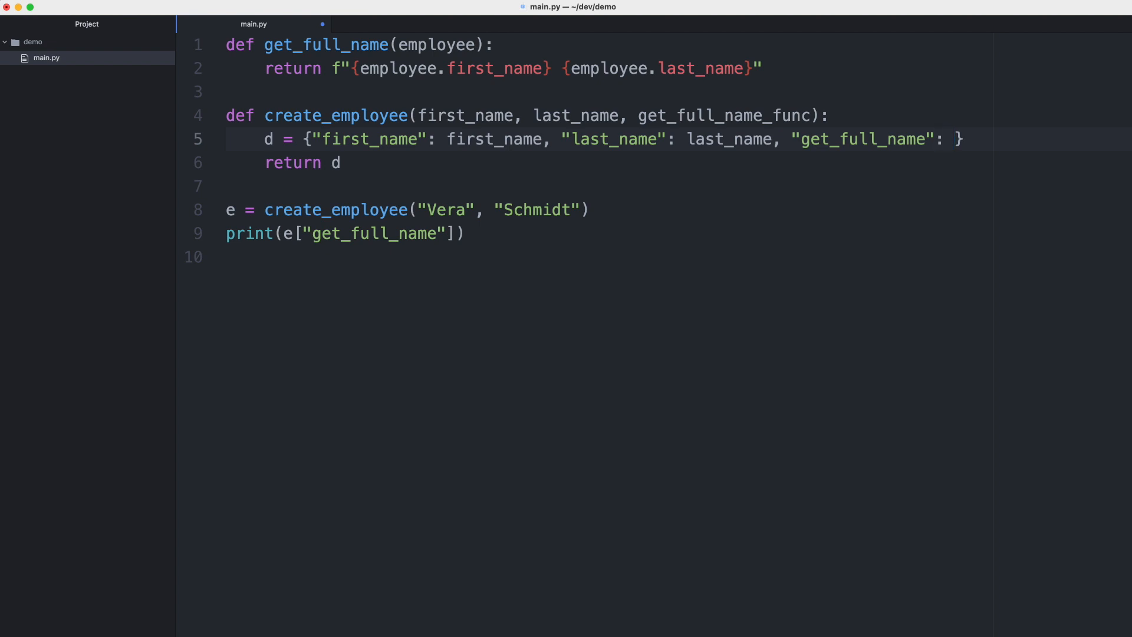
pyautogui.write('get_full_name_func')
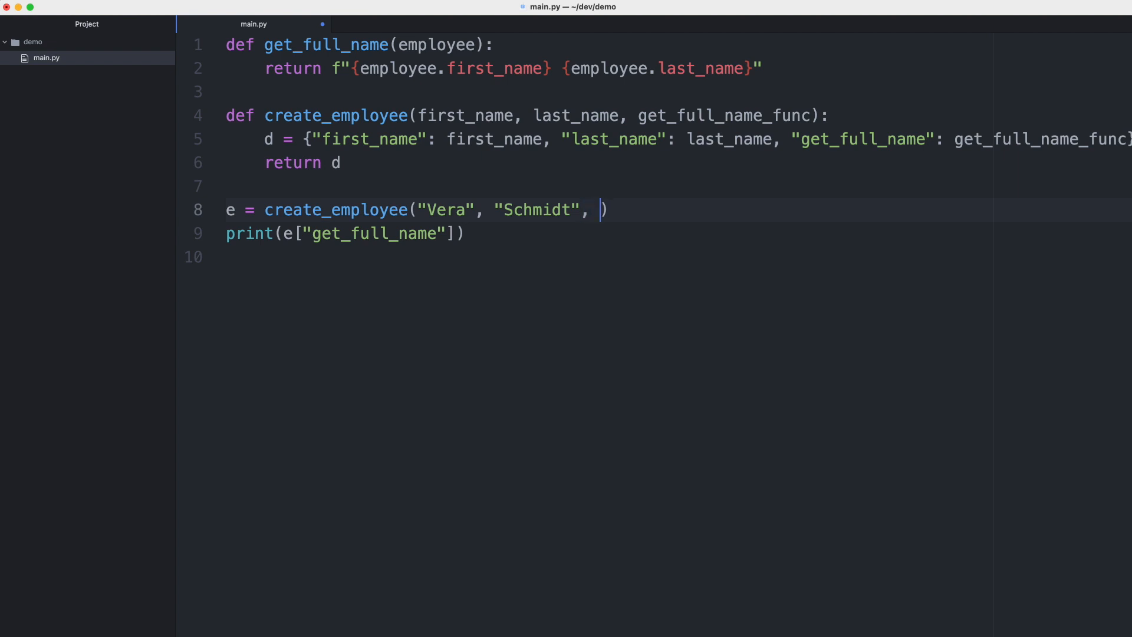
# Step: Pass get_full_name into create_employee and print e["get_full_name"](e)
pyautogui.write('get_full_name')
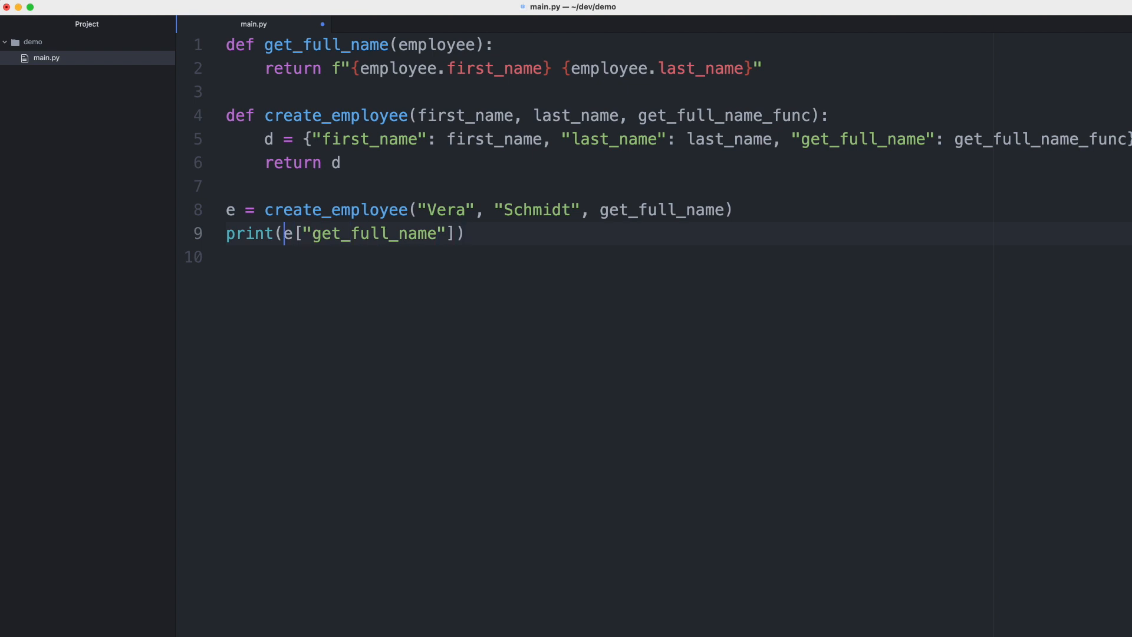
pyautogui.click(418, 233)
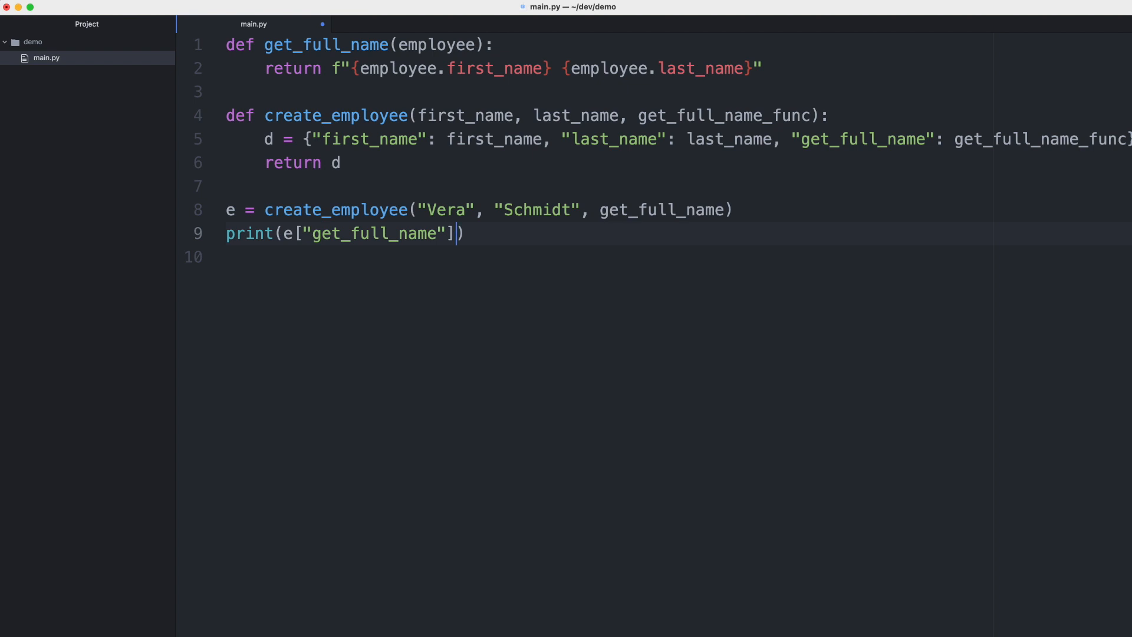
pyautogui.write('(e)')
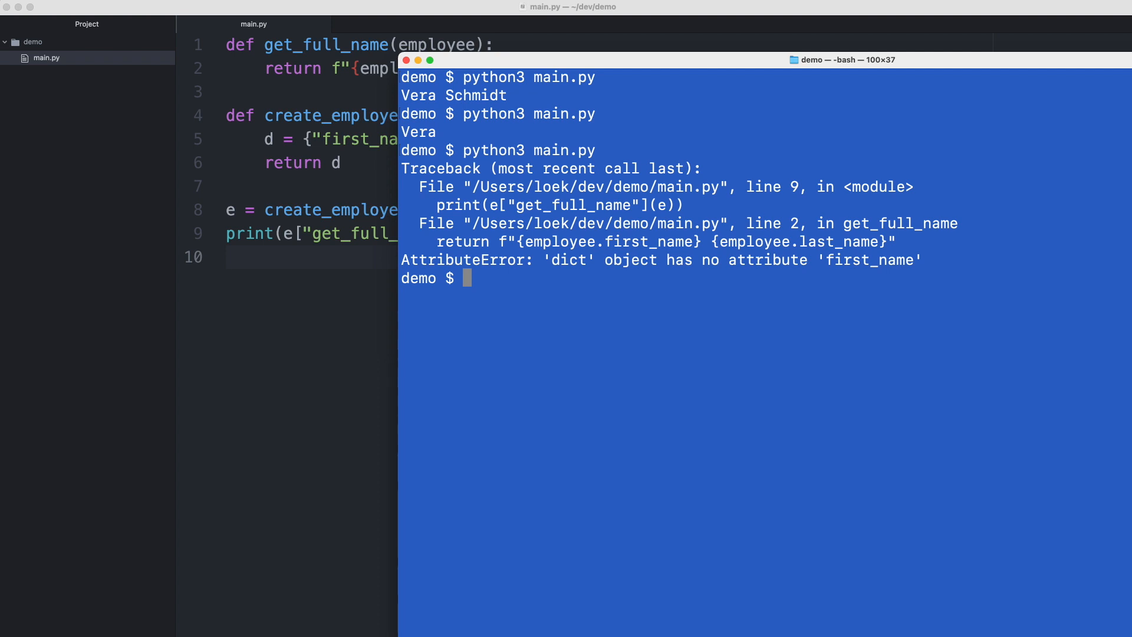
# Step: Rewrite line 2 to read employee["first_name"] and employee["last_name"] inside a single-quoted f-string
pyautogui.click(282, 182)
pyautogui.write('[')
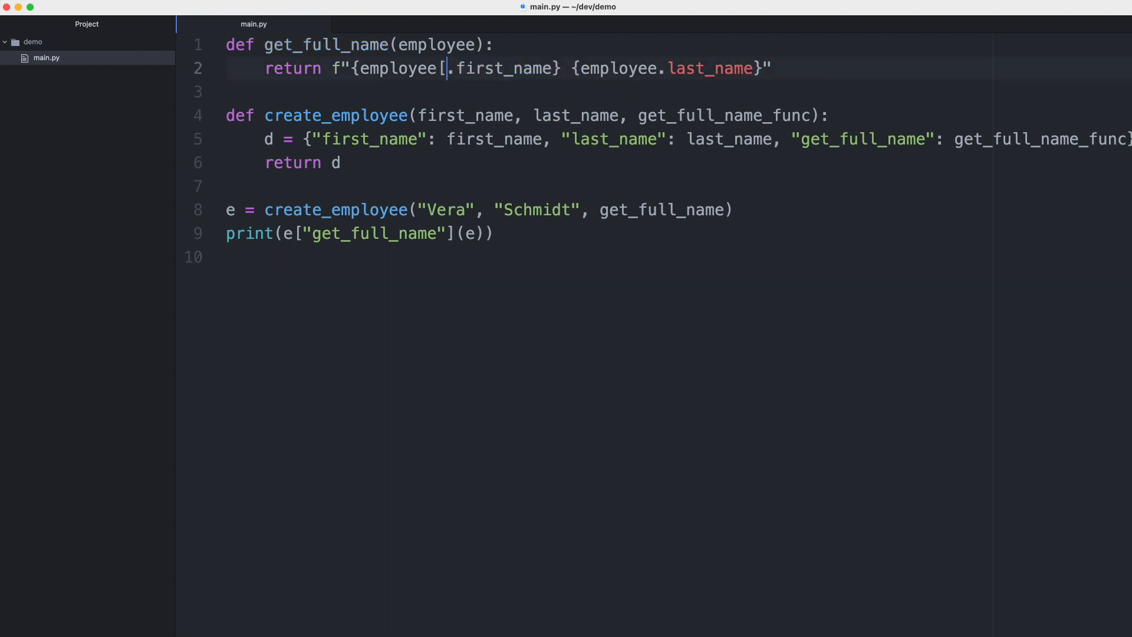
pyautogui.write('"')
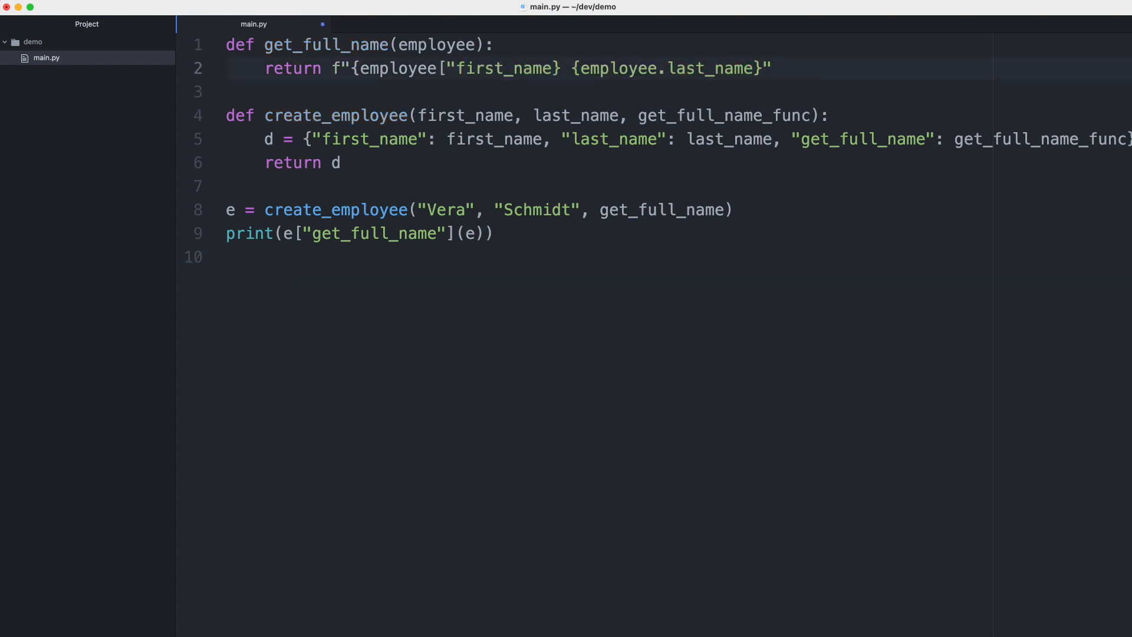
pyautogui.write('"]')
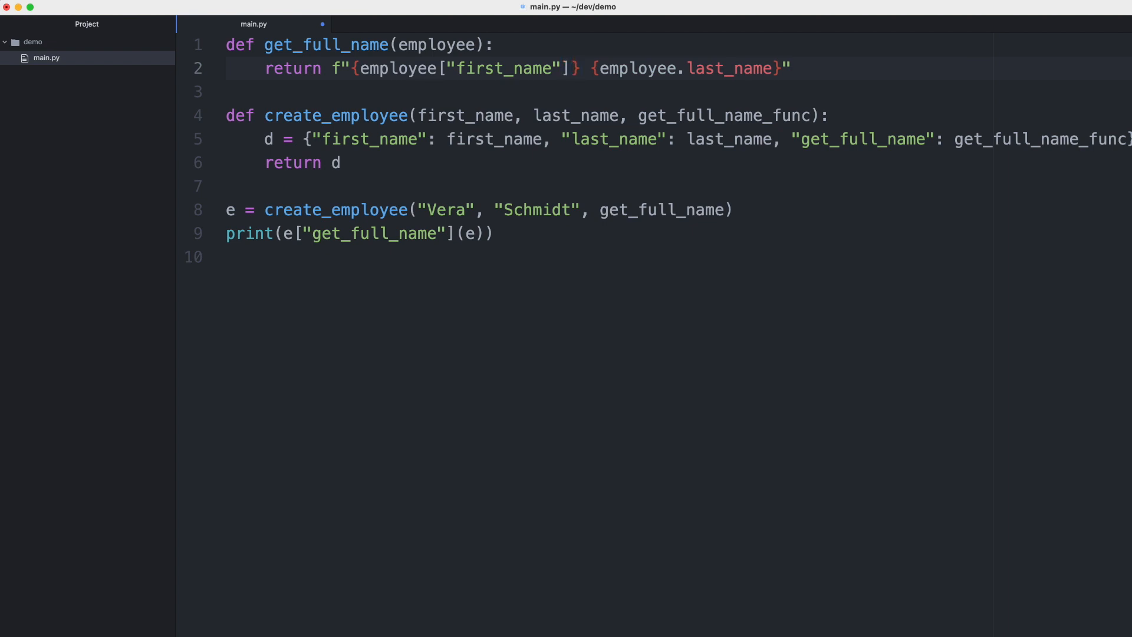
pyautogui.write('["')
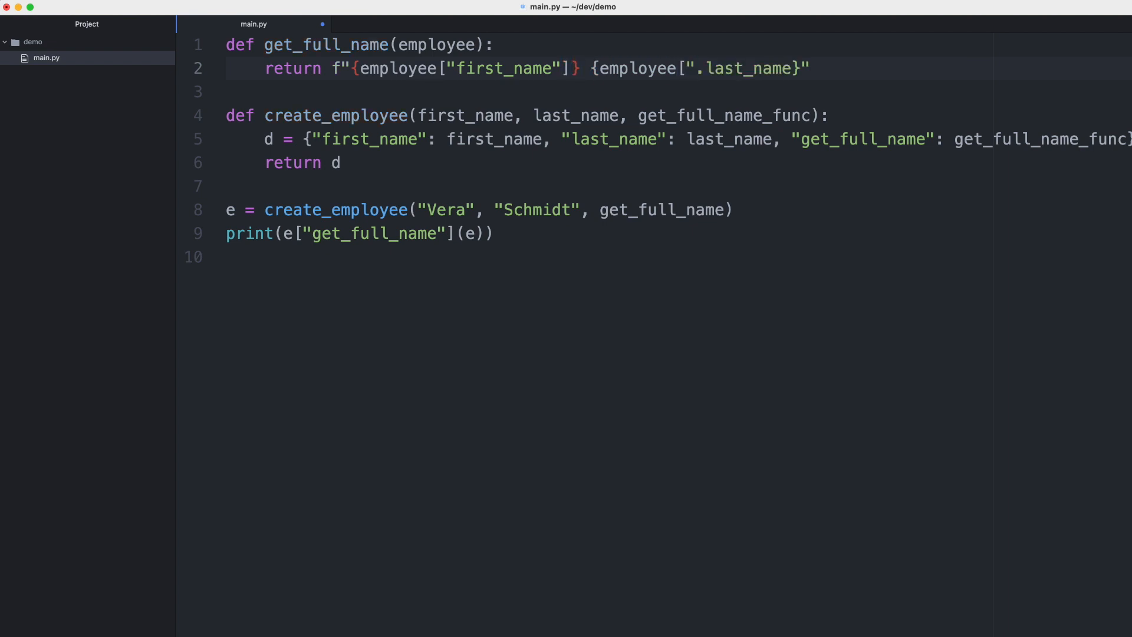
pyautogui.press('Backspace')
pyautogui.write(']')
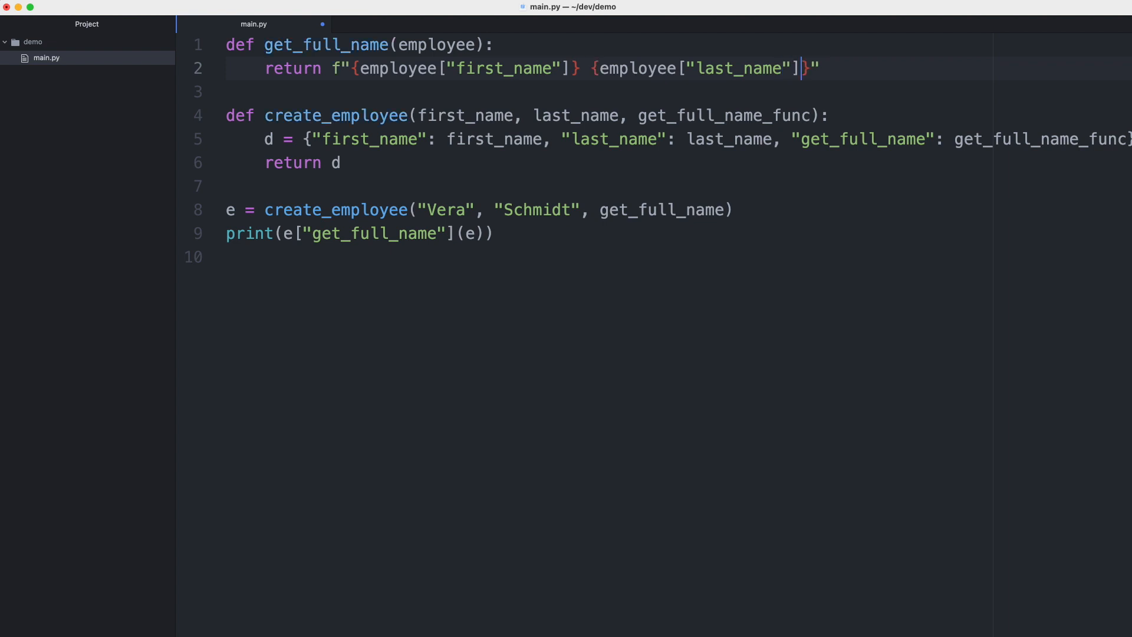
pyautogui.write("'")
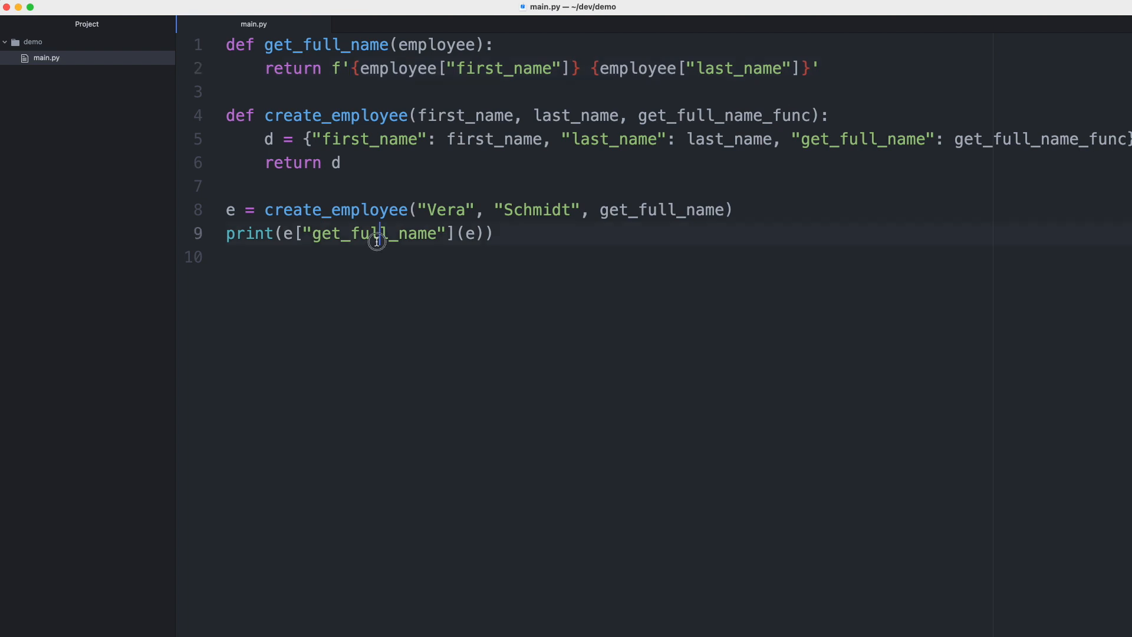
pyautogui.doubleClick(374, 233)
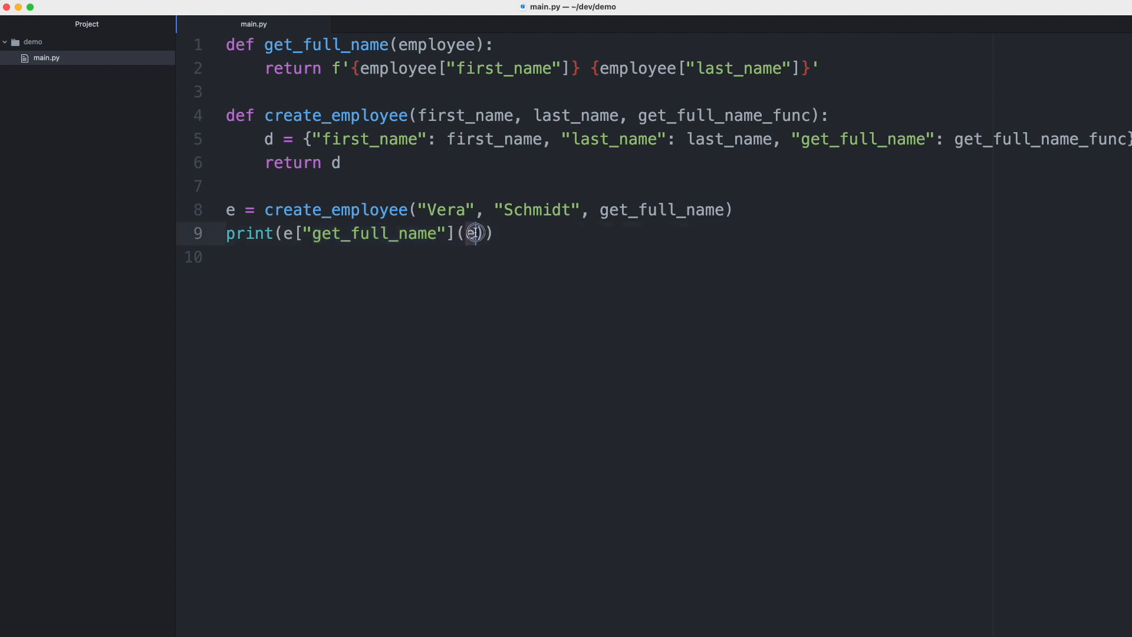
pyautogui.write('e')
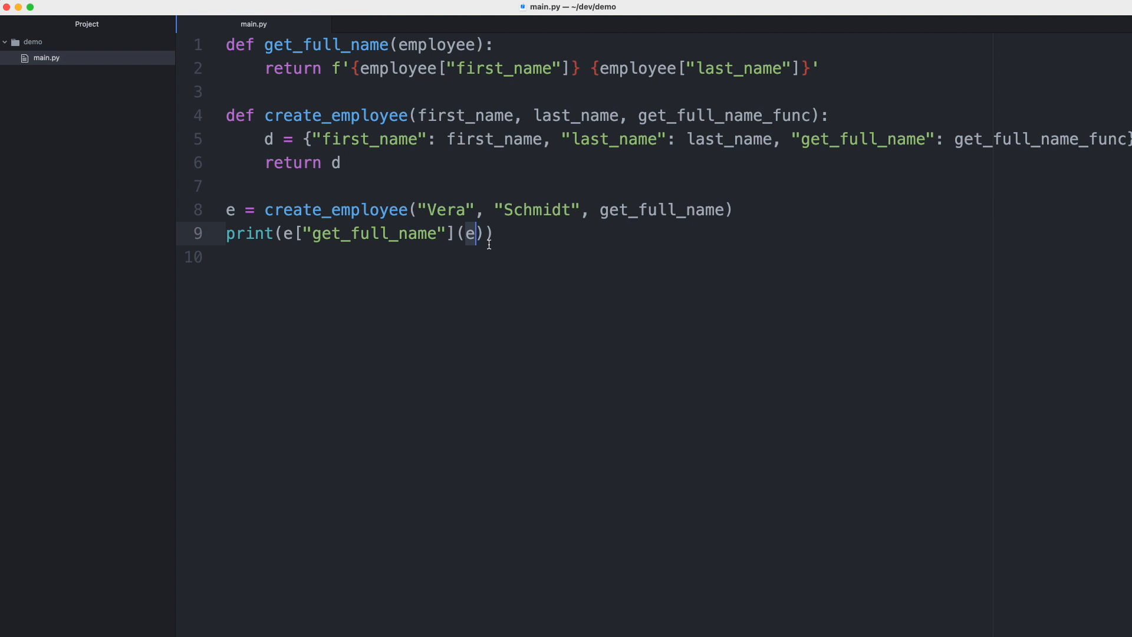
pyautogui.moveTo(424, 52)
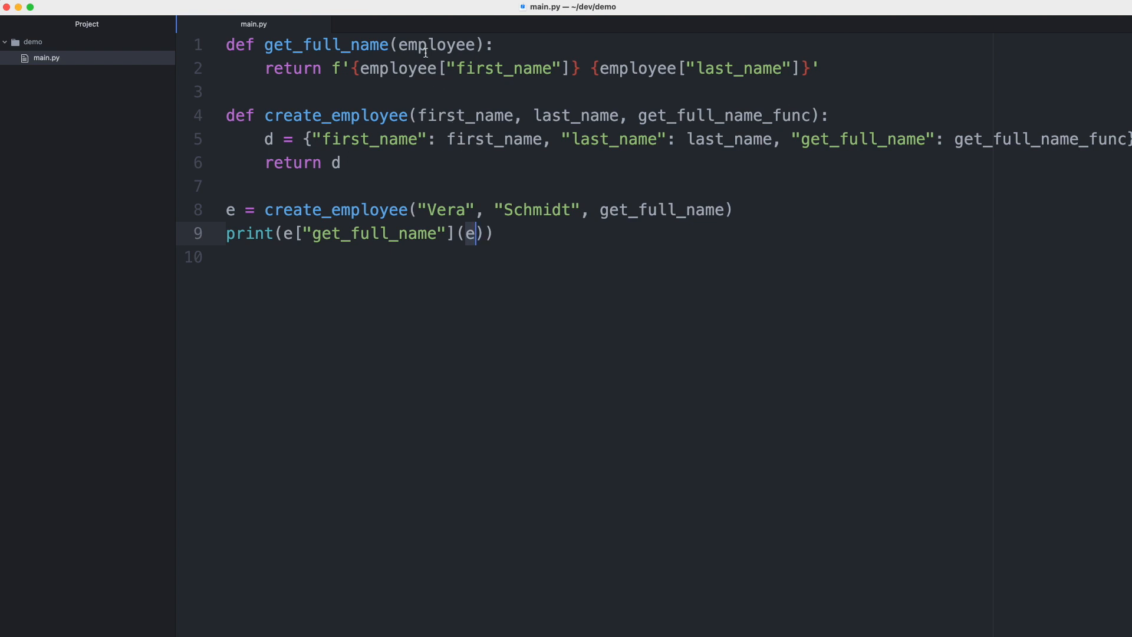
# Step: Rename the employee parameter to self and use self["first_name"] and self["last_name"] in the return
pyautogui.doubleClick(436, 45)
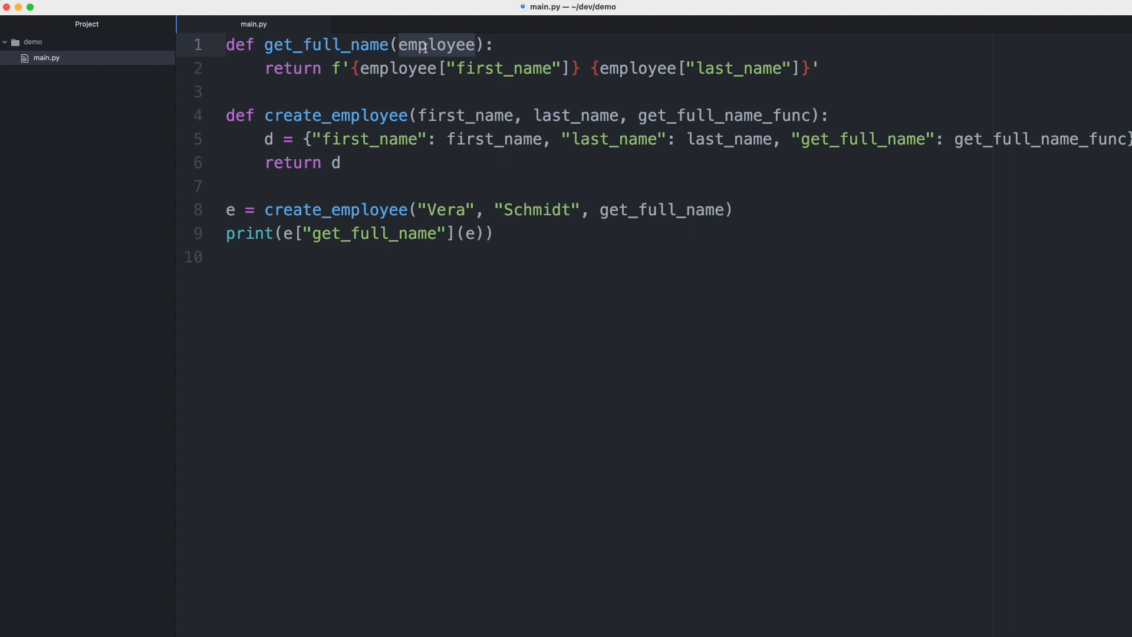
pyautogui.write('slef')
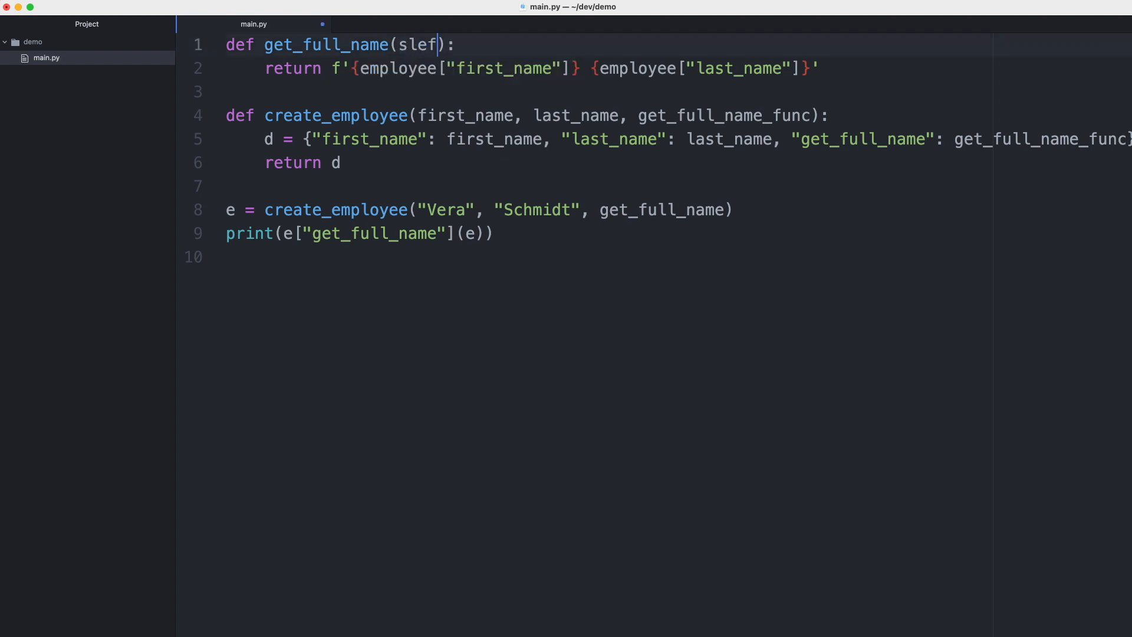
pyautogui.write('self')
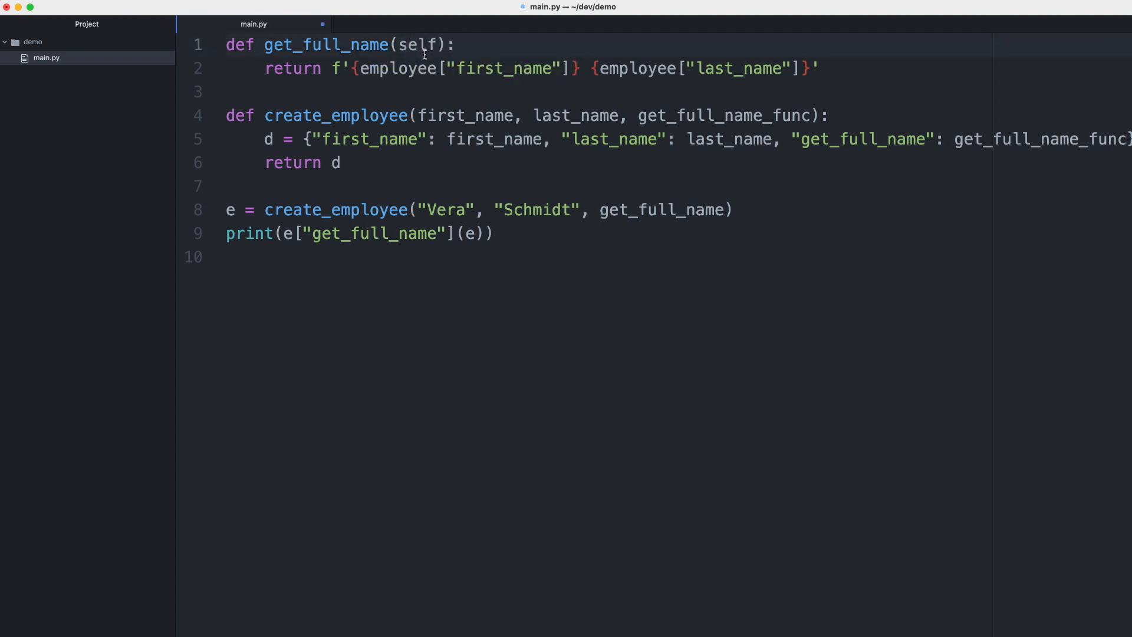
pyautogui.write('self')
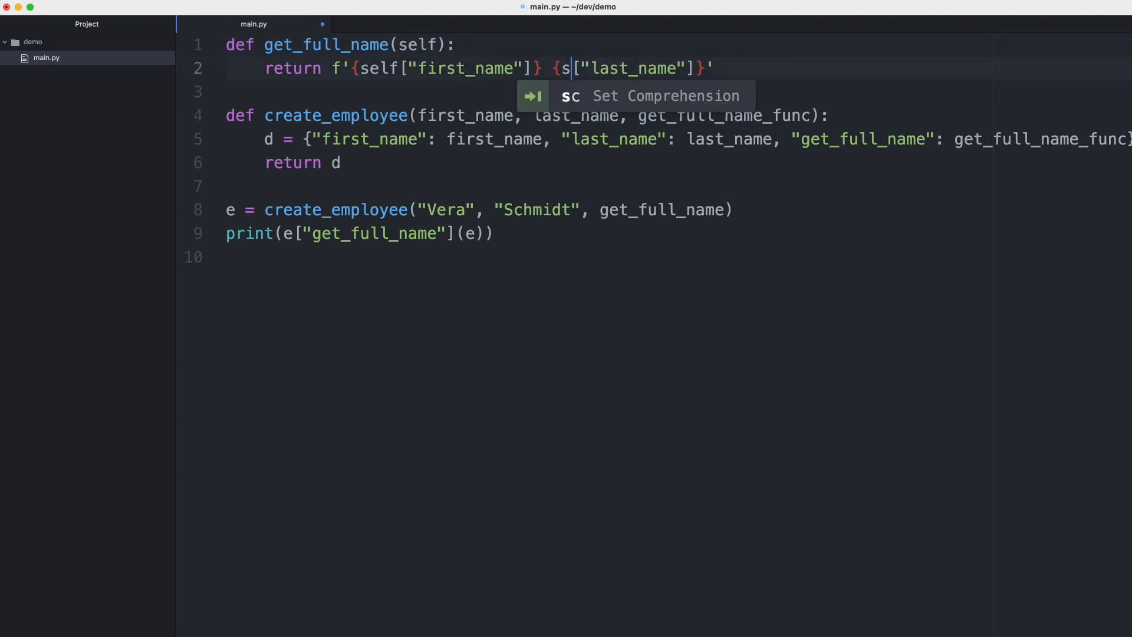
pyautogui.write('elf')
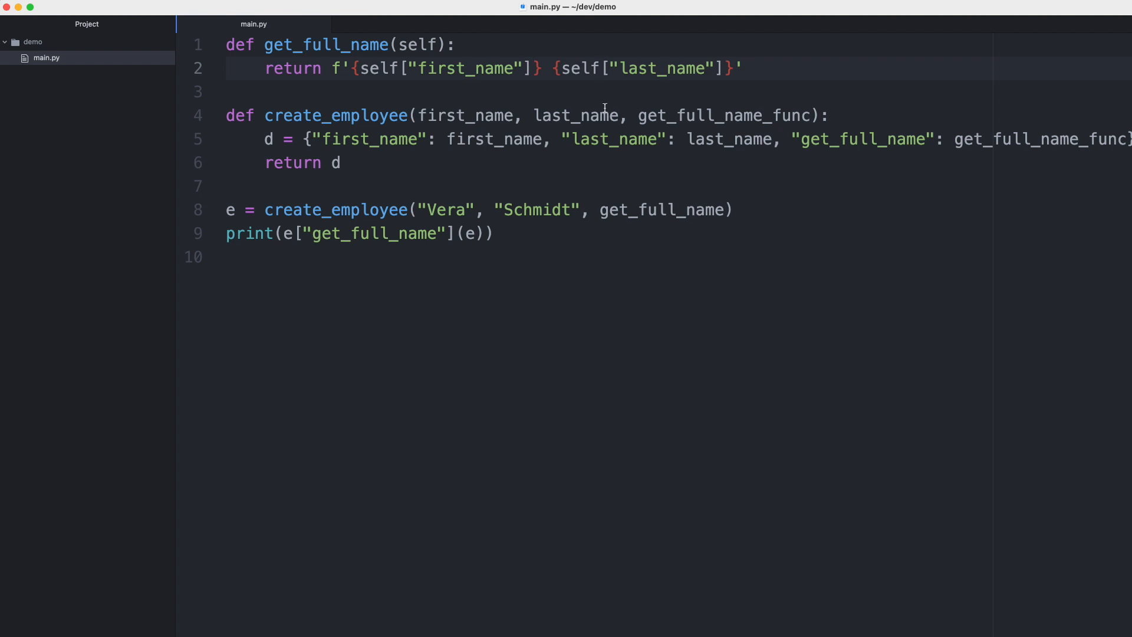